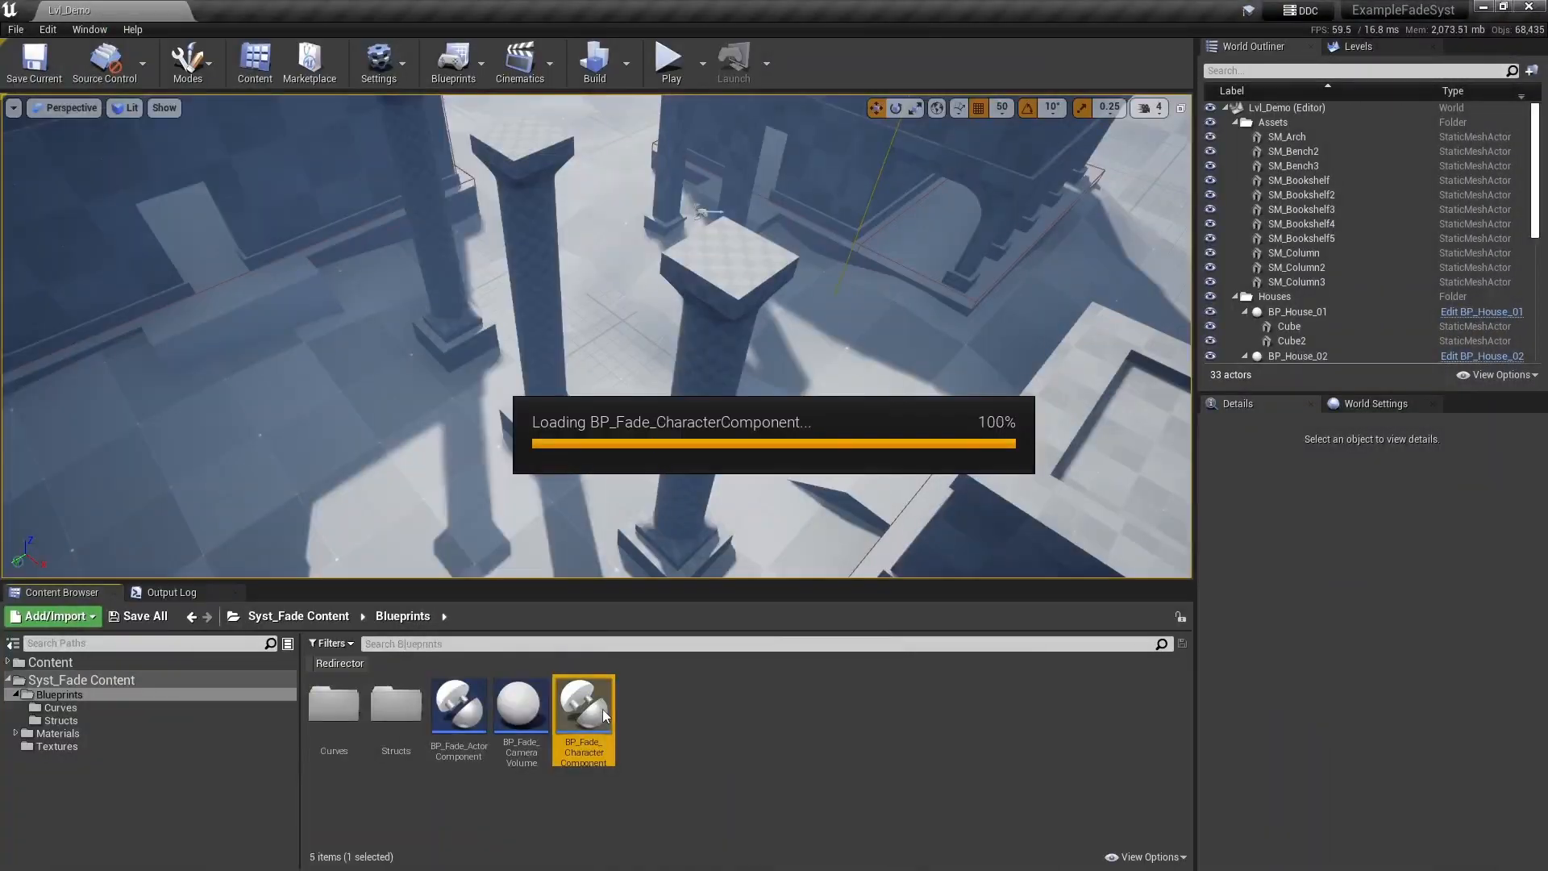
# - Open BP_Fade_CharacterComponent and expand and scroll through its functions and variables
pyautogui.doubleClick(582, 700)
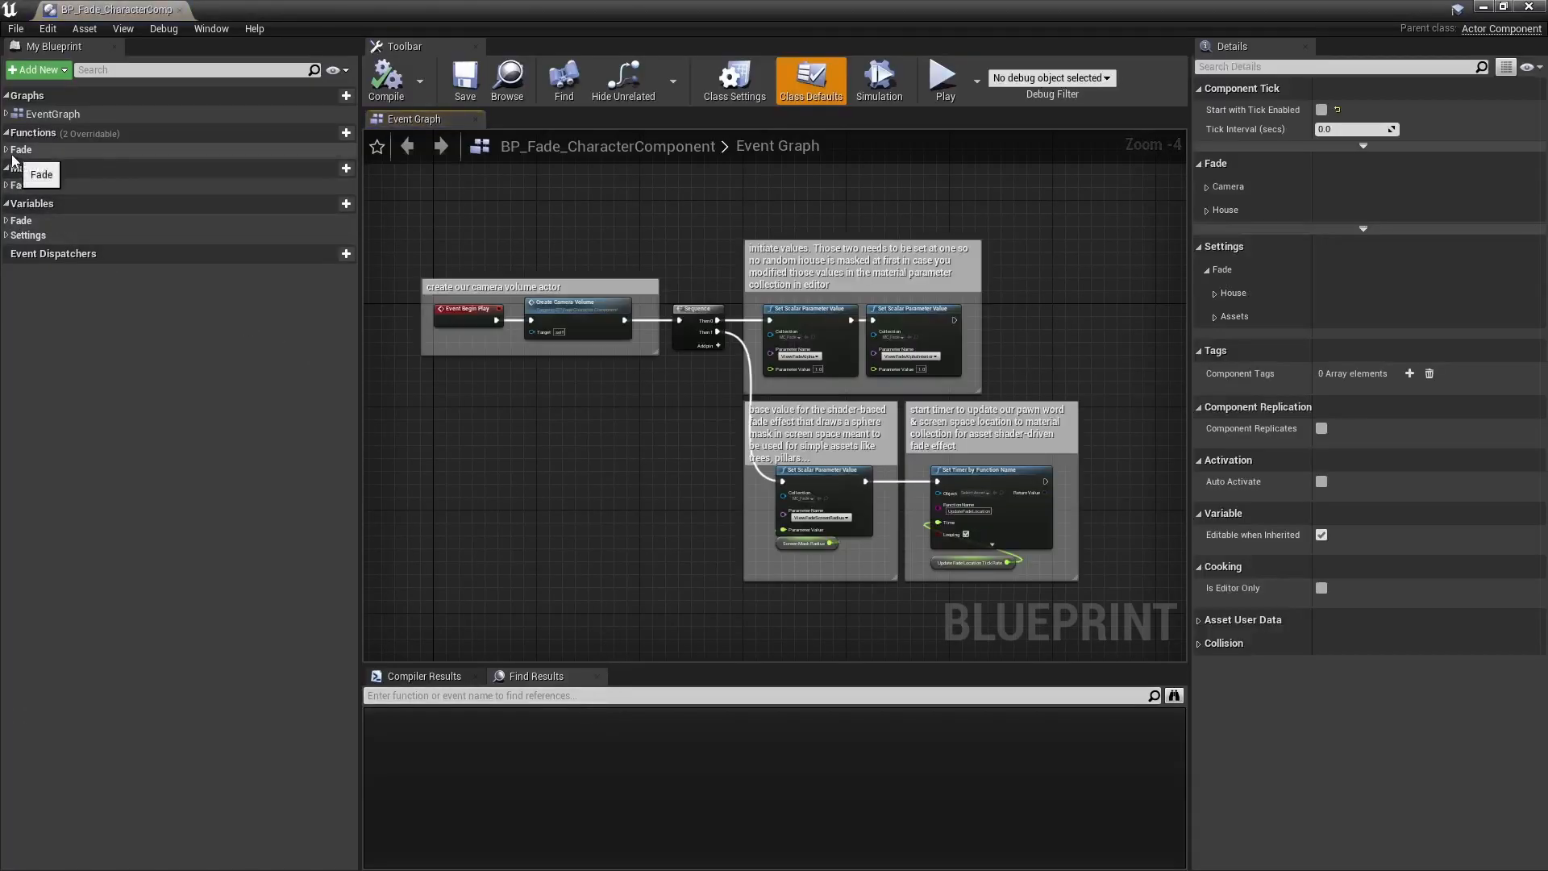
pyautogui.click(7, 149)
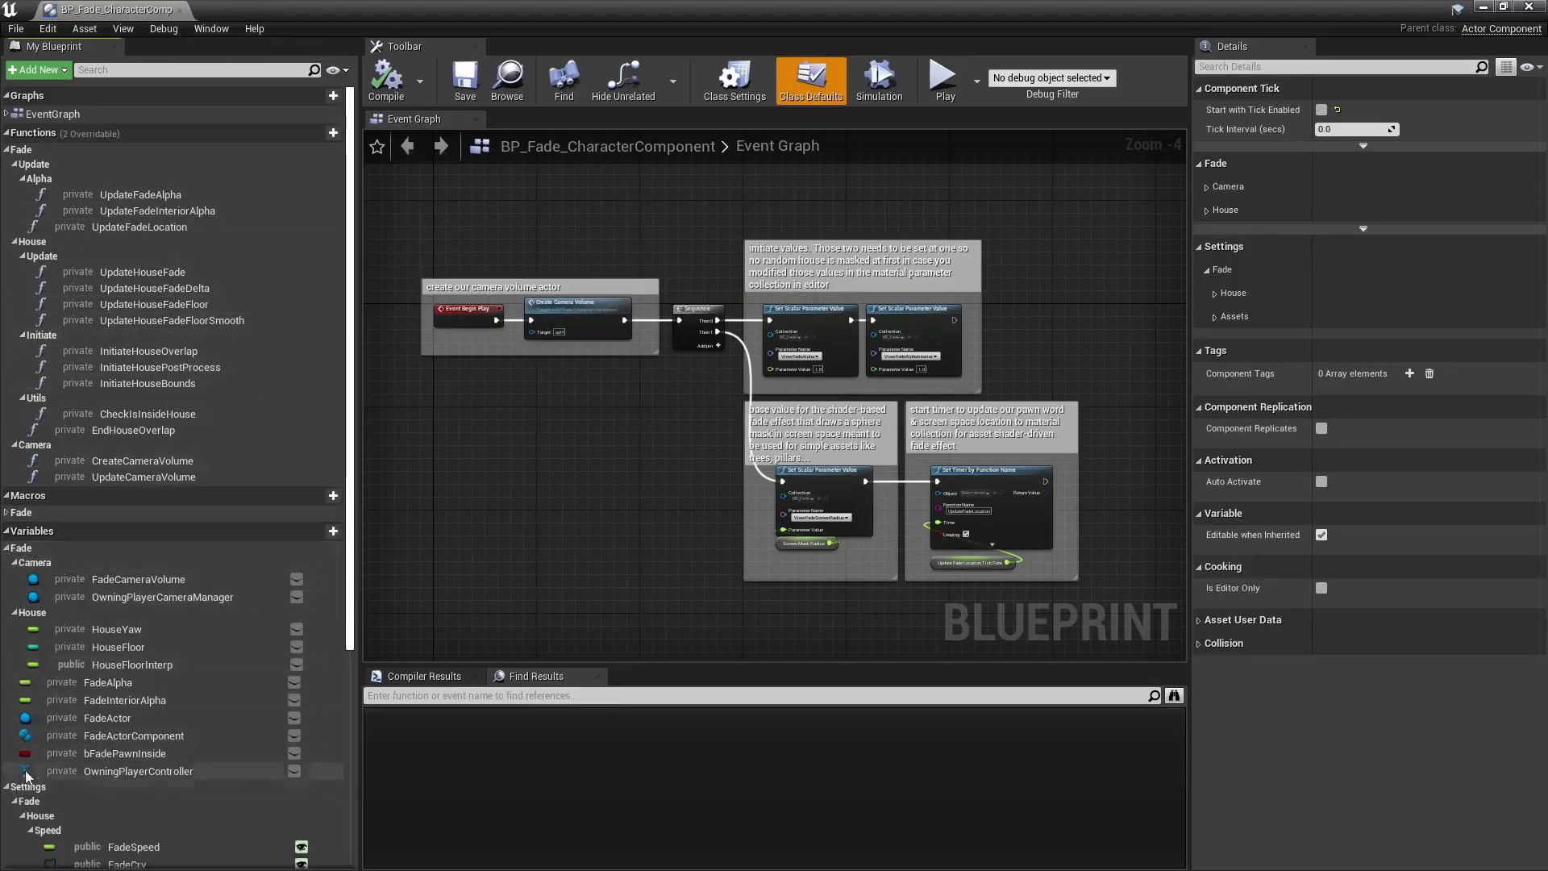
pyautogui.scroll(-3)
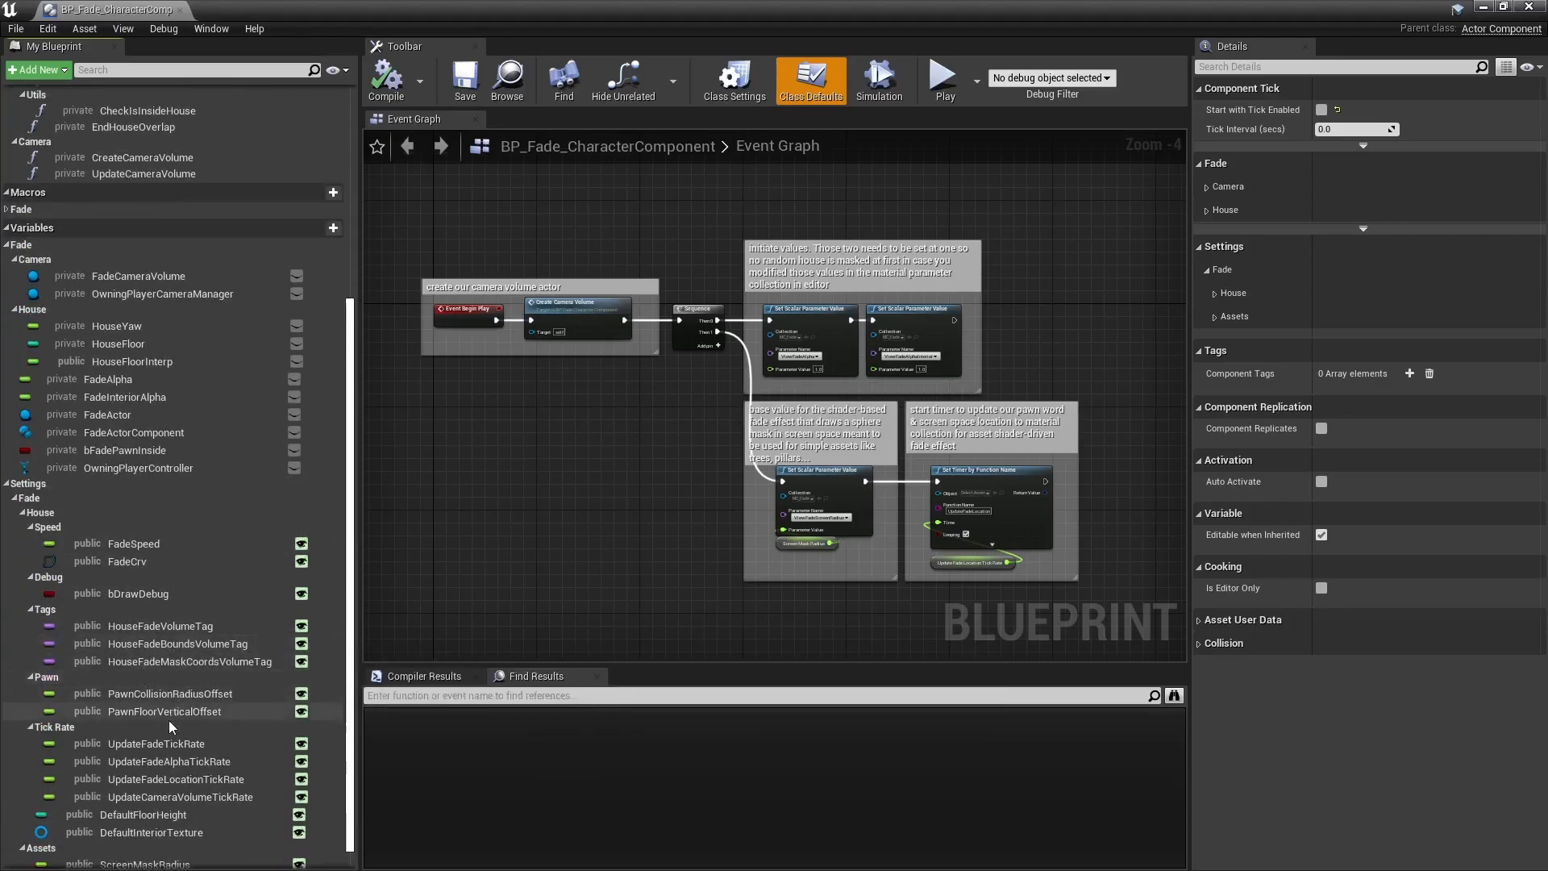
pyautogui.moveTo(554, 562)
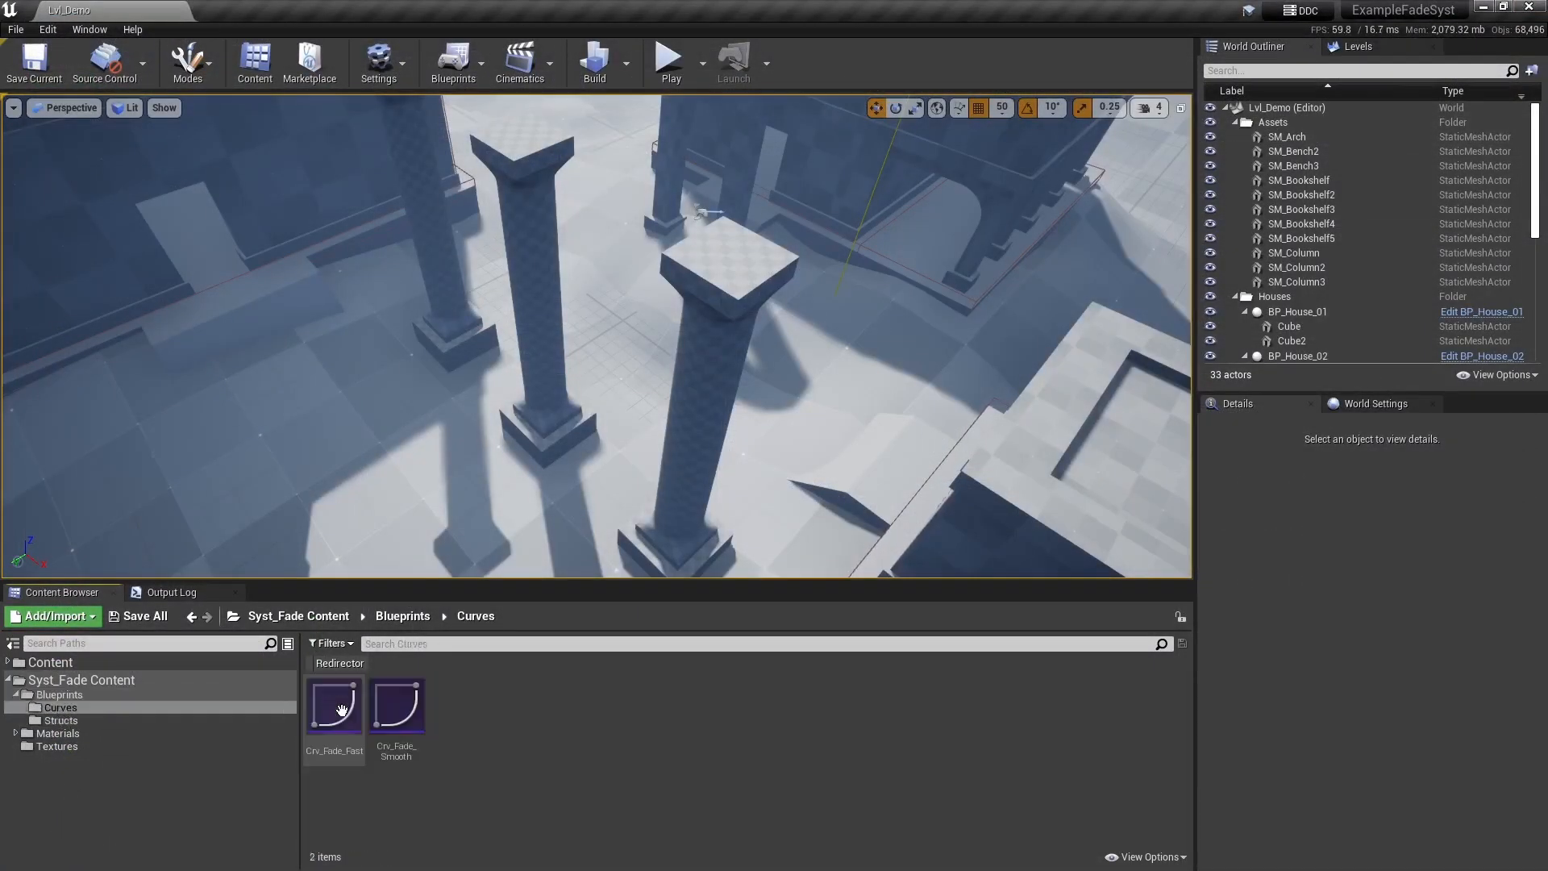
# - Browse the fade Materials, Collections, Textures, root and Structs content folders
pyautogui.click(58, 732)
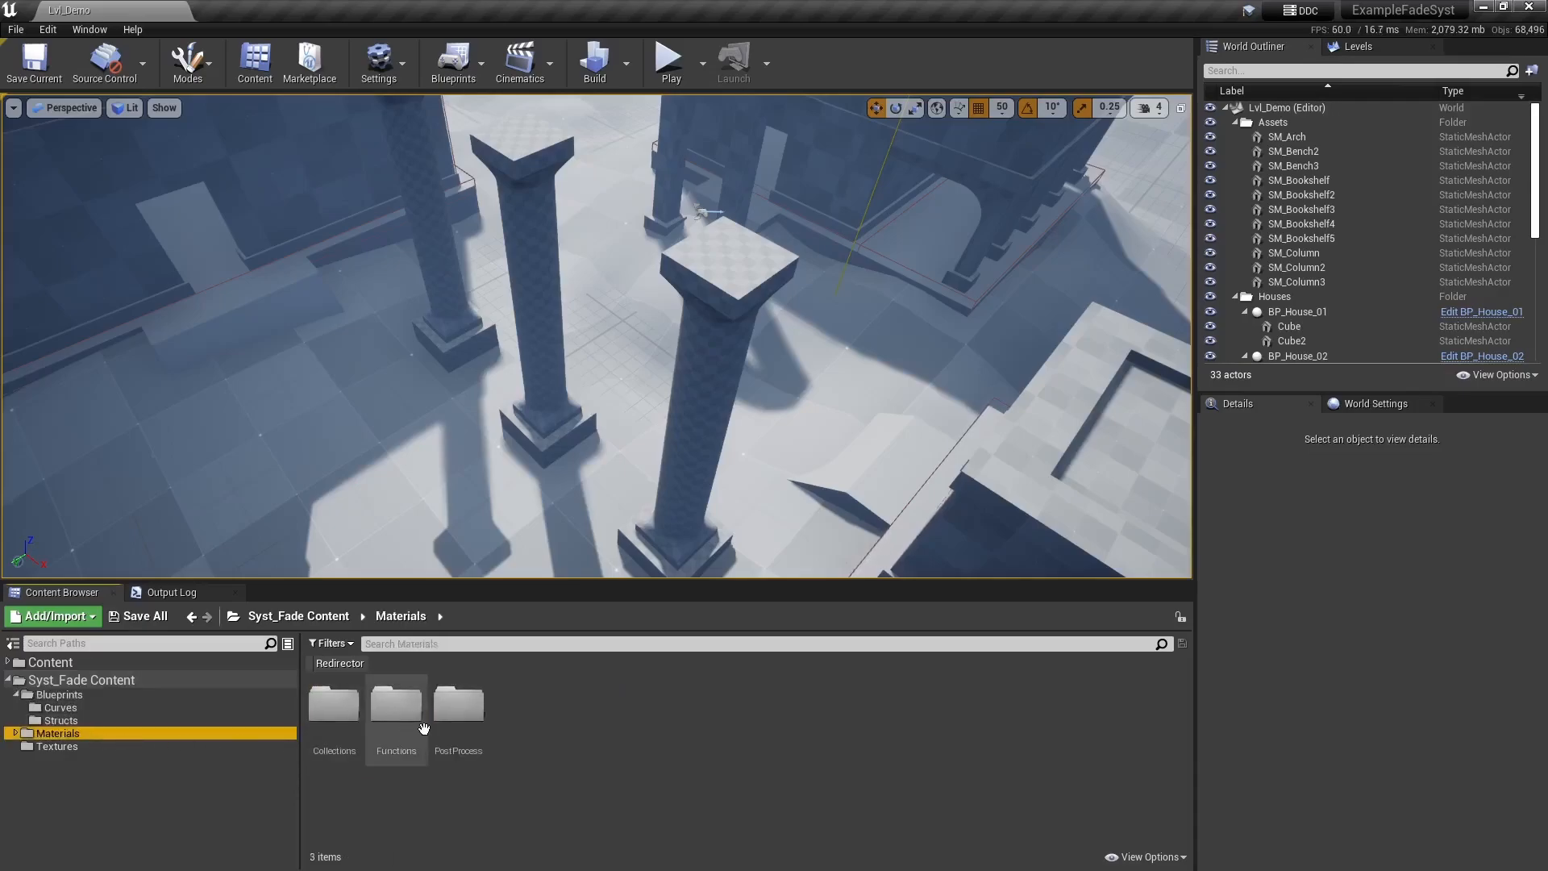
pyautogui.doubleClick(333, 703)
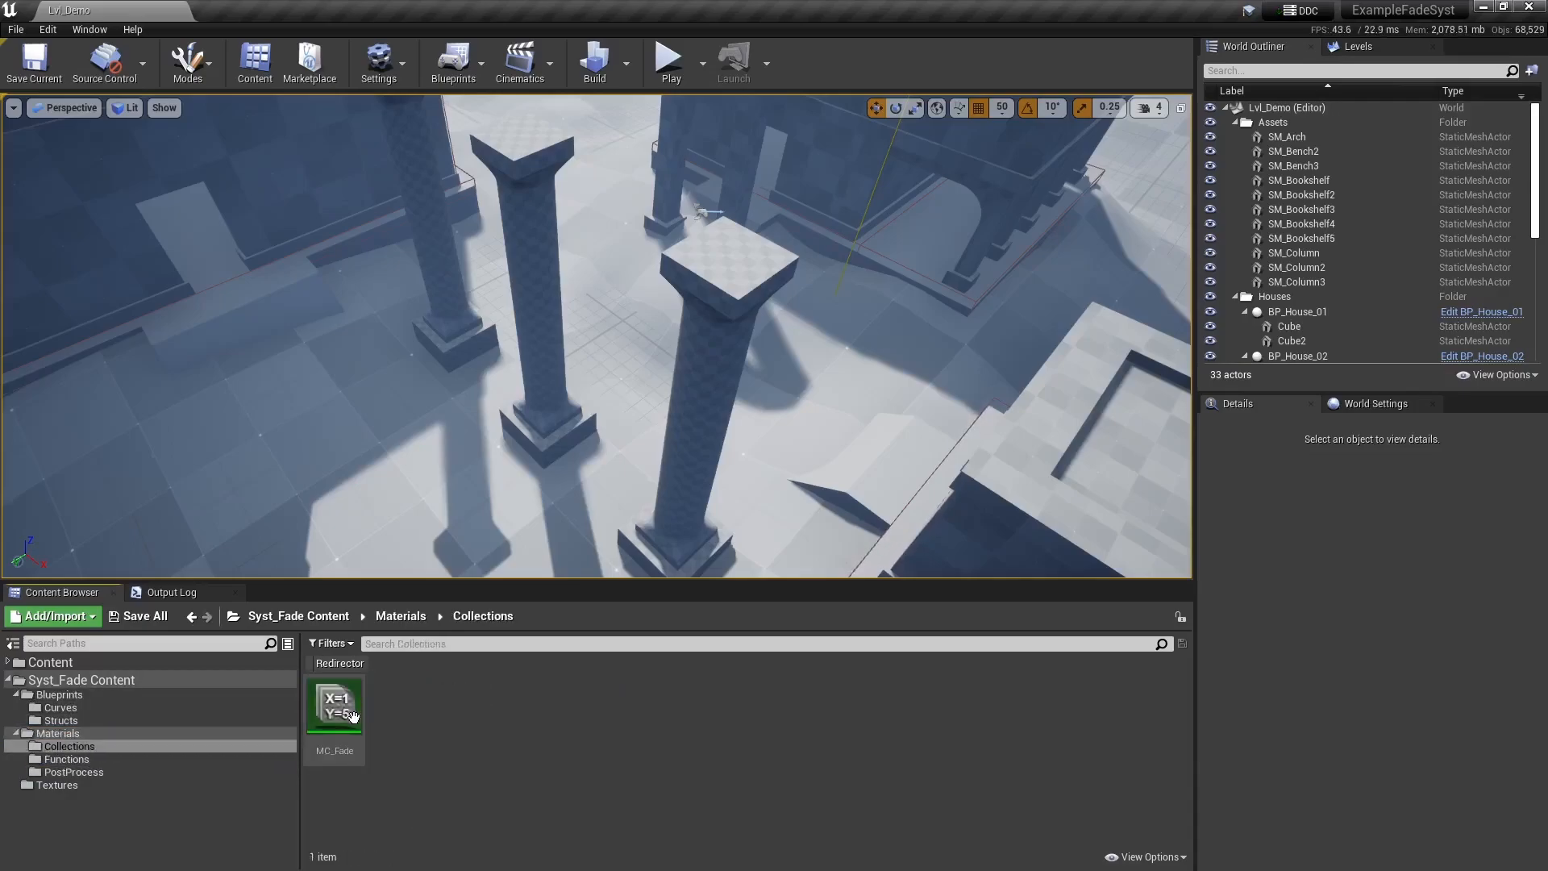
pyautogui.click(56, 783)
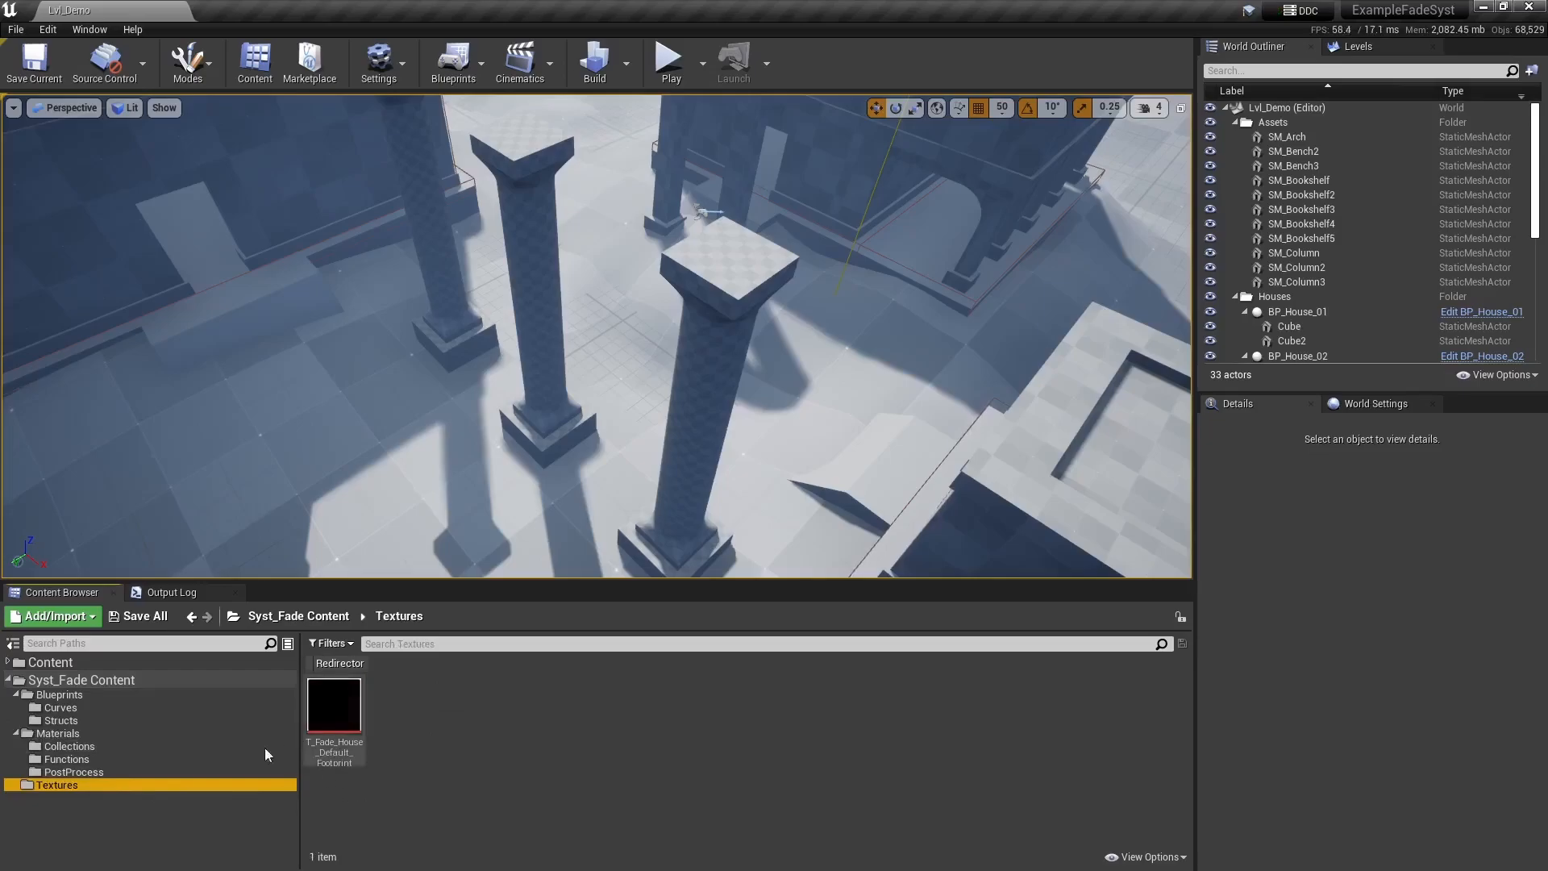
pyautogui.click(81, 679)
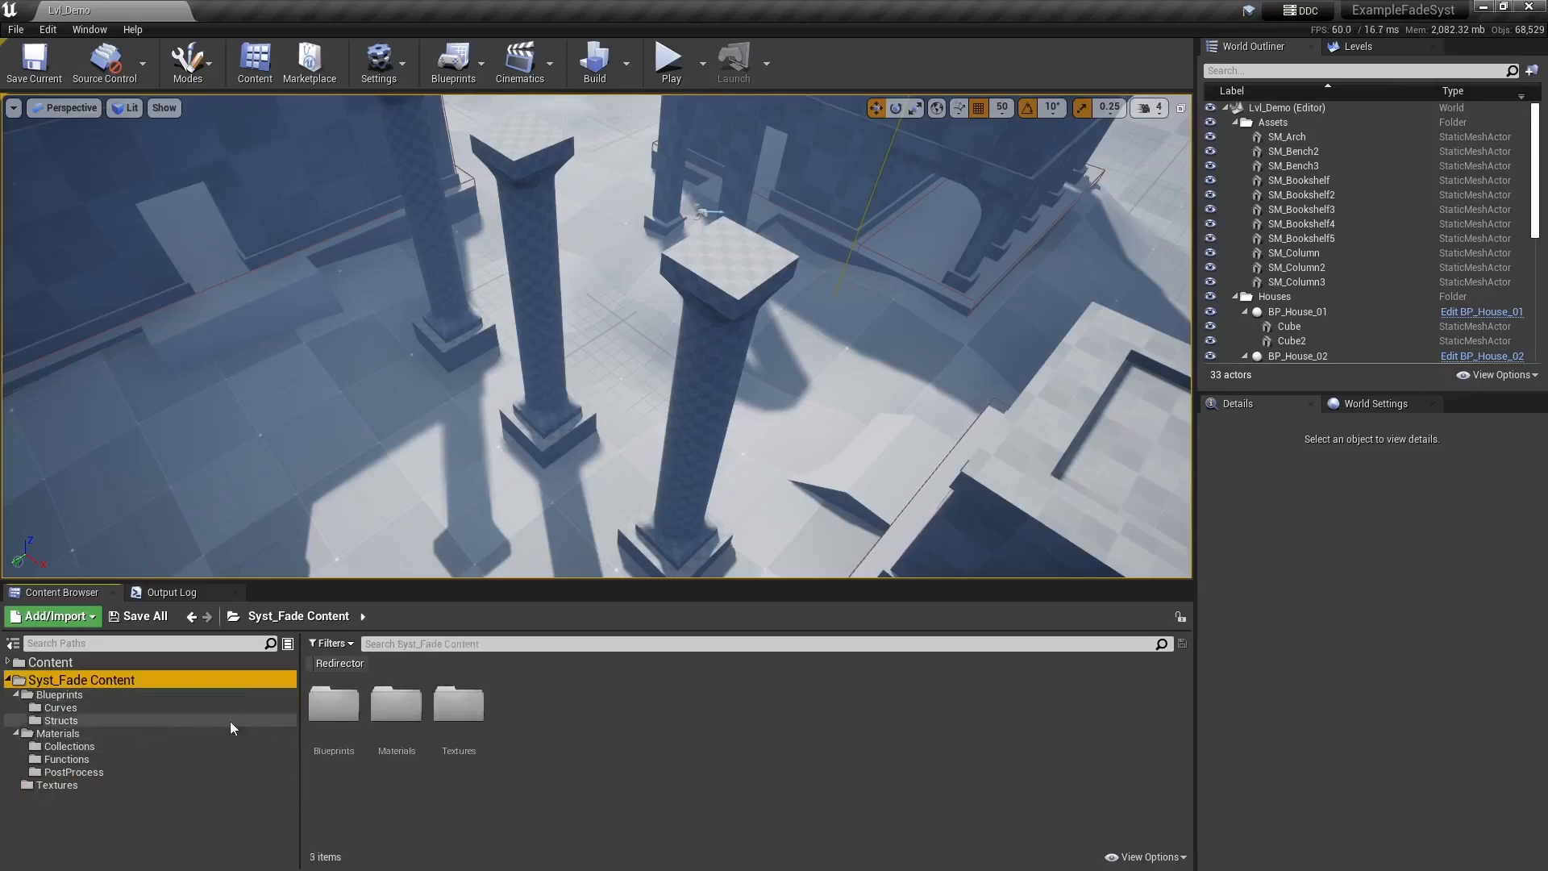
pyautogui.click(668, 56)
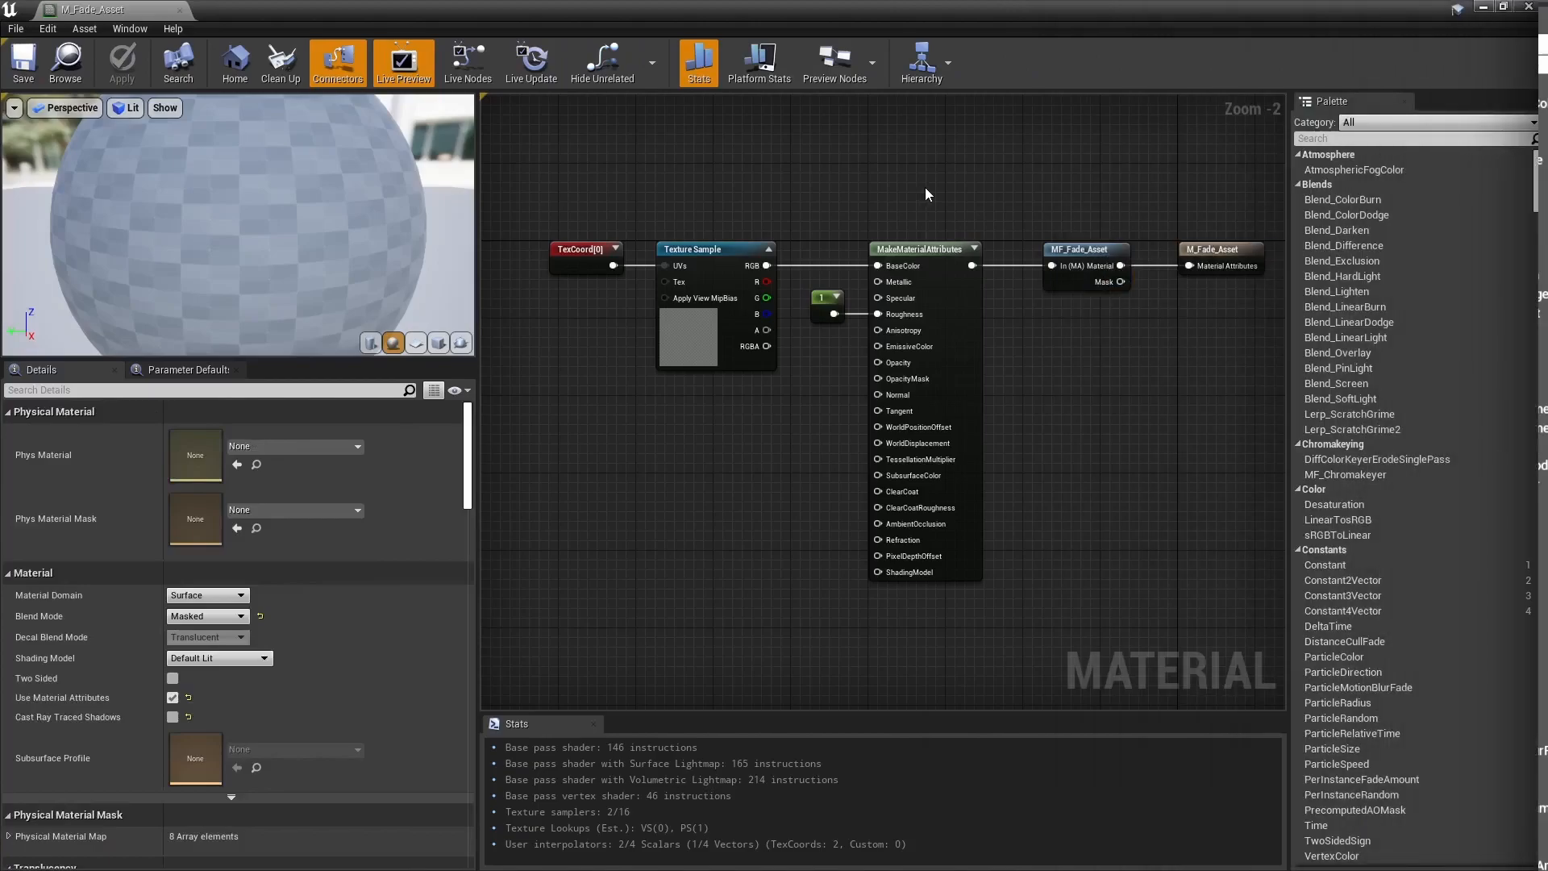
# - Close the Material Editor to return to the level
pyautogui.click(1083, 249)
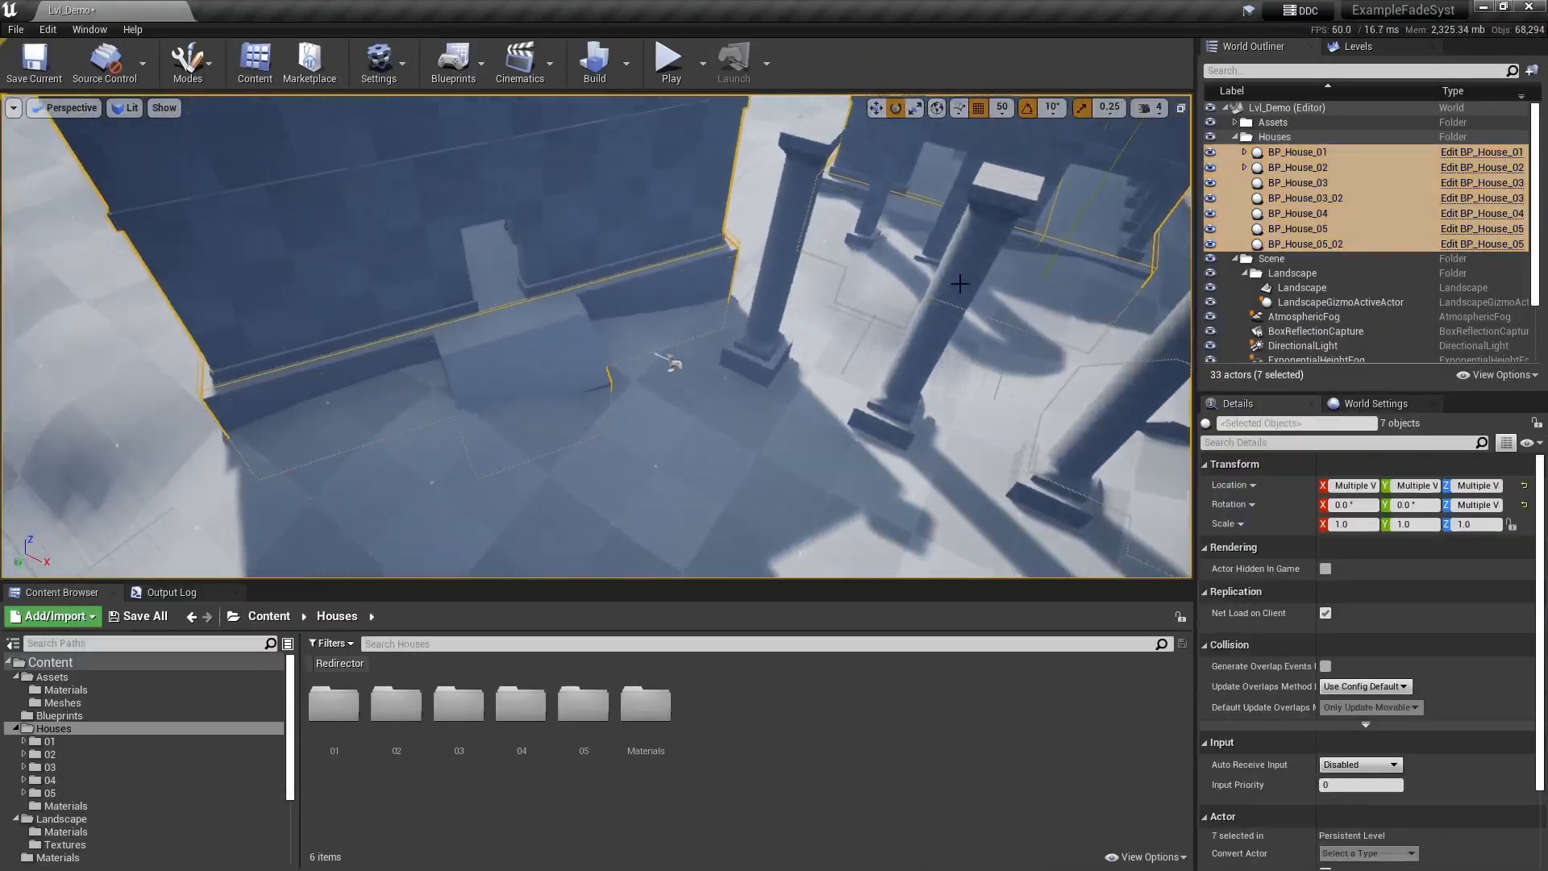
# - Open M_Fade_House, then inspect BP_House_01's Floor2, Floor1 and Floor0 wall components
pyautogui.doubleClick(645, 703)
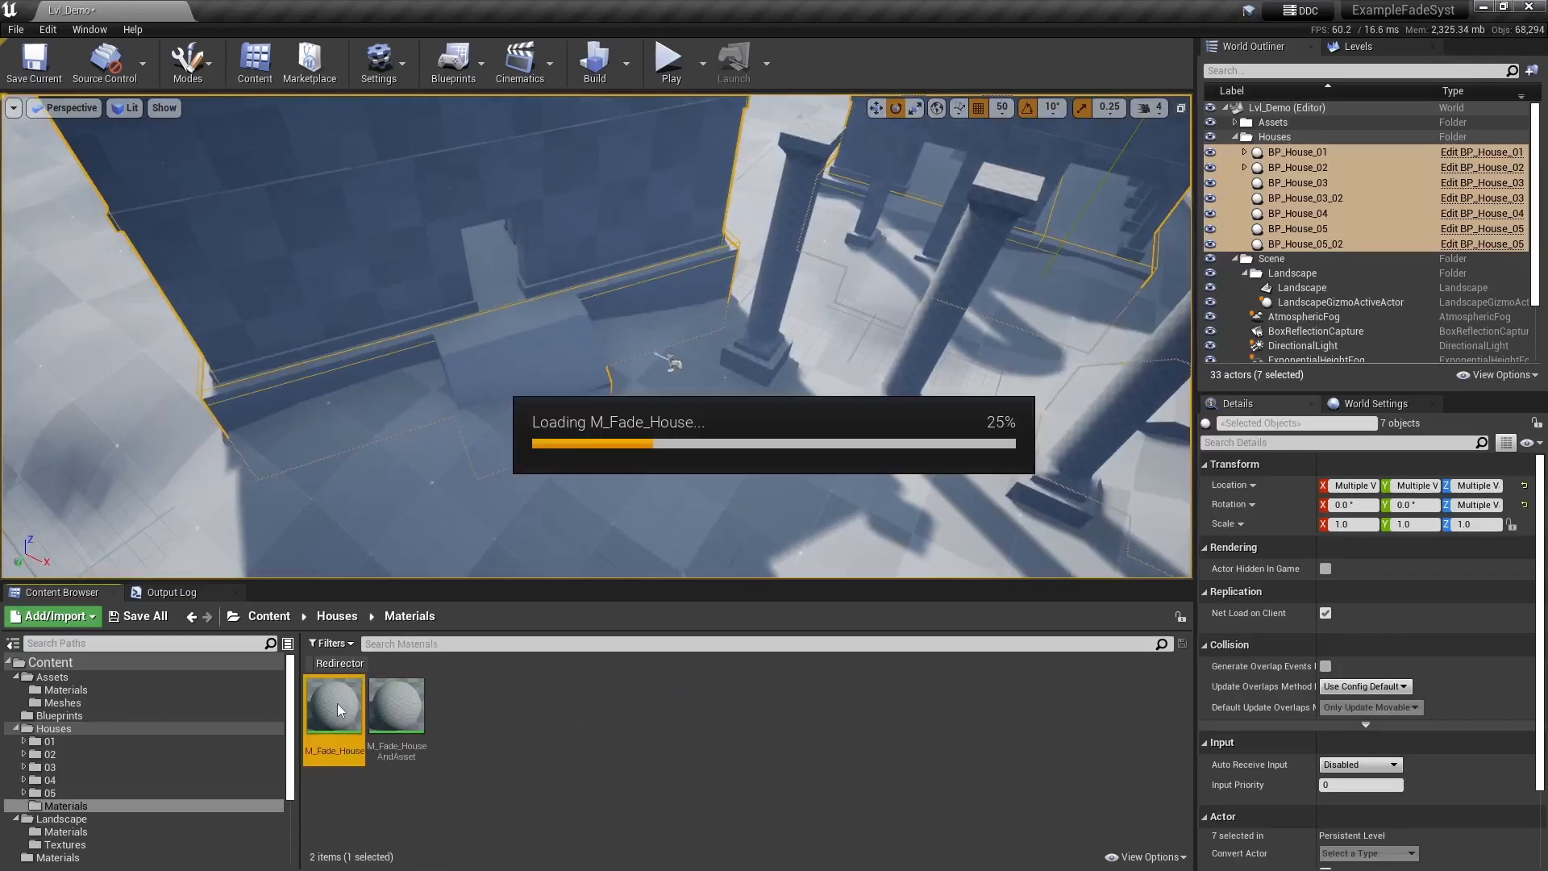
pyautogui.doubleClick(335, 703)
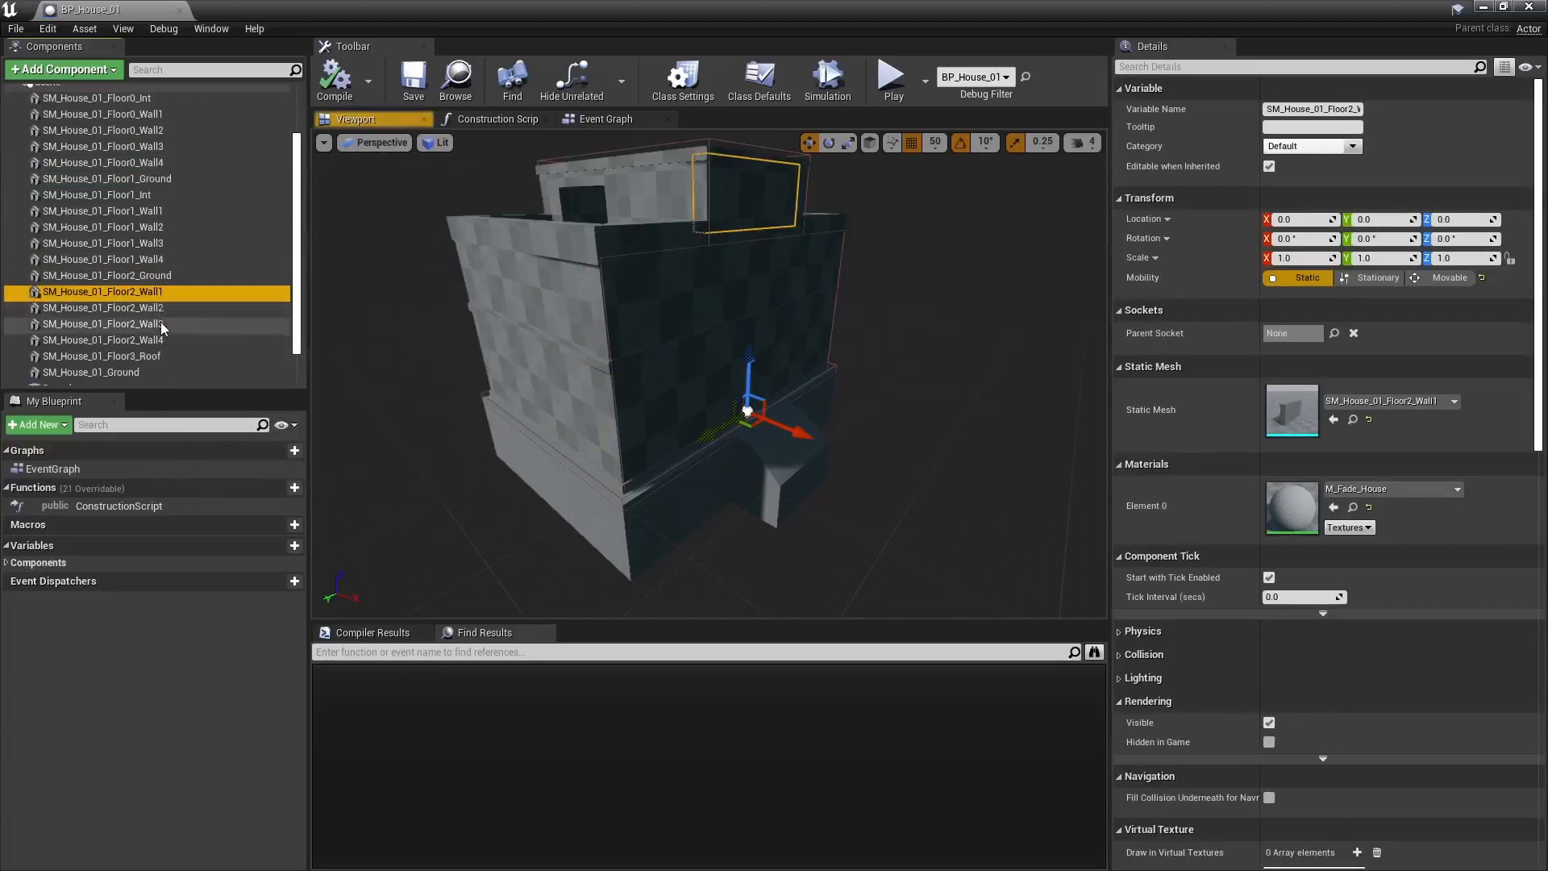
pyautogui.click(91, 373)
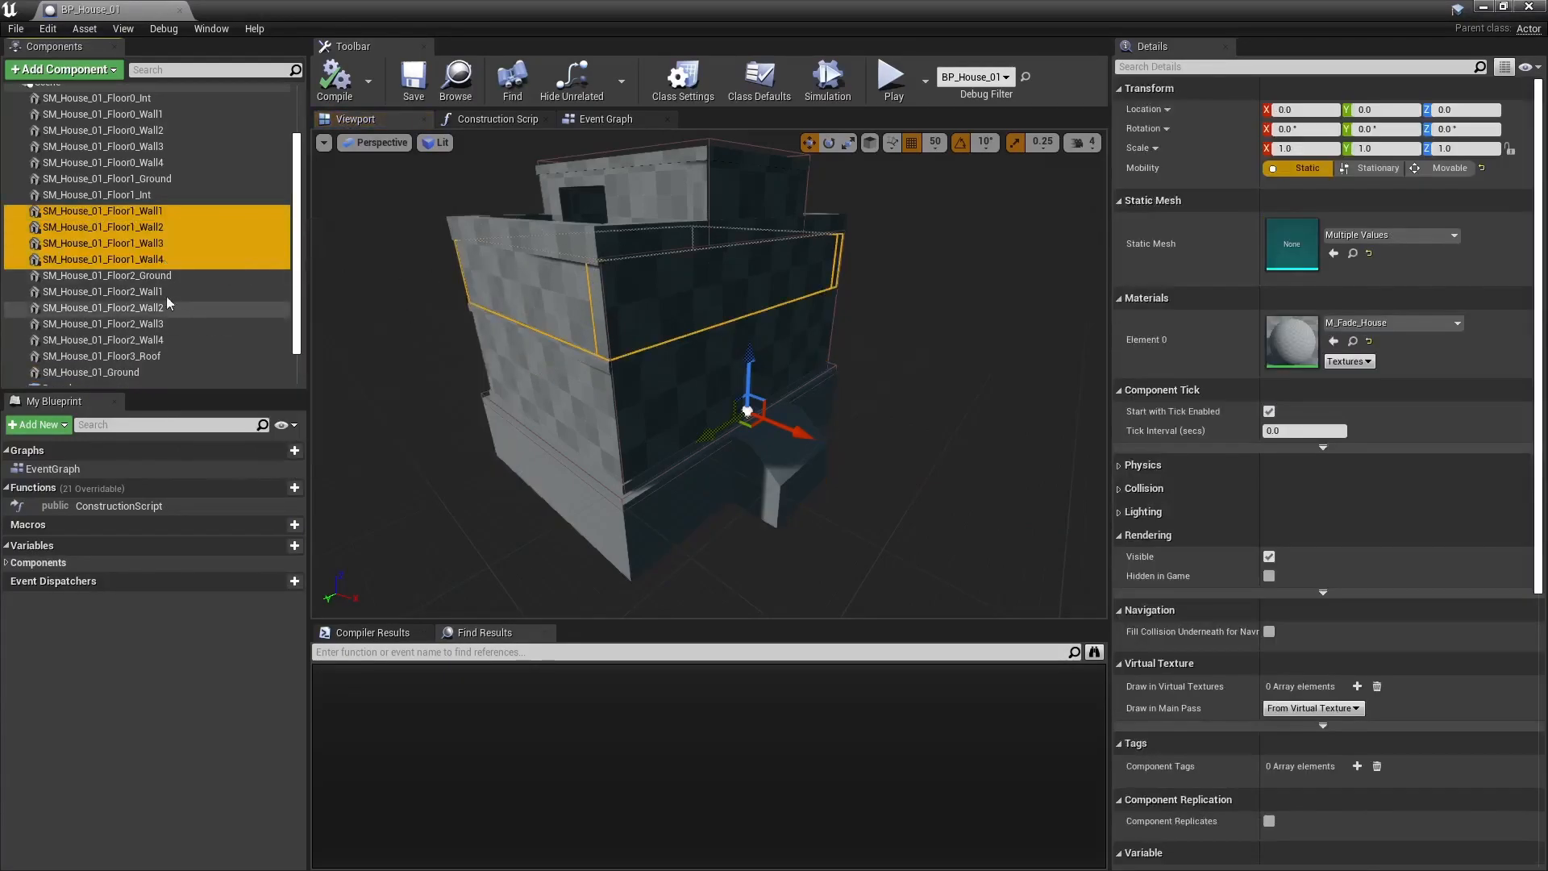
pyautogui.click(102, 113)
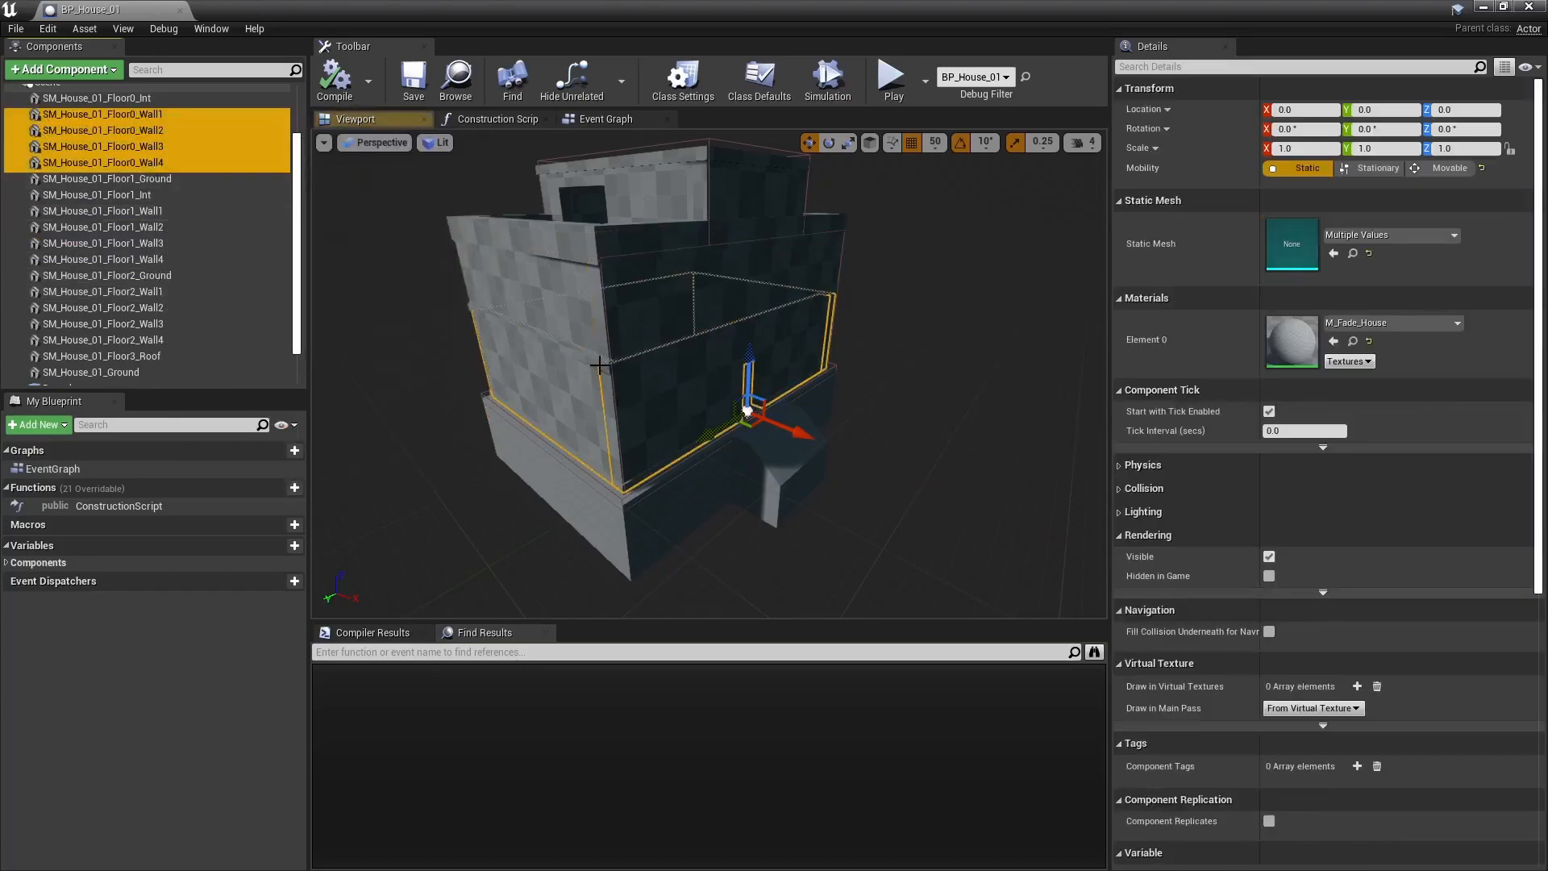
pyautogui.moveTo(941, 448)
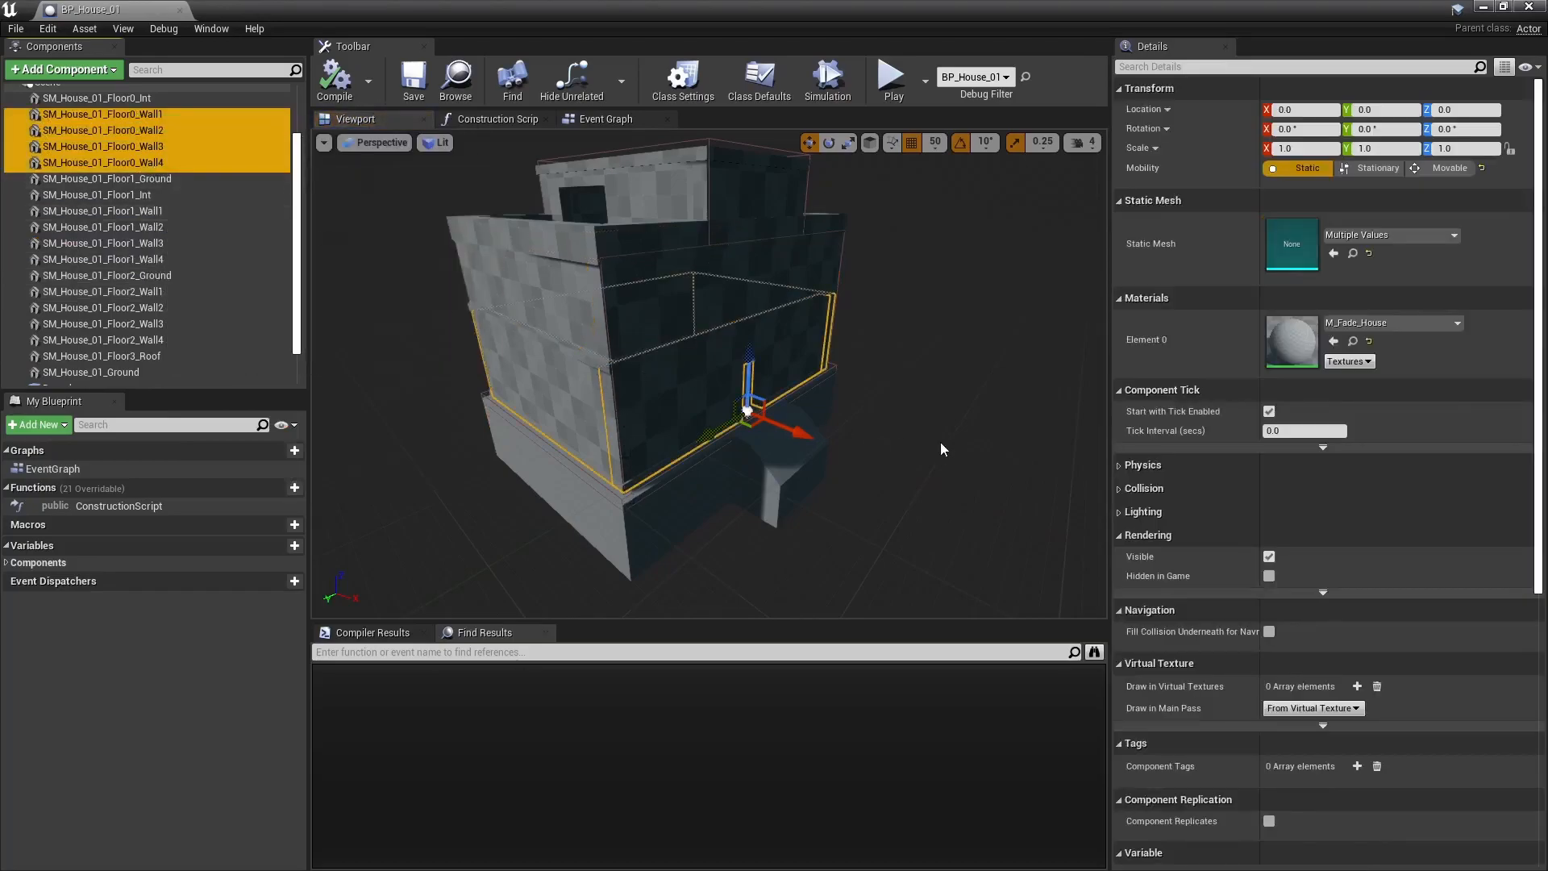
pyautogui.click(889, 77)
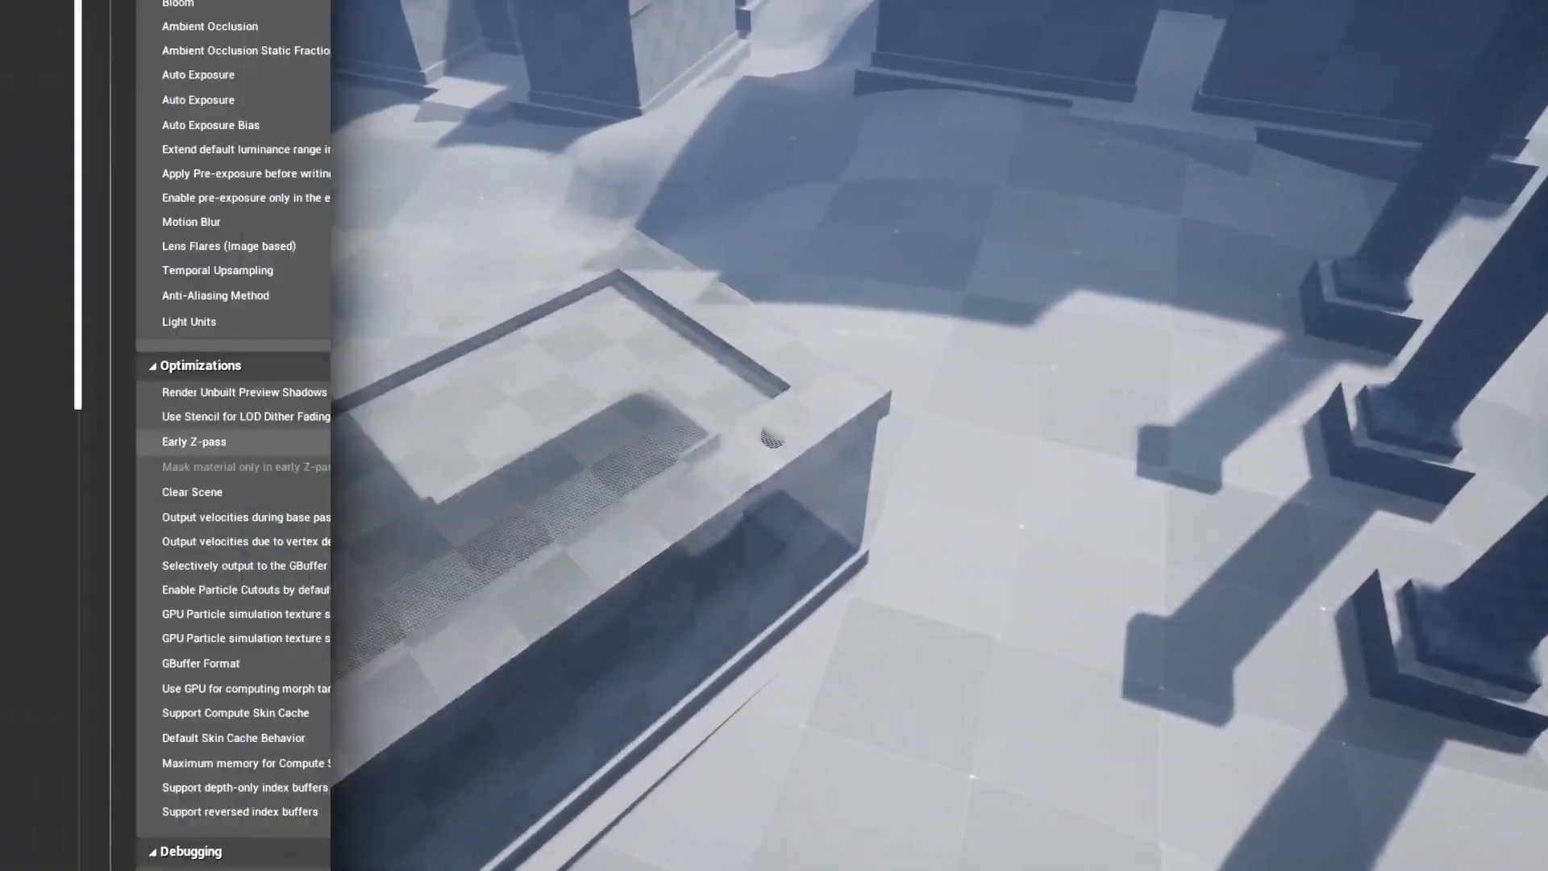
# - Set the project's Early Z-pass rendering option to Decide automatically
pyautogui.click(756, 439)
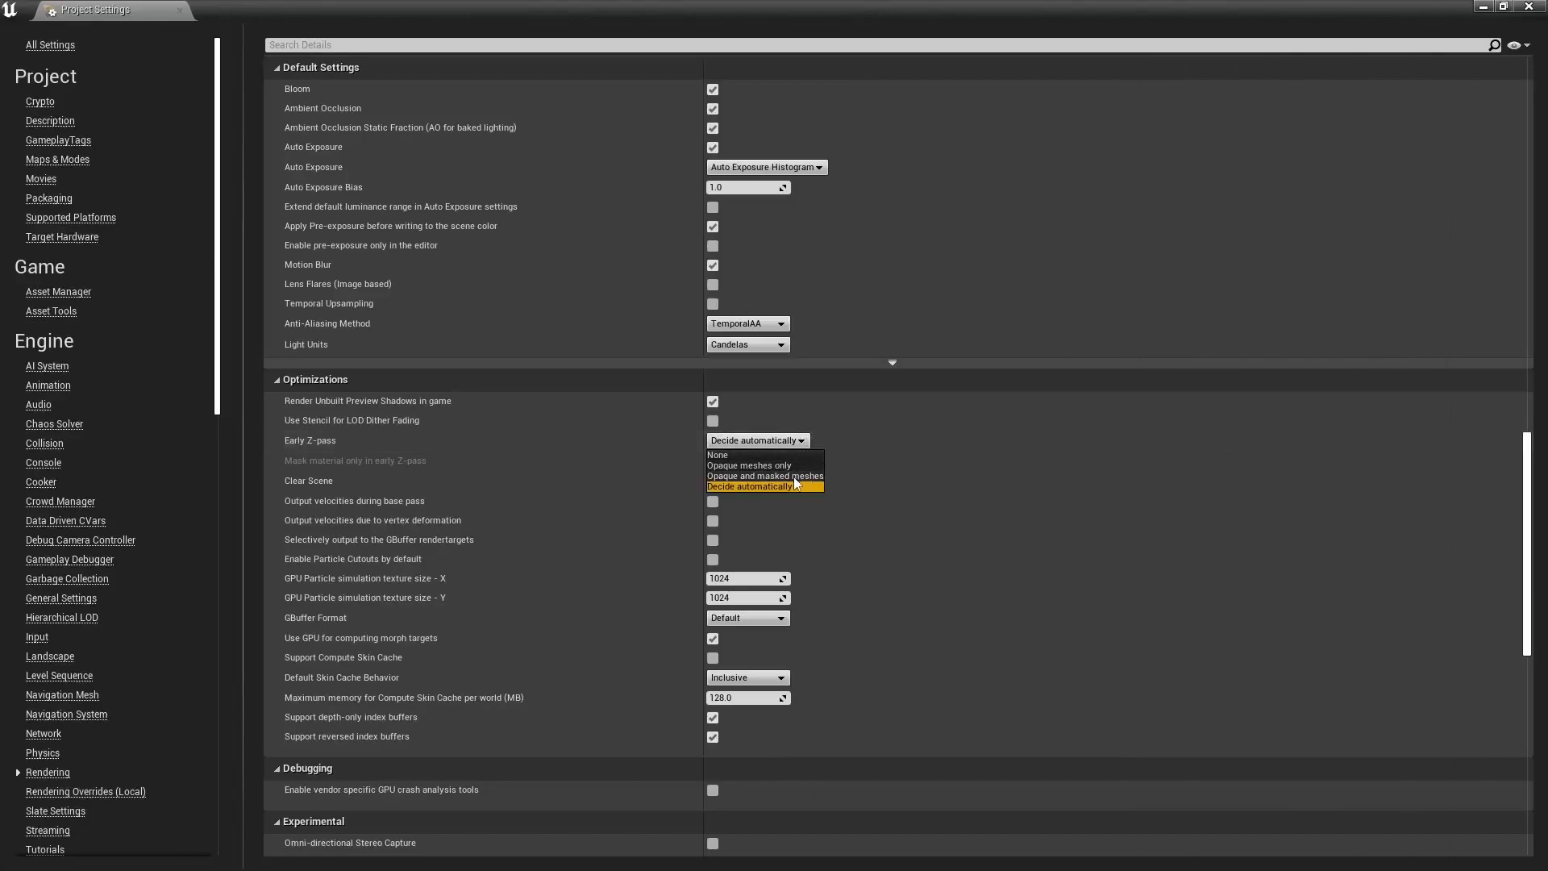
pyautogui.click(765, 475)
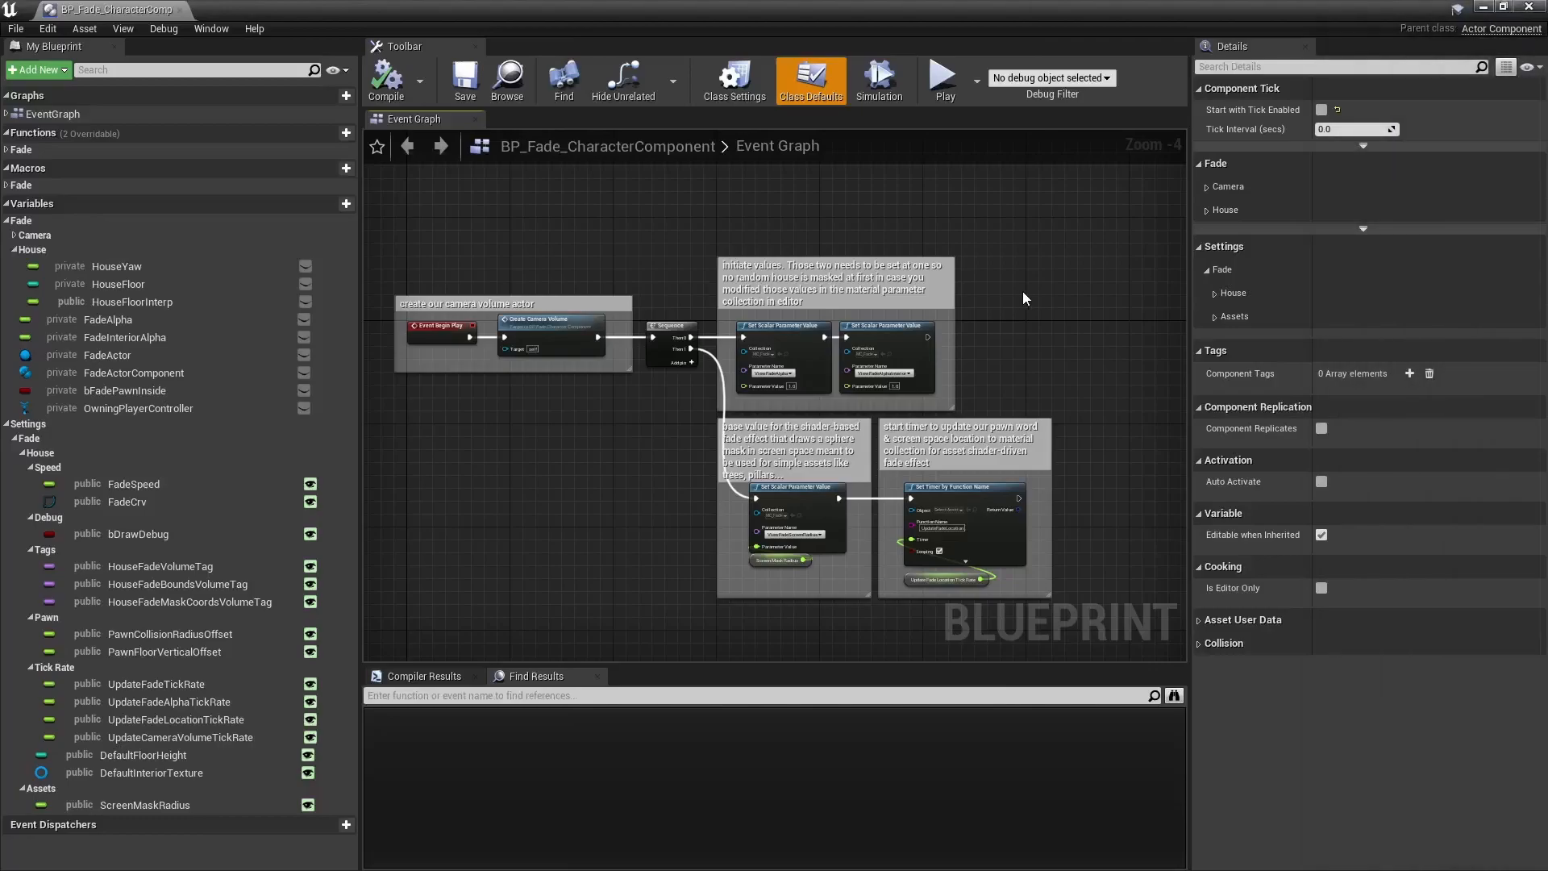
pyautogui.moveTo(1051, 362)
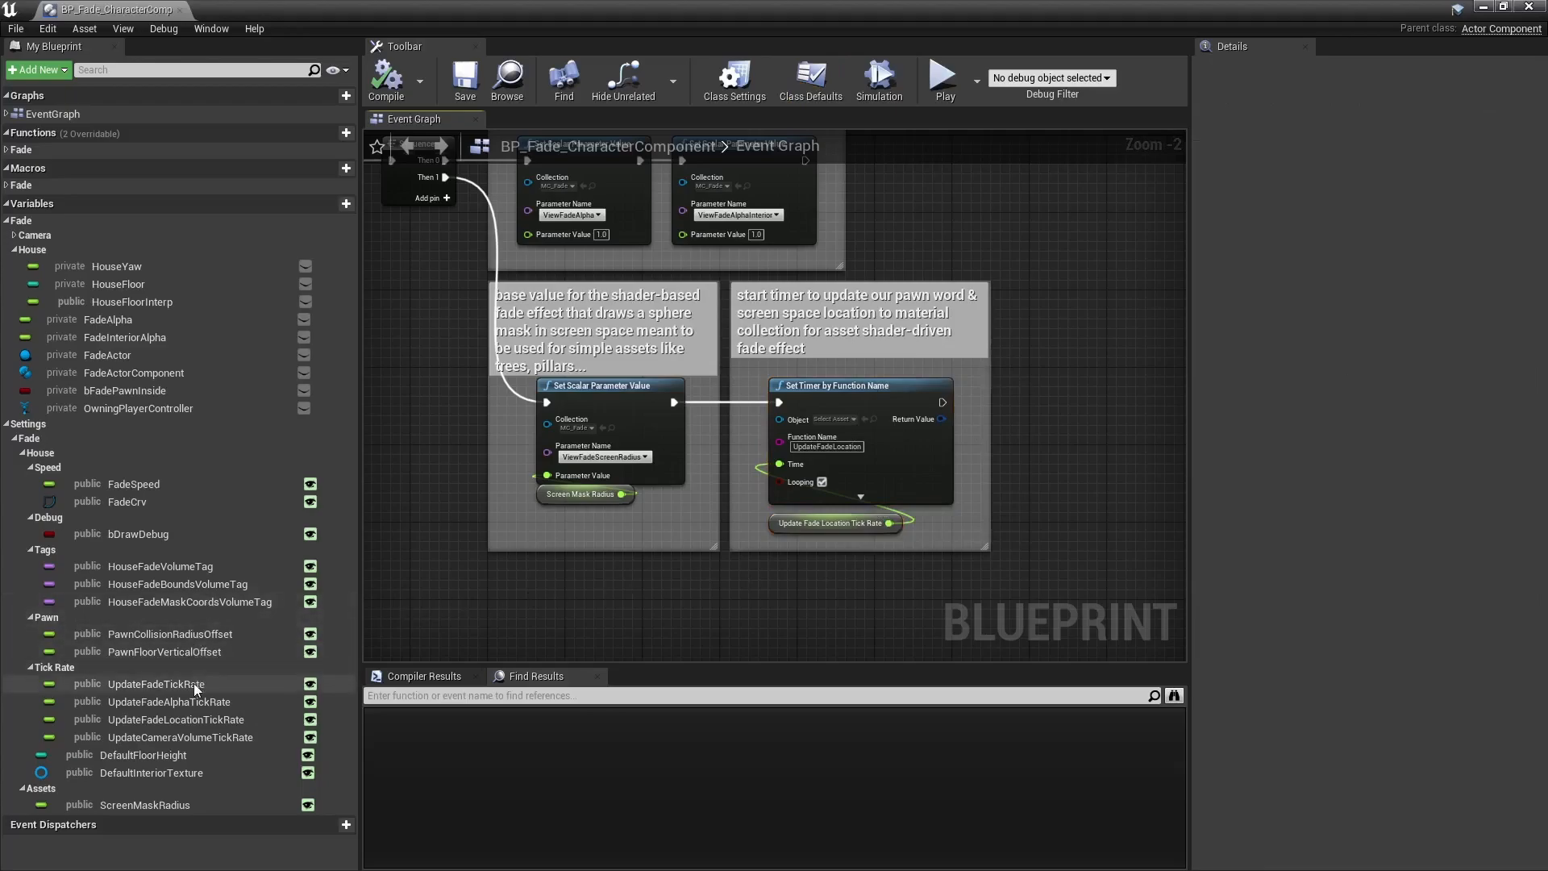
# - Inspect the UpdateFadeAlphaTickRate (0.066667) and UpdateCameraVolumeTickRate (0.125) default values
pyautogui.click(168, 700)
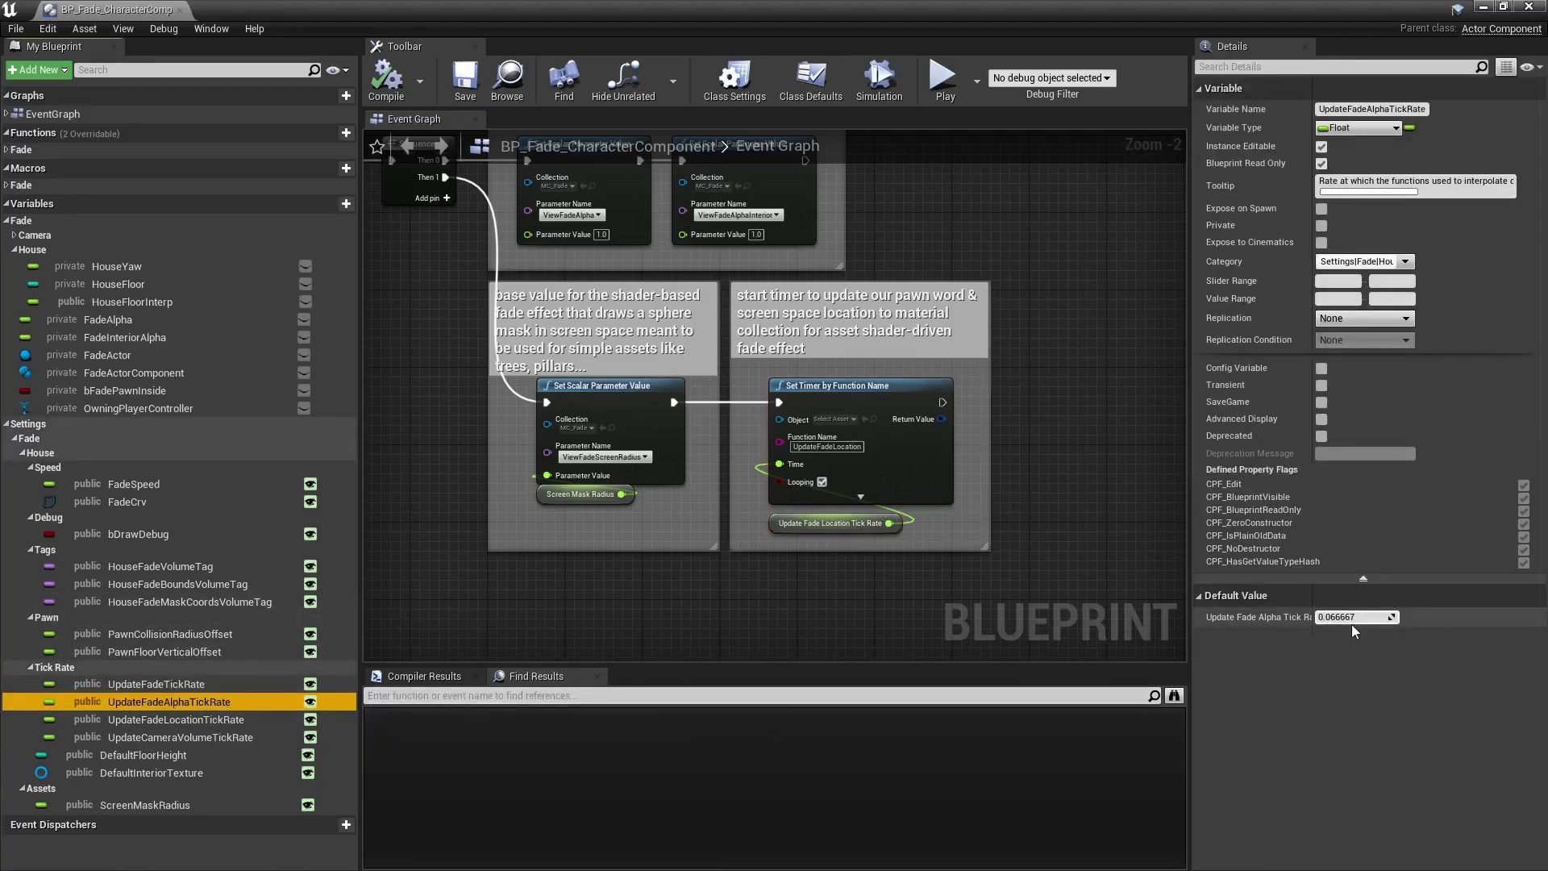
pyautogui.click(181, 736)
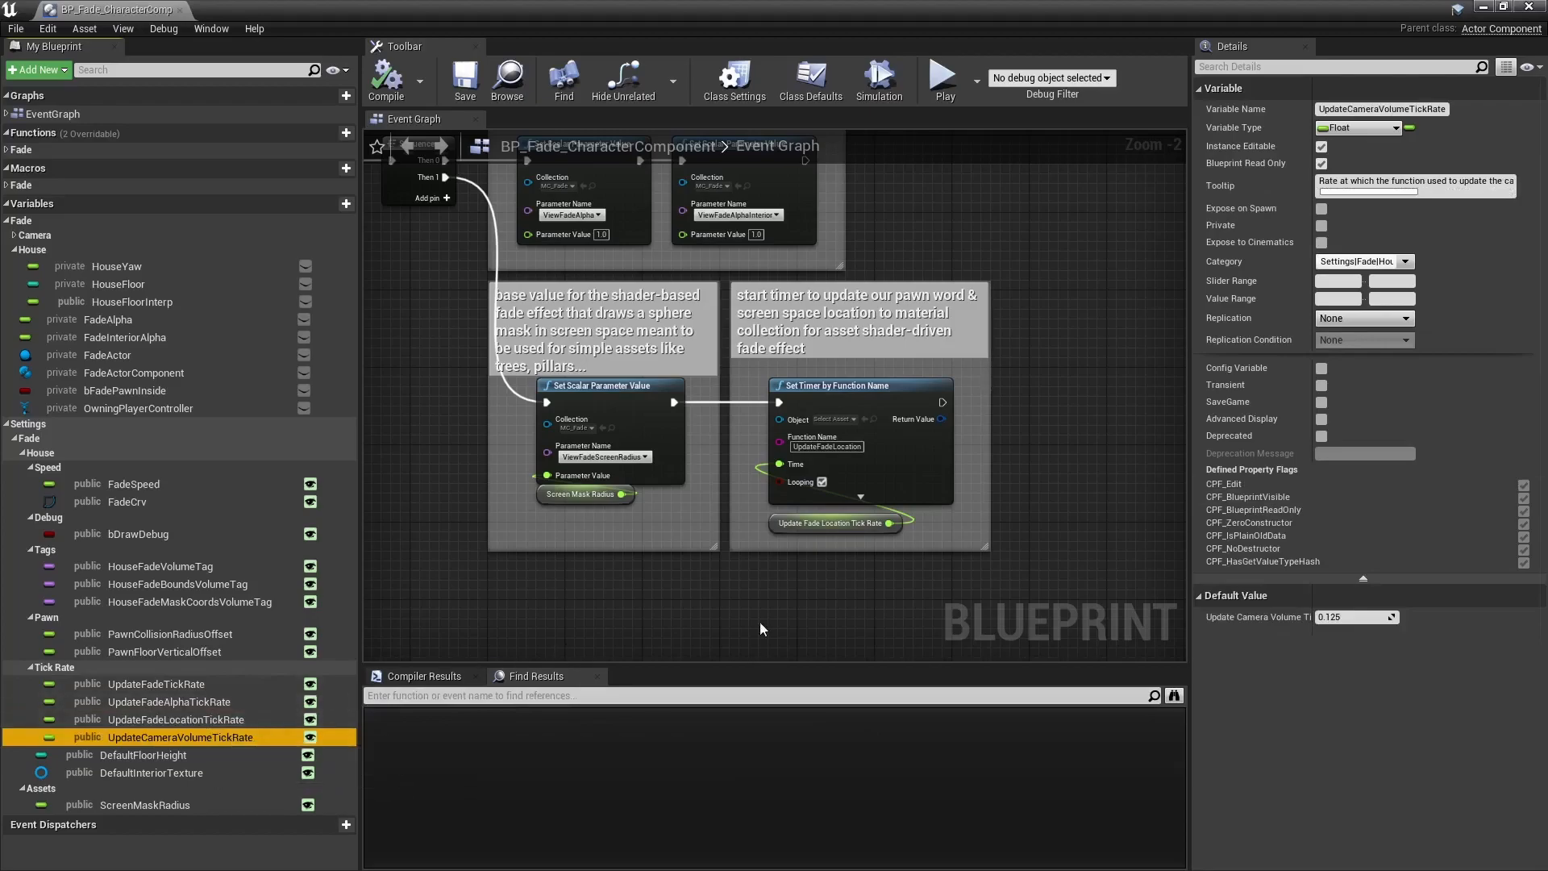
pyautogui.moveTo(832, 621)
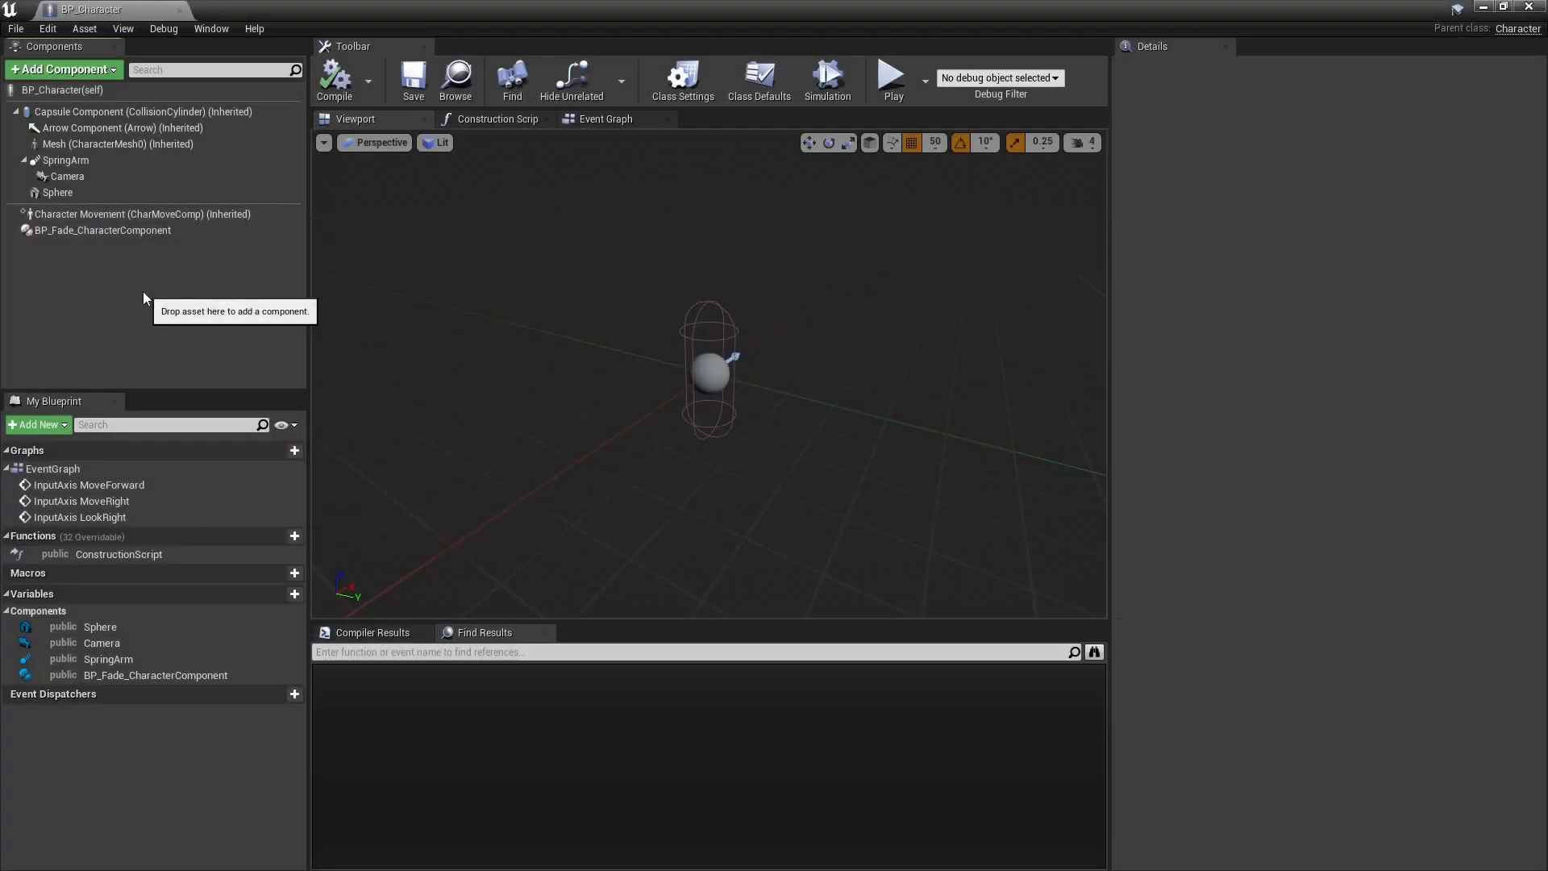
# - Select the character's BP_Fade_CharacterComponent and scroll through its Details settings
pyautogui.click(102, 230)
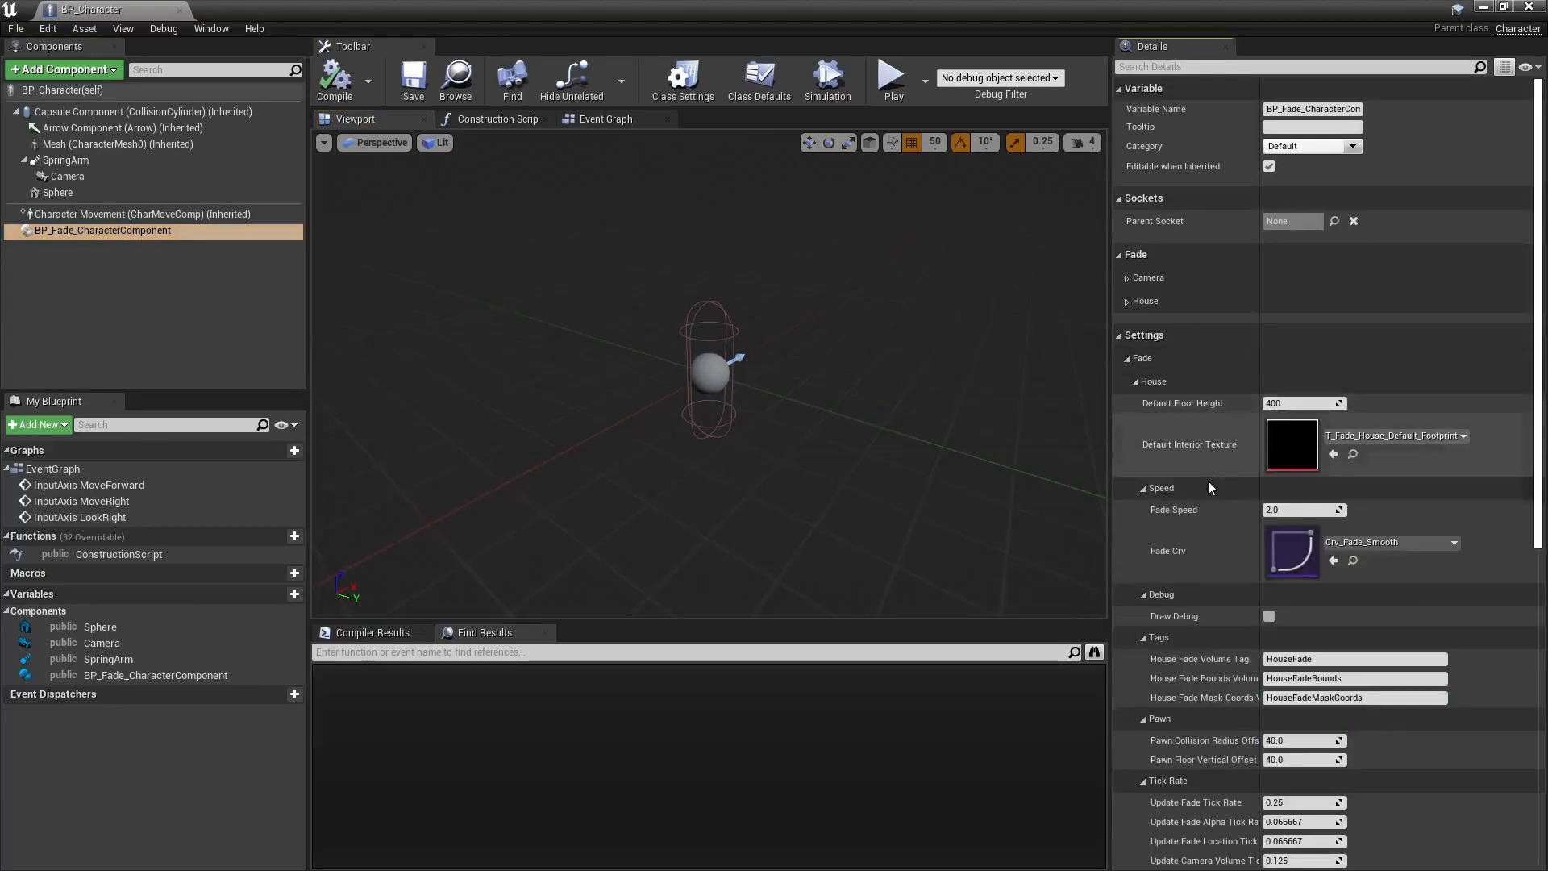
pyautogui.scroll(-3)
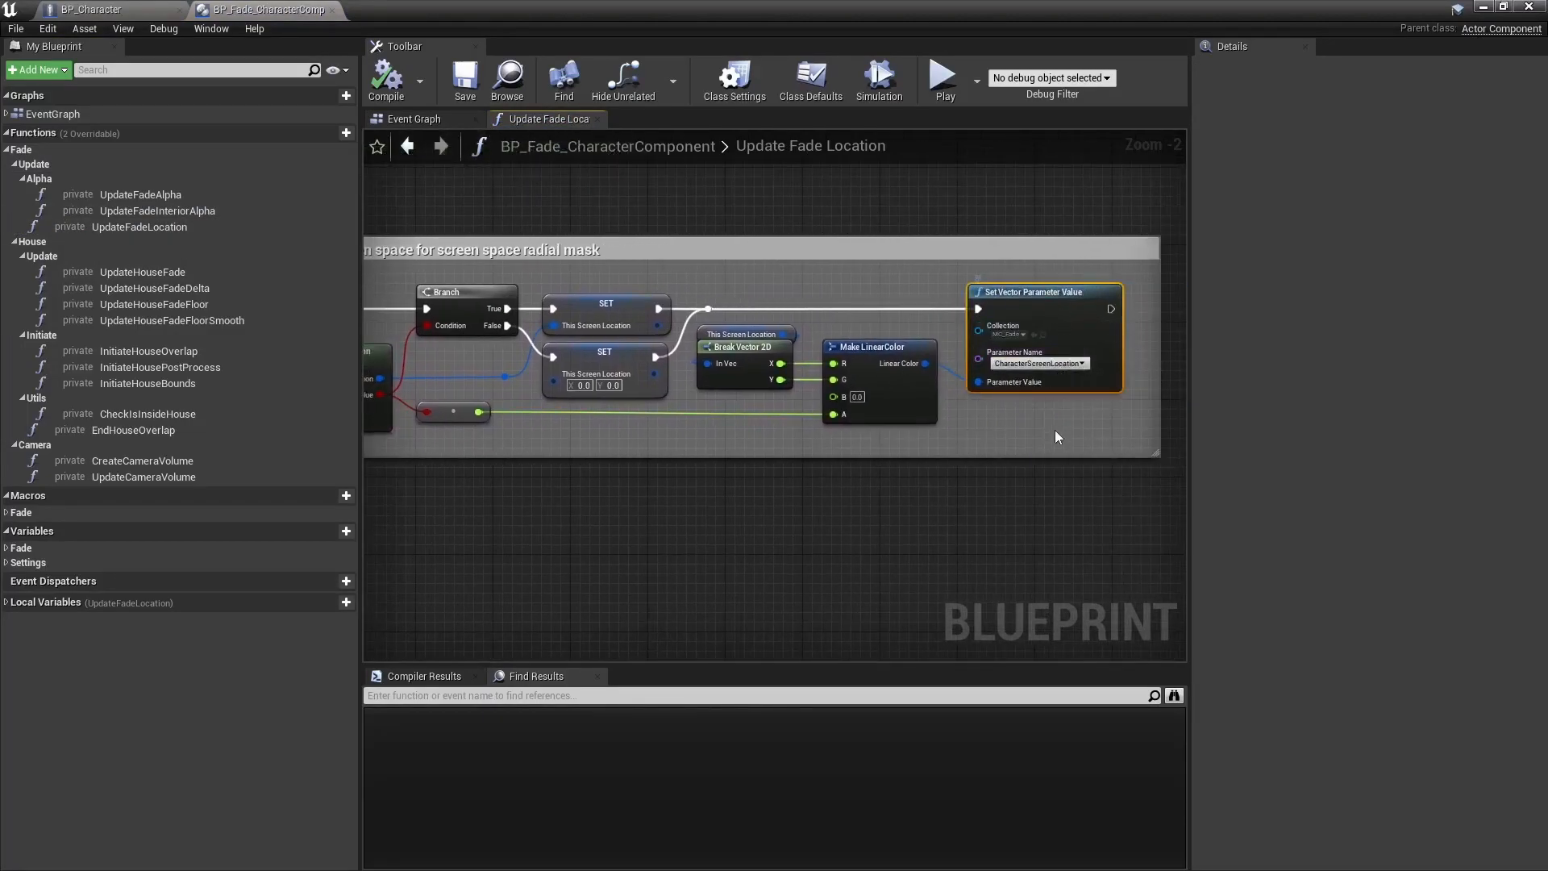
# - Create a BP_House Actor blueprint class in the Houses folder
pyautogui.click(943, 79)
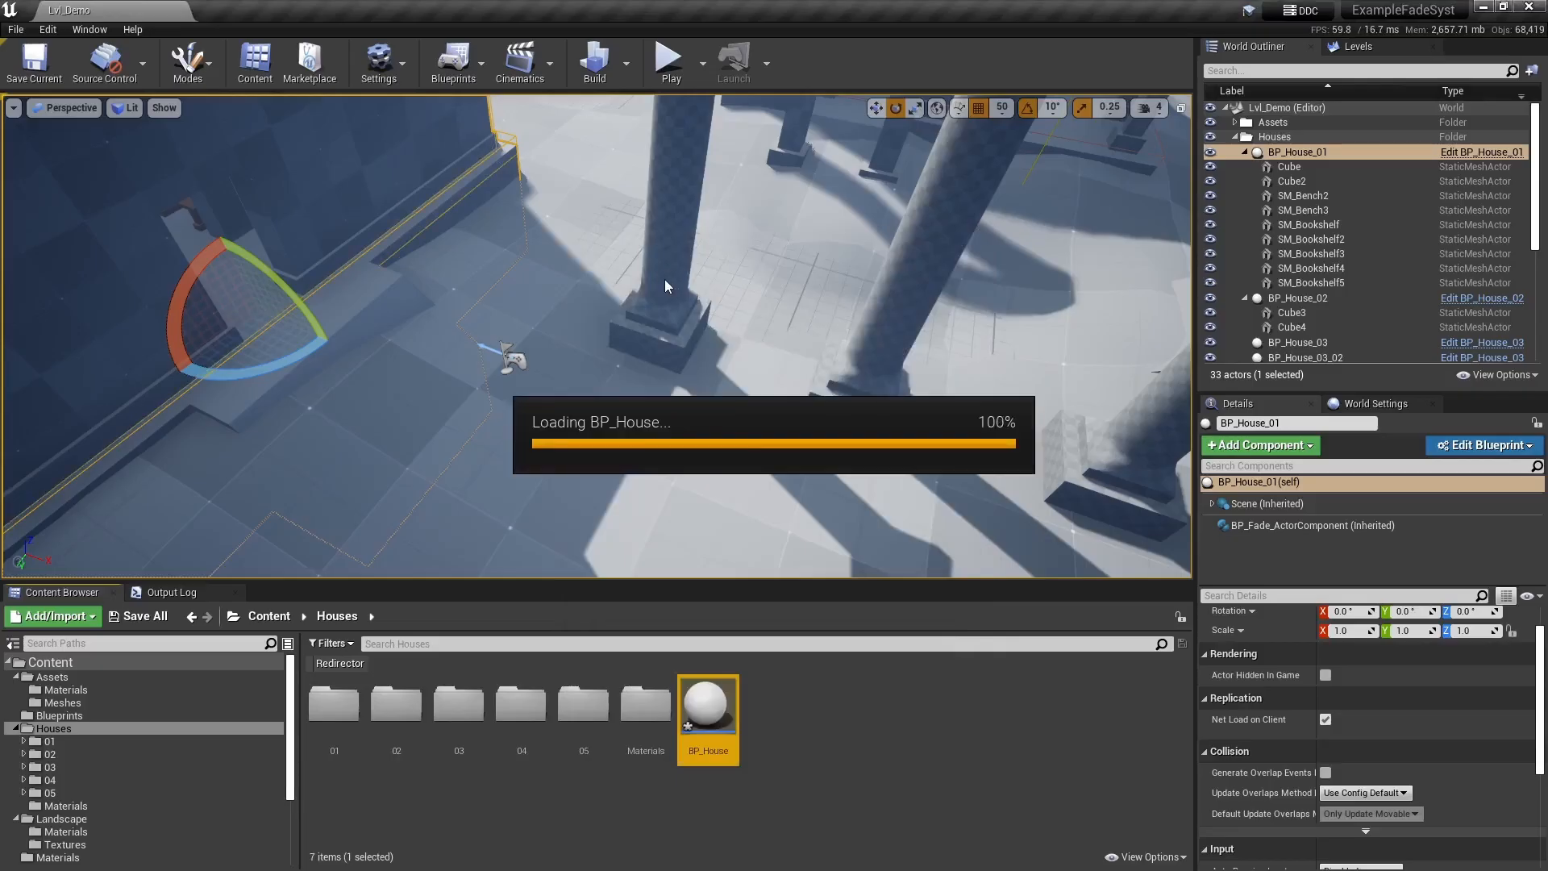
# - Open BP_House with SM_House_01_Ground and four Floor0 walls, applying M_Color material
pyautogui.doubleClick(707, 703)
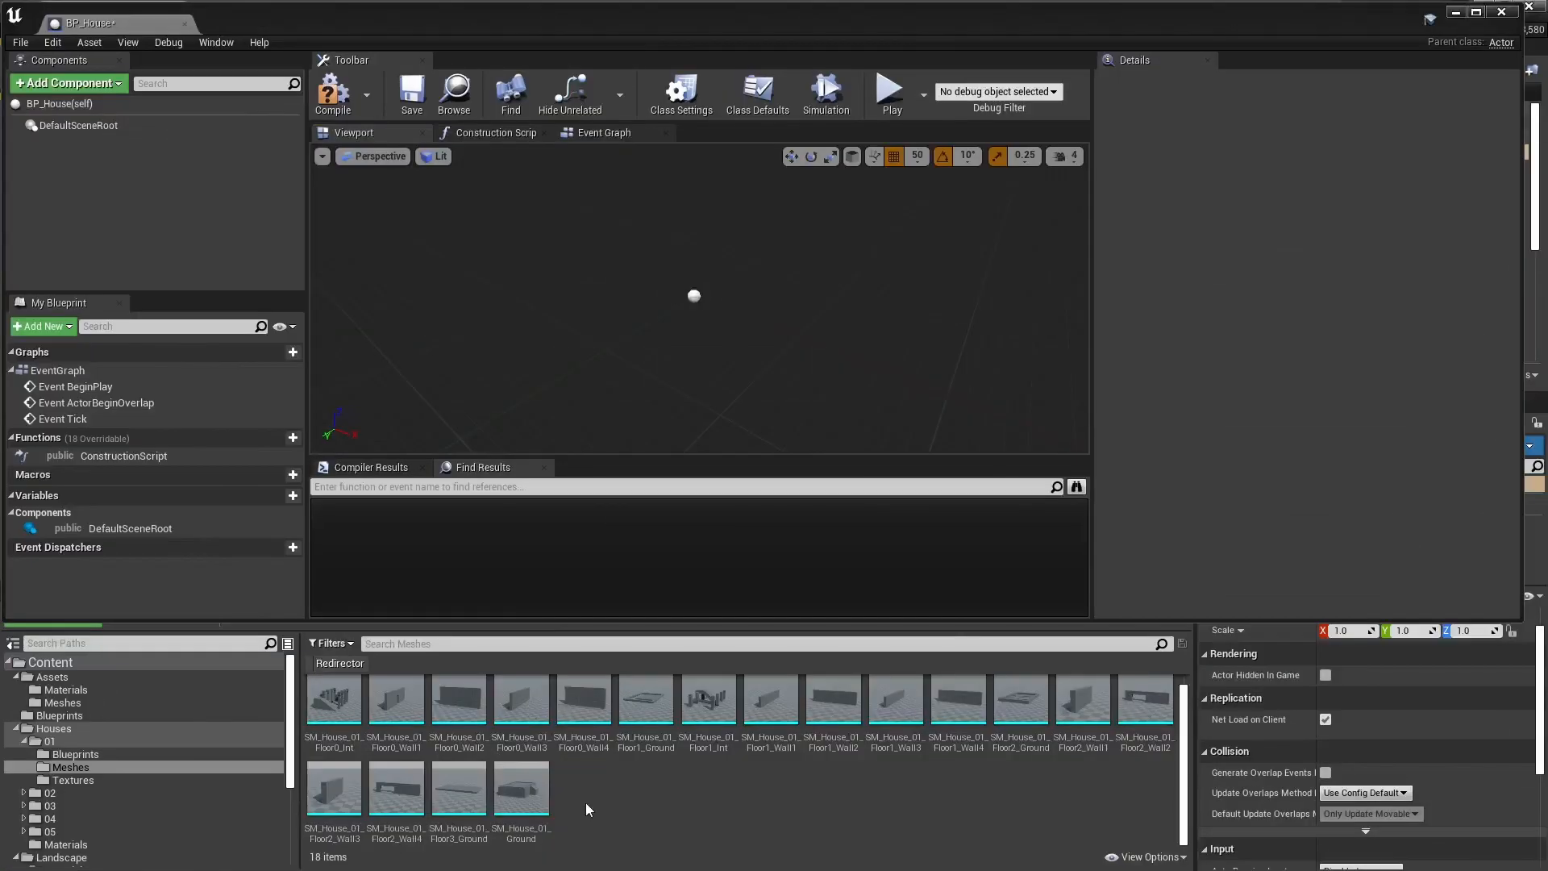
pyautogui.press('ctrl+a')
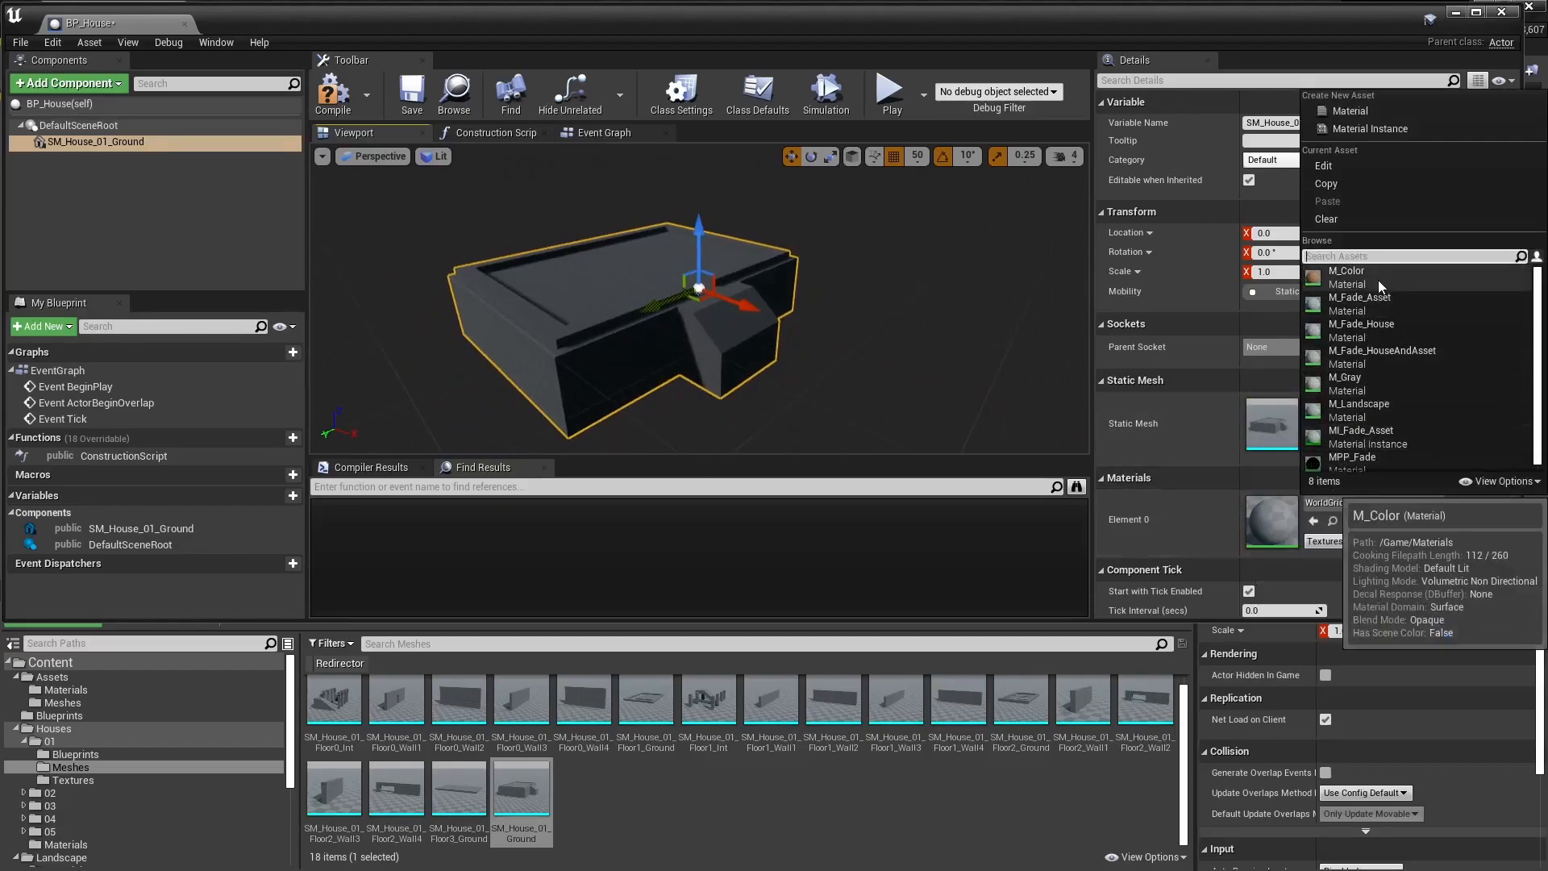
pyautogui.click(1346, 278)
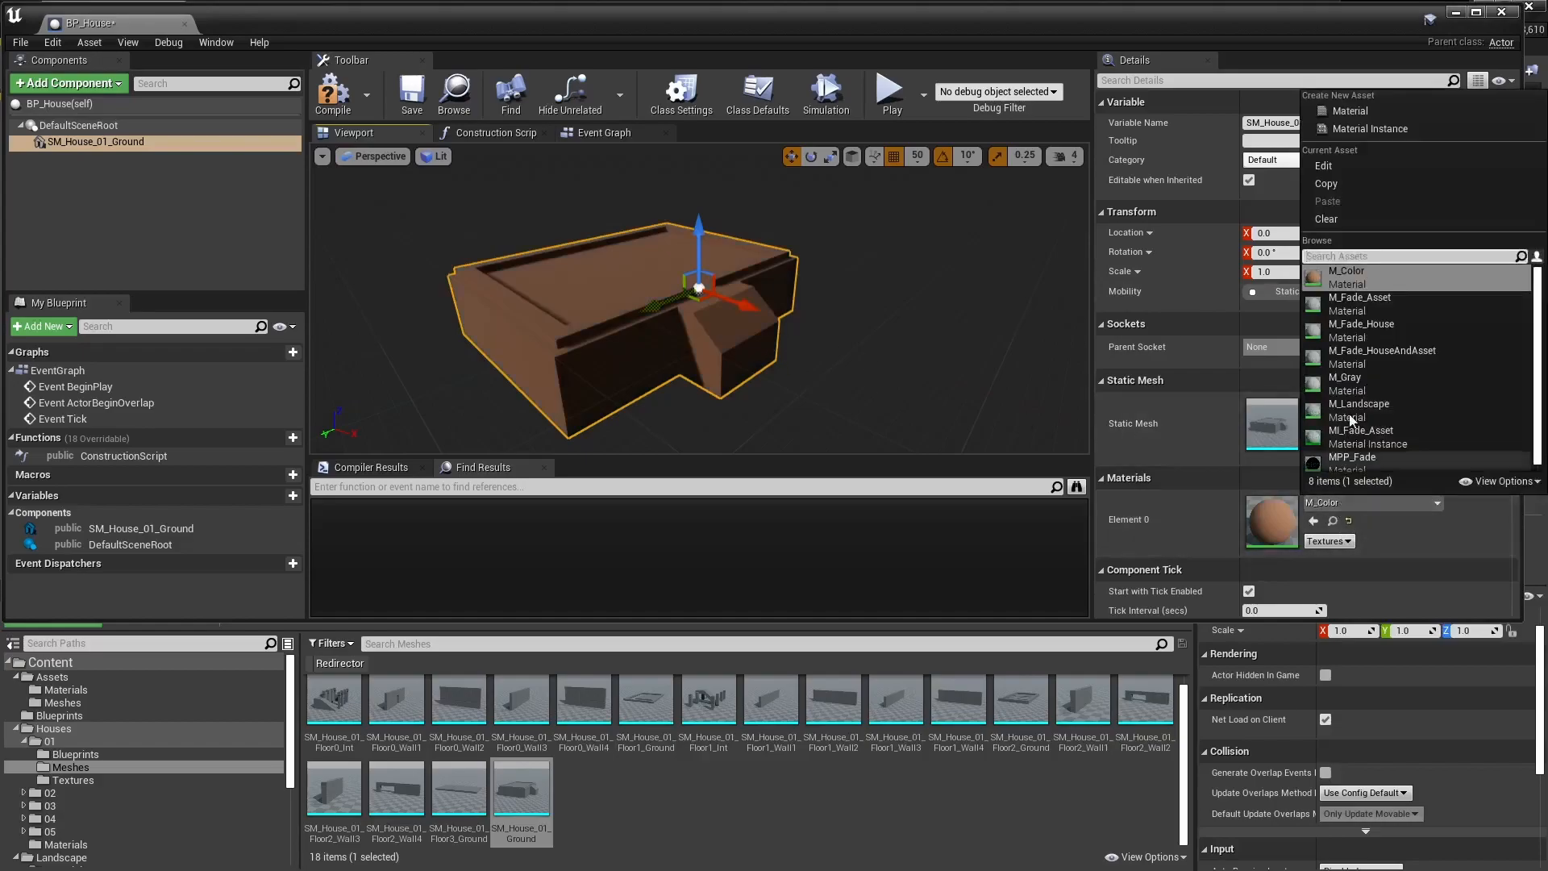
pyautogui.click(1346, 377)
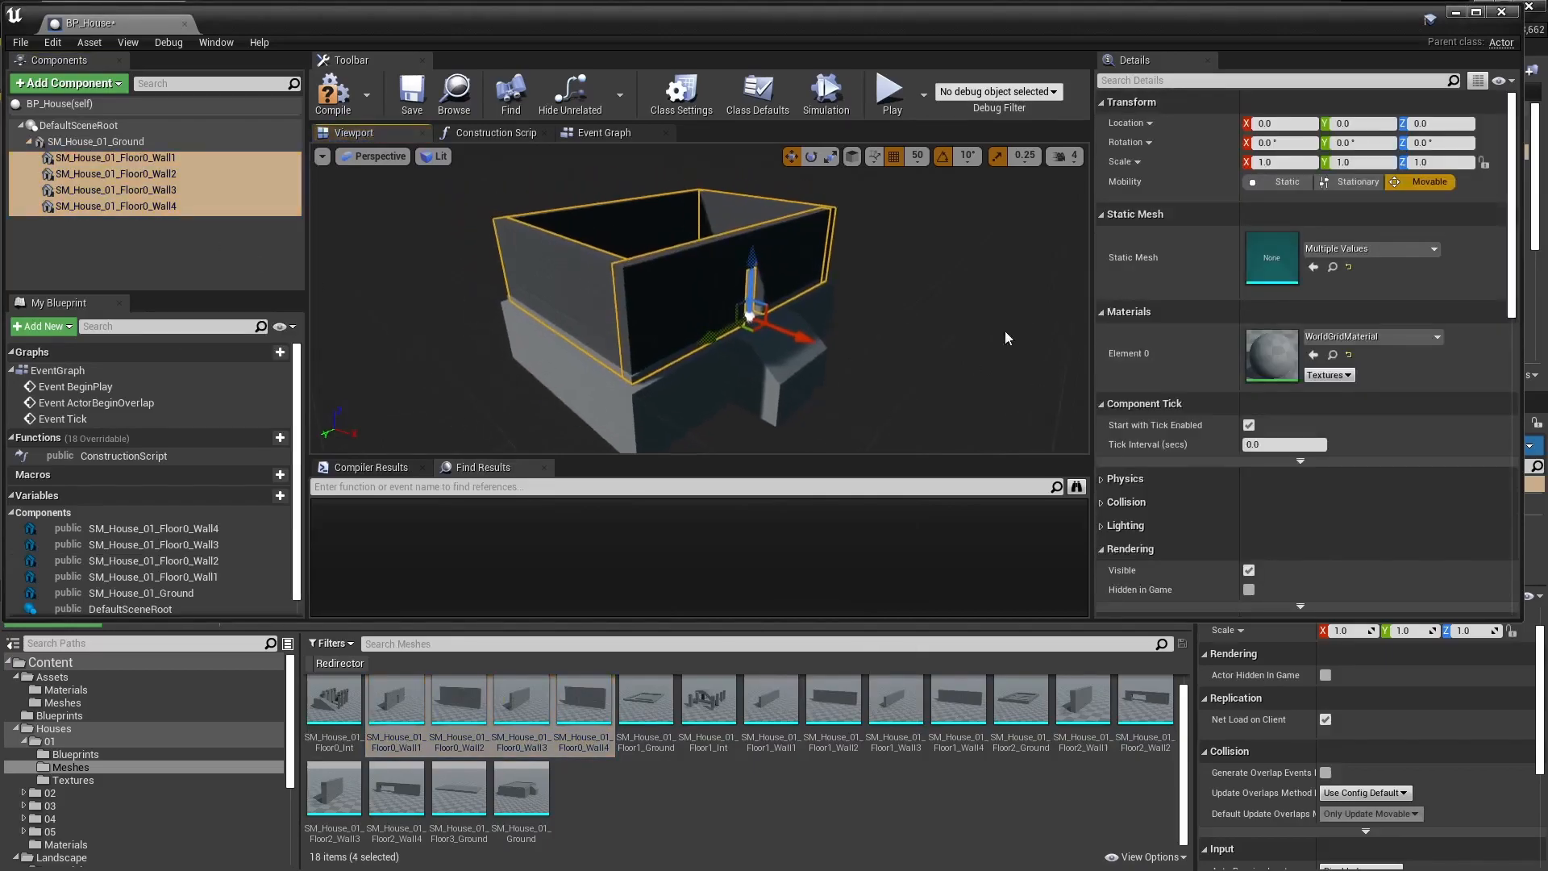
# - Filter Details by 'primitive' and add the Floor0 walls' custom primitive data values 0.5 and 0.0
pyautogui.write('p')
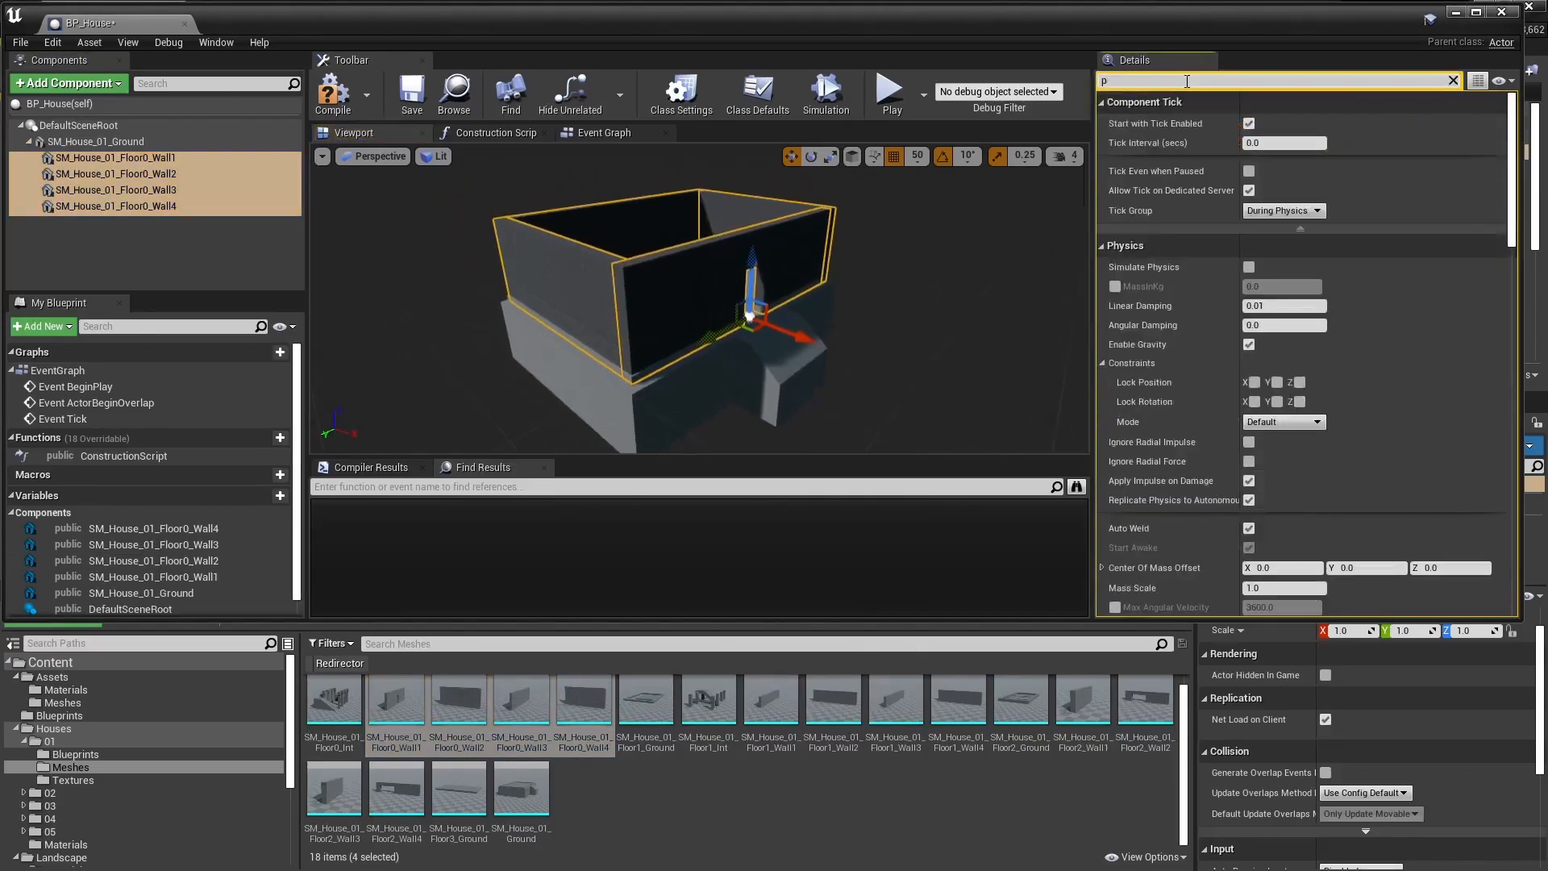
pyautogui.write('rimiti')
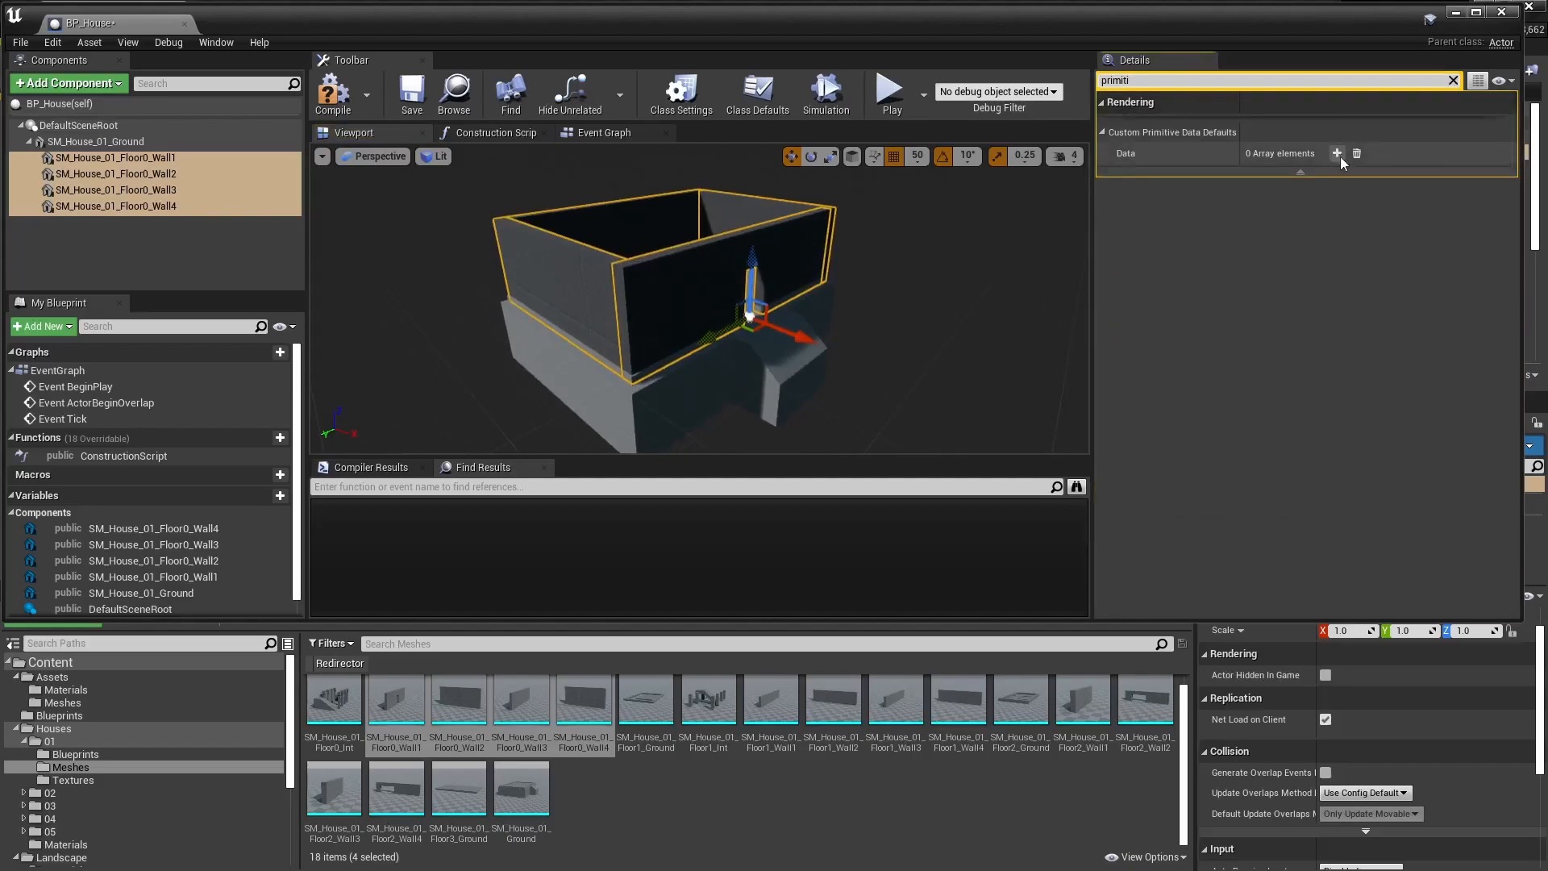
pyautogui.click(1336, 154)
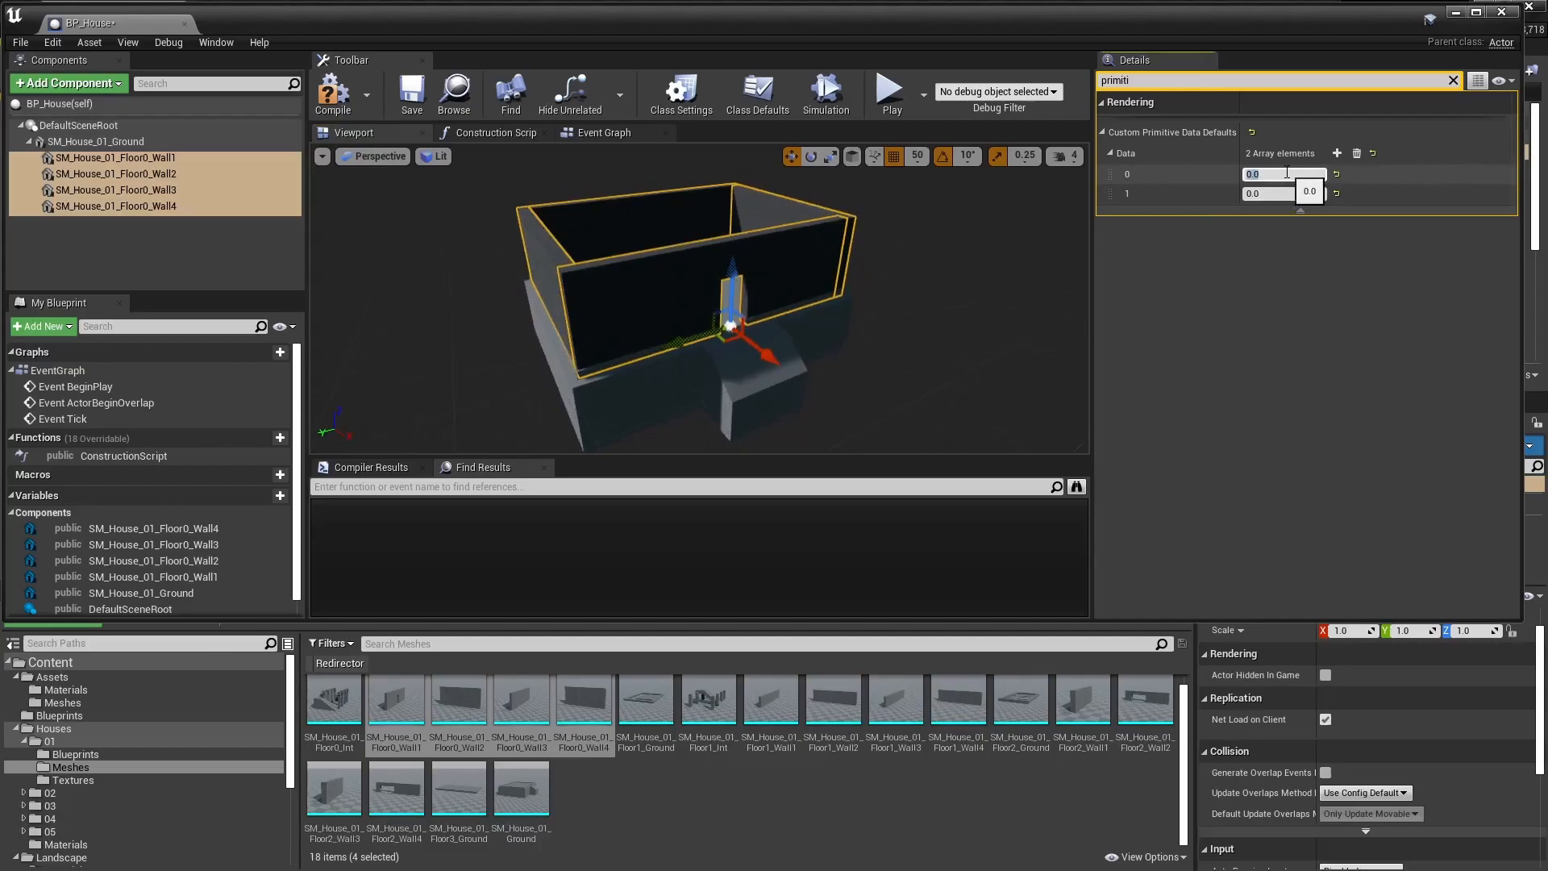
pyautogui.write('1.0')
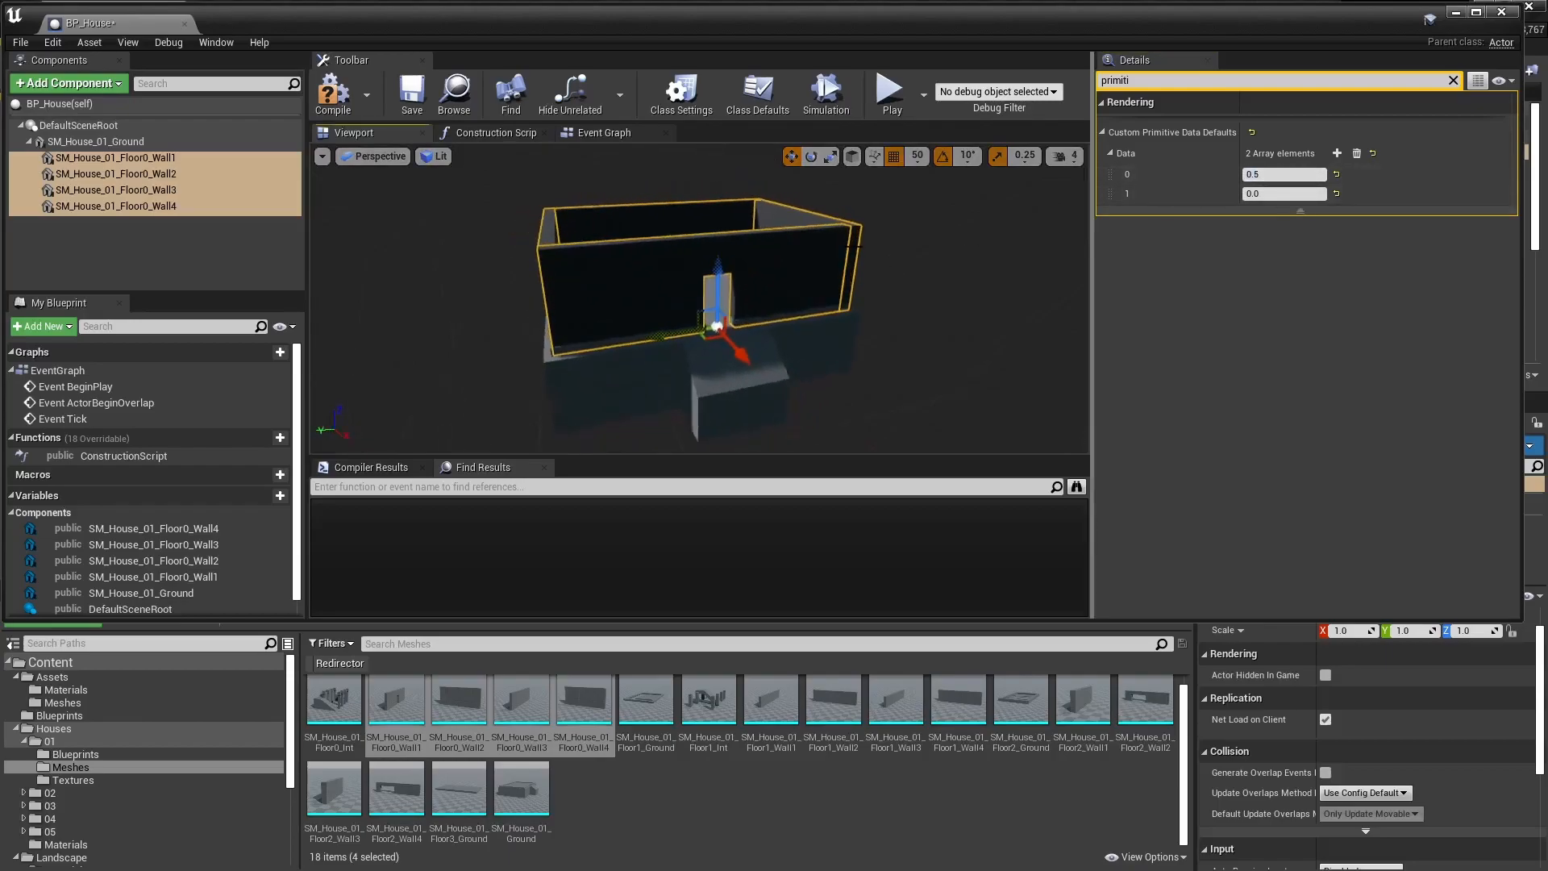
pyautogui.click(1283, 193)
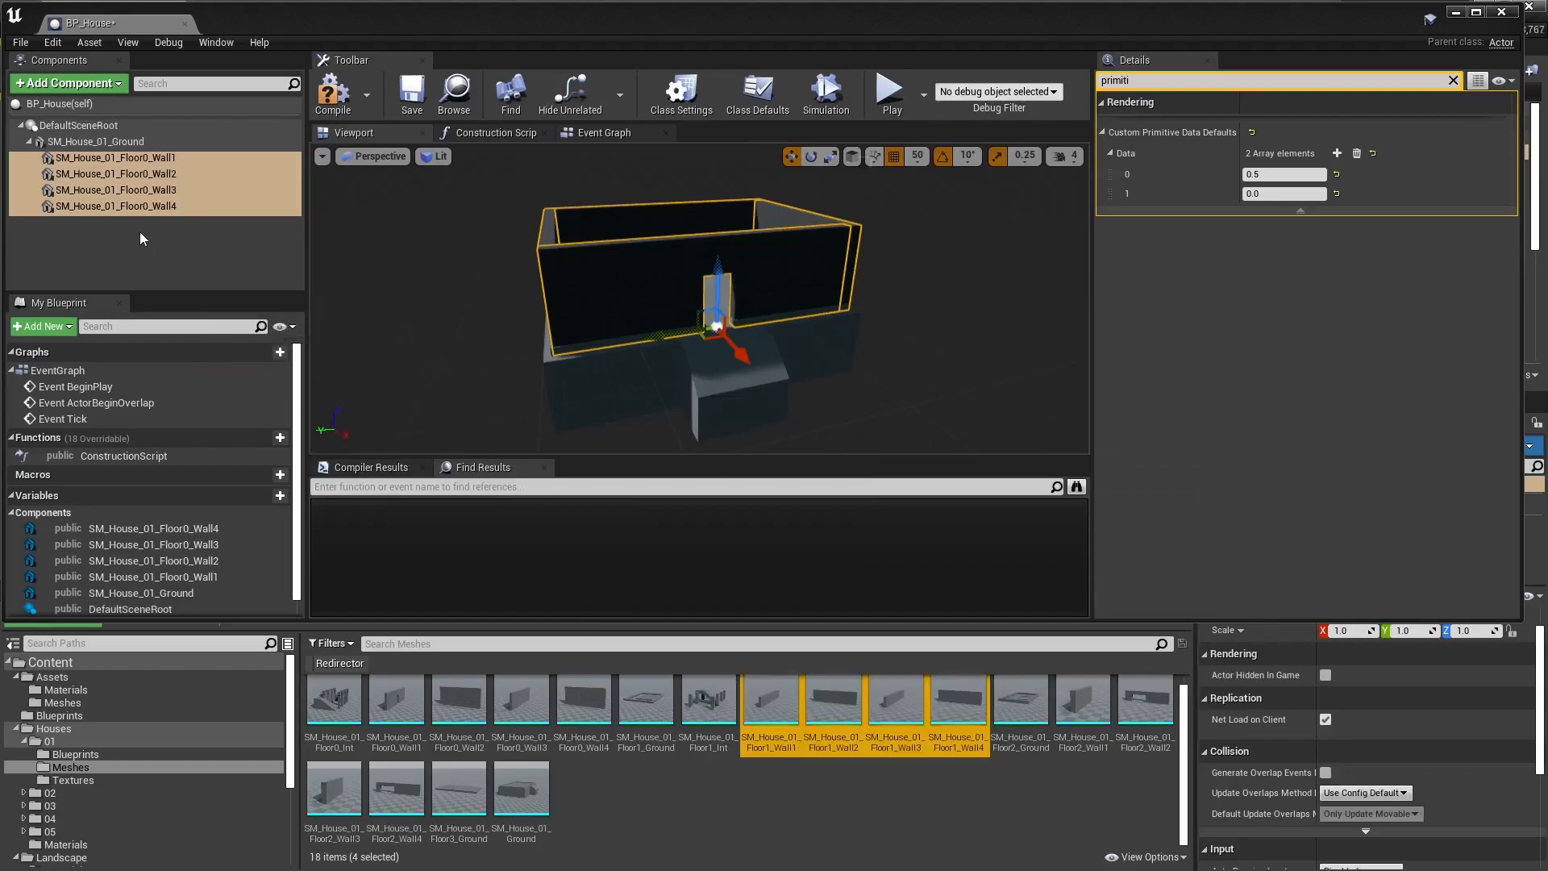
# - Add the four Floor1 wall meshes with two primitive data entries, parented to DefaultSceneRoot
pyautogui.click(123, 174)
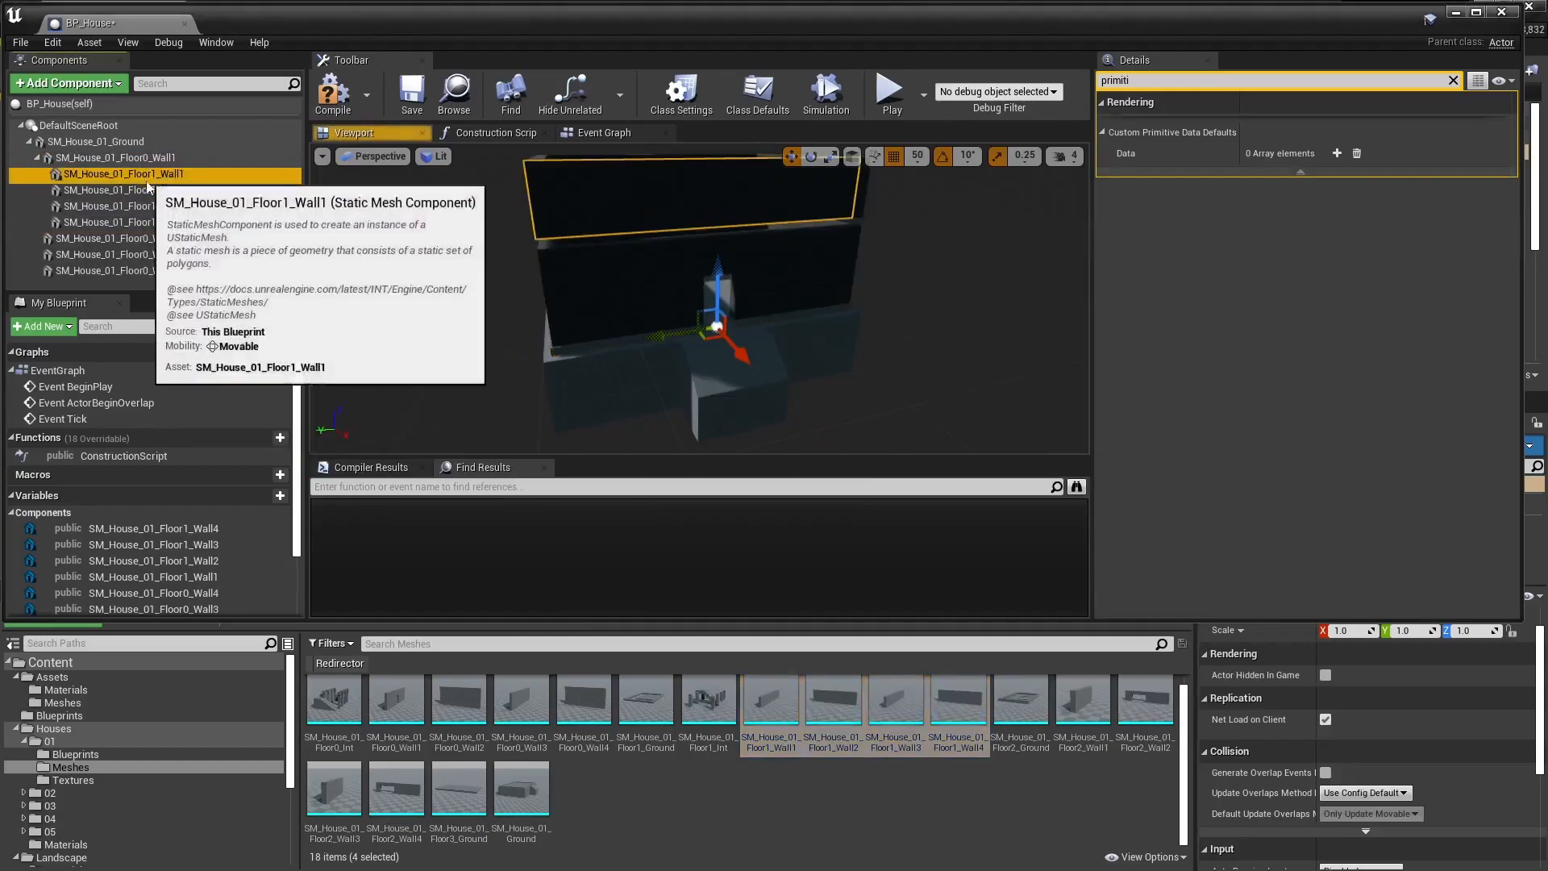
pyautogui.click(1337, 153)
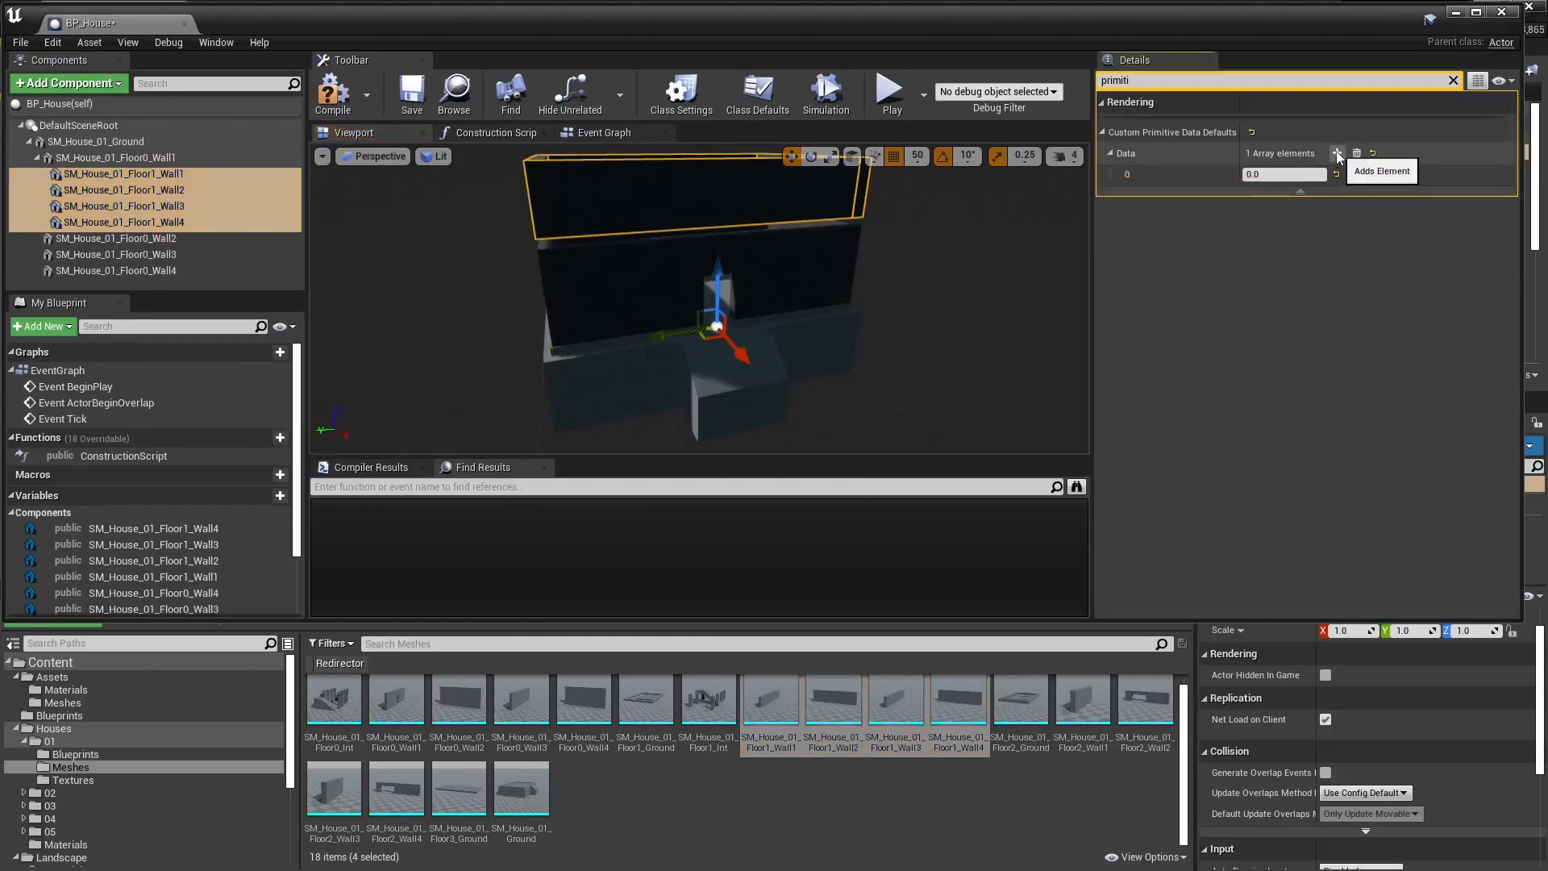
pyautogui.click(1337, 153)
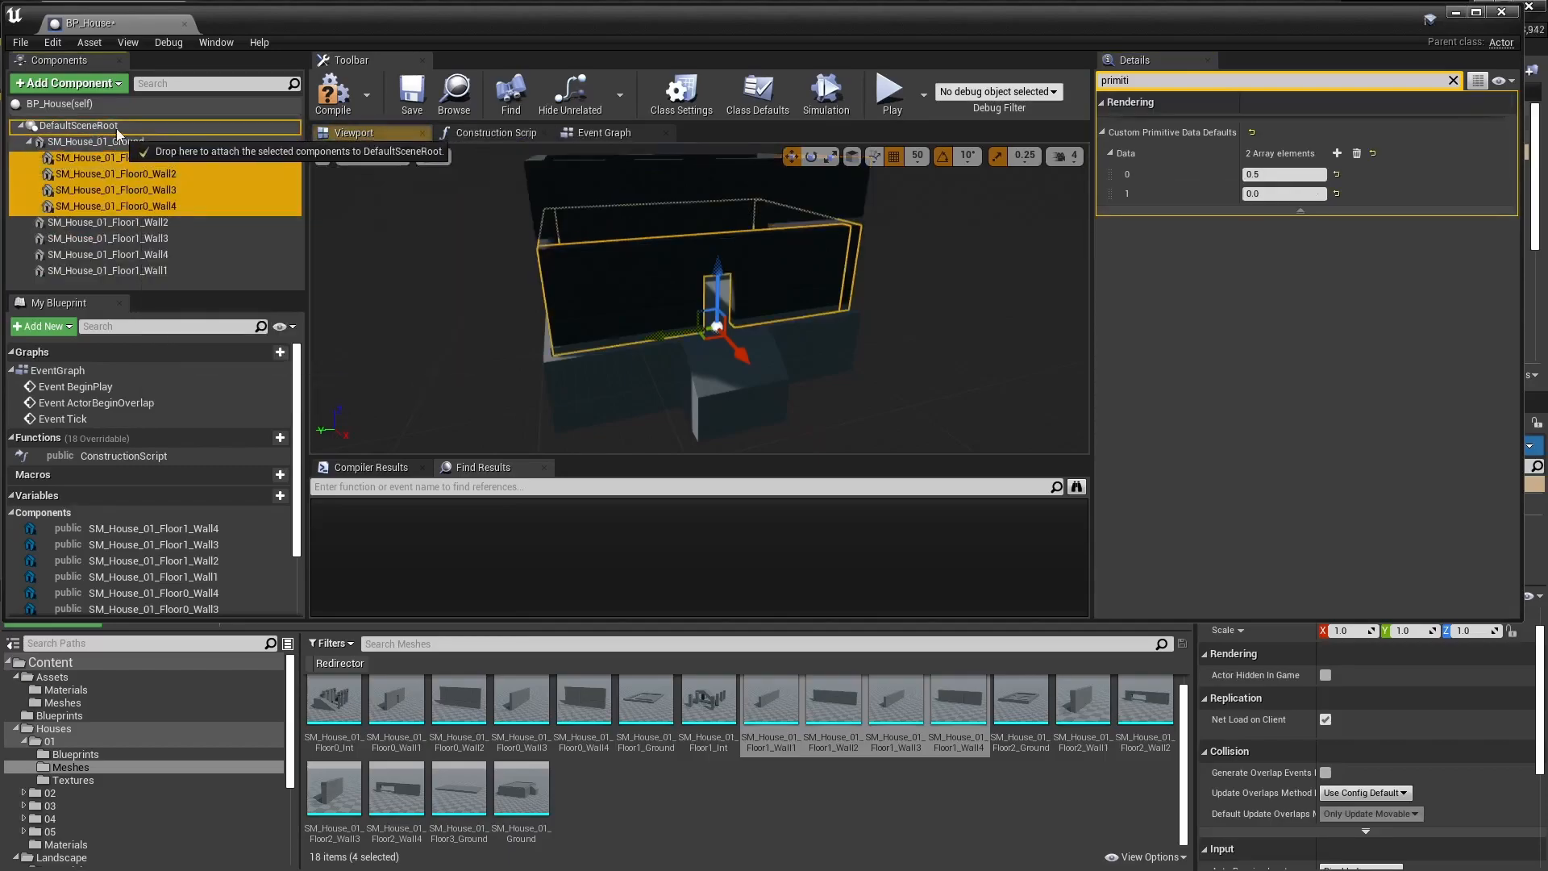
pyautogui.click(109, 223)
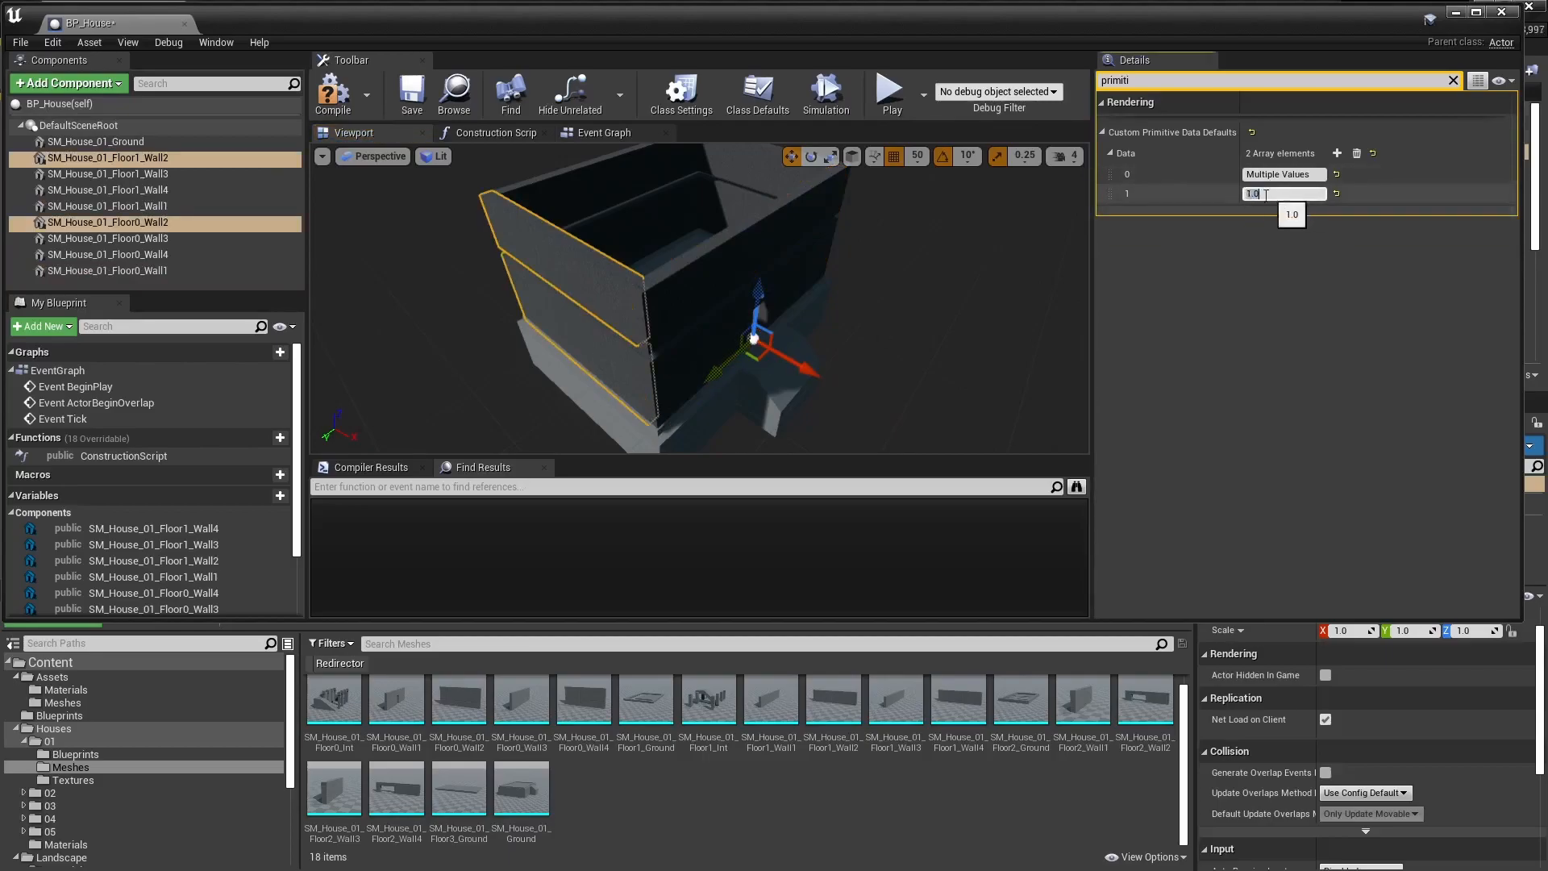
# - Set each wall pair's primitive data index 1, using 0.0 and 3.0 for Wall4
pyautogui.write('0.0')
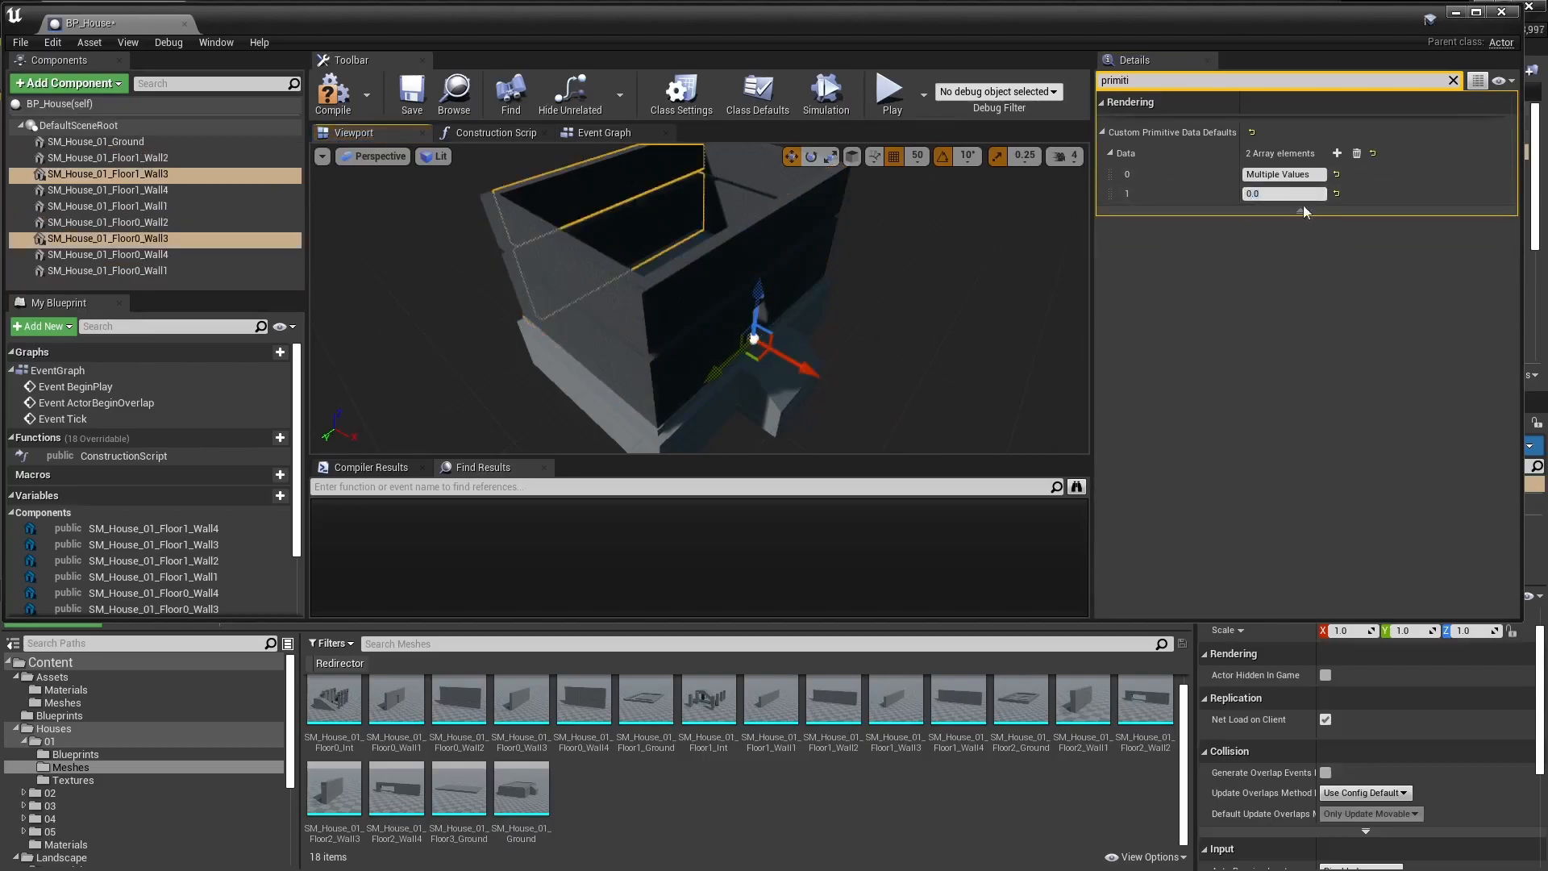
pyautogui.click(107, 189)
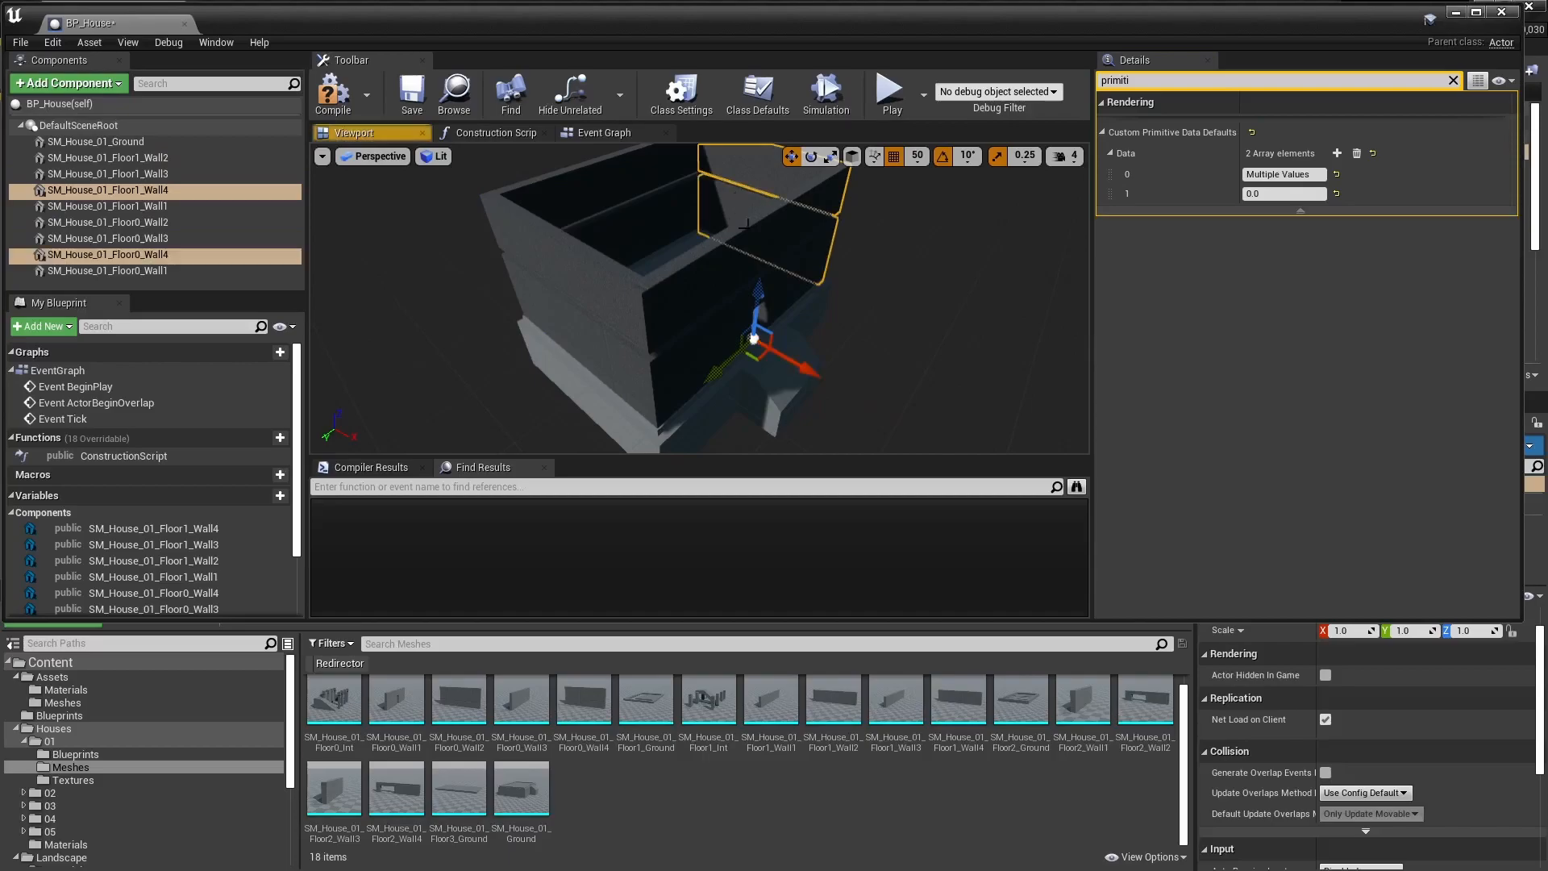
pyautogui.write('3.0')
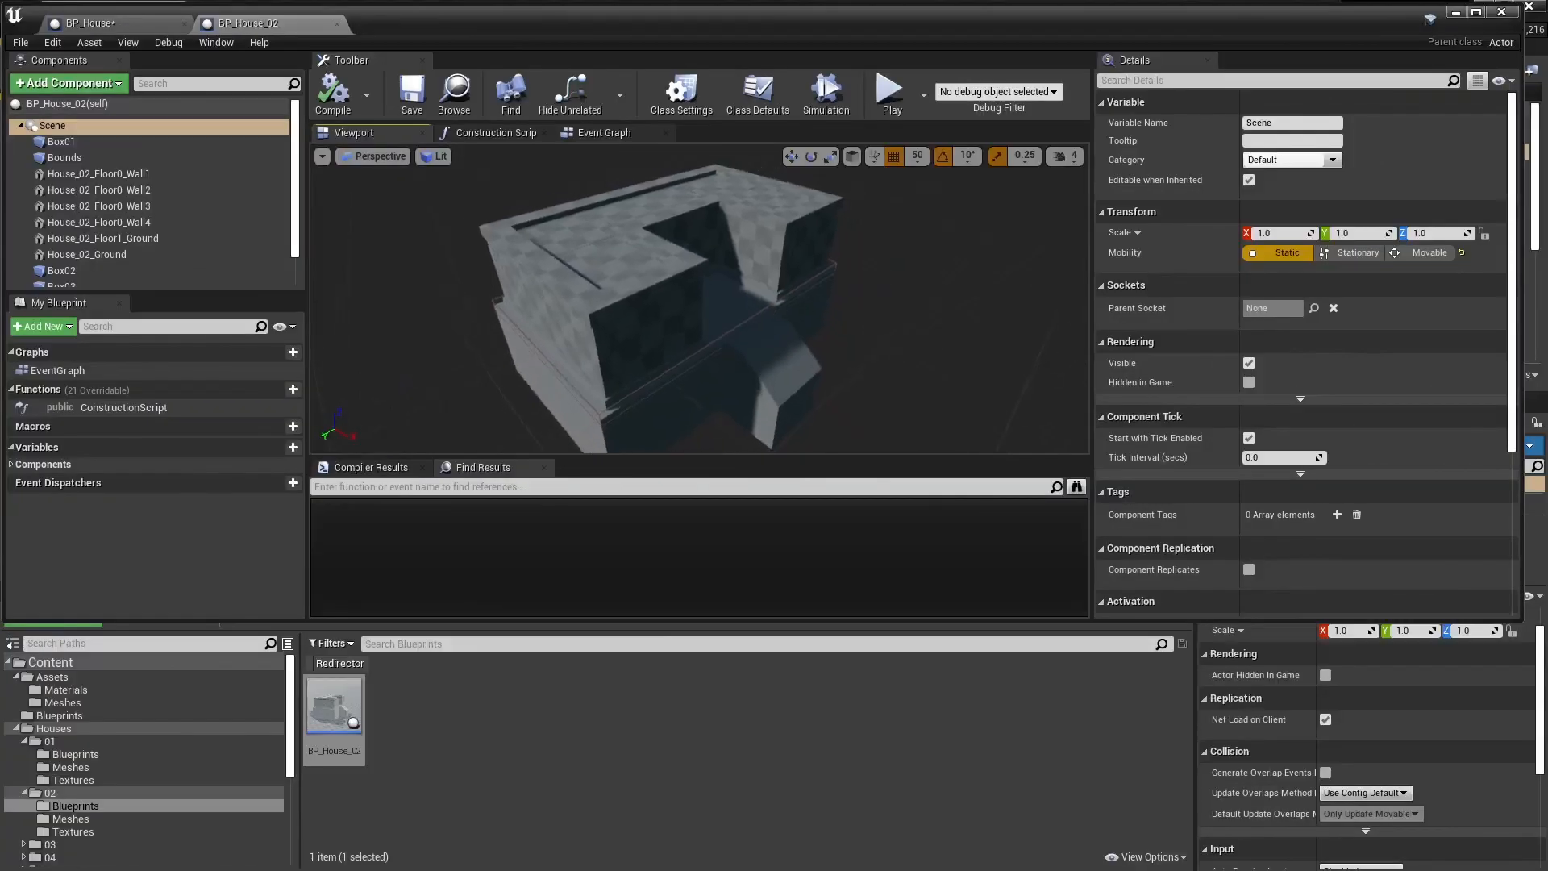
# - Check House_02's ground-floor wall primitive data, then add Floor2 and Floor1 ground meshes
pyautogui.click(99, 175)
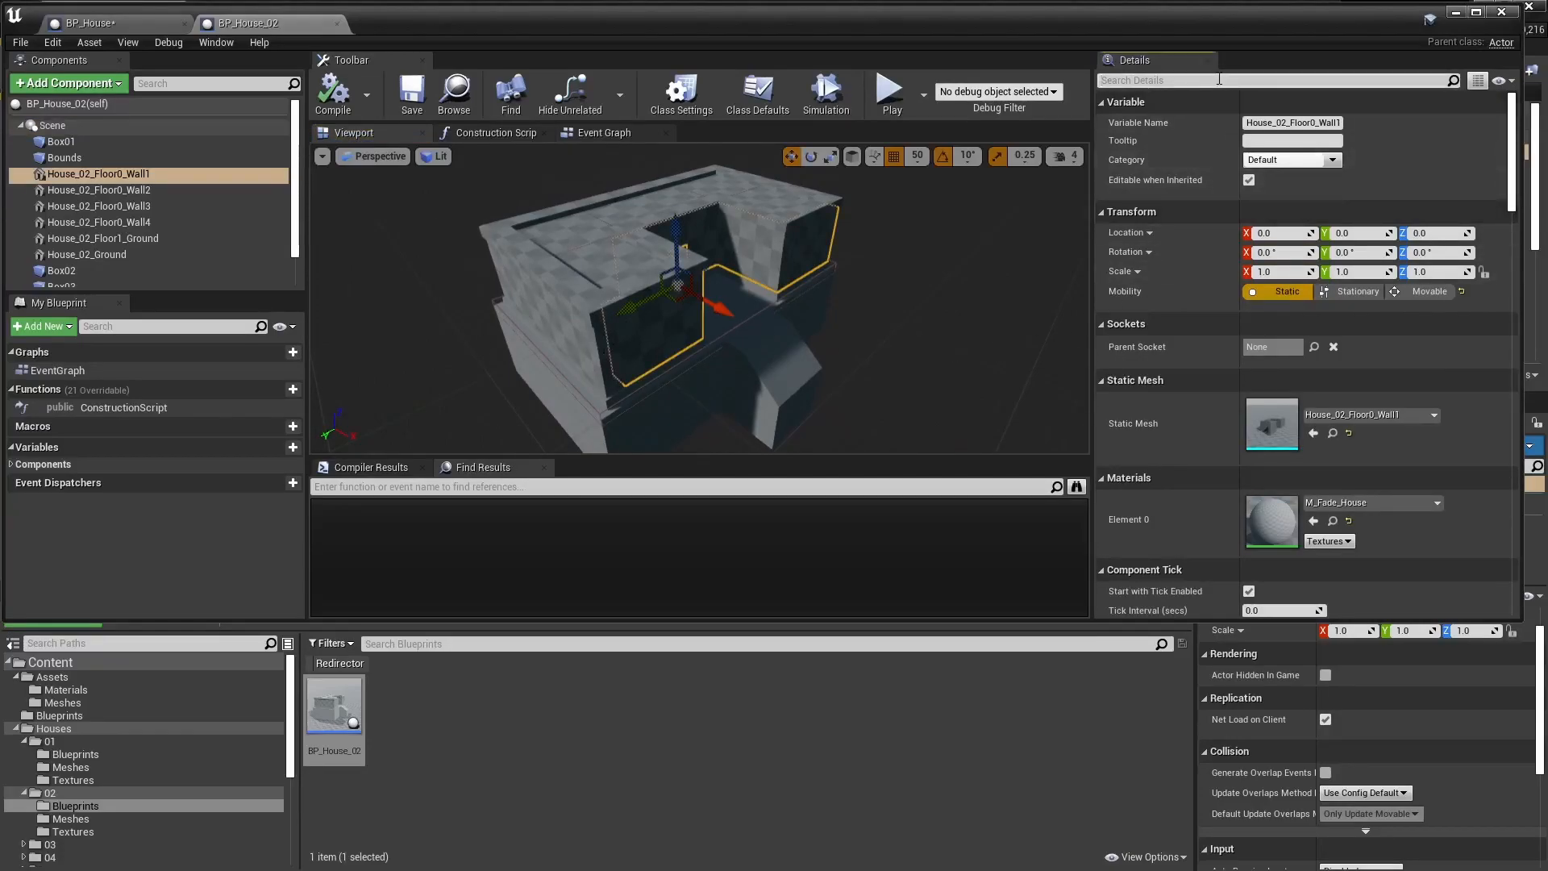
pyautogui.write('primiti')
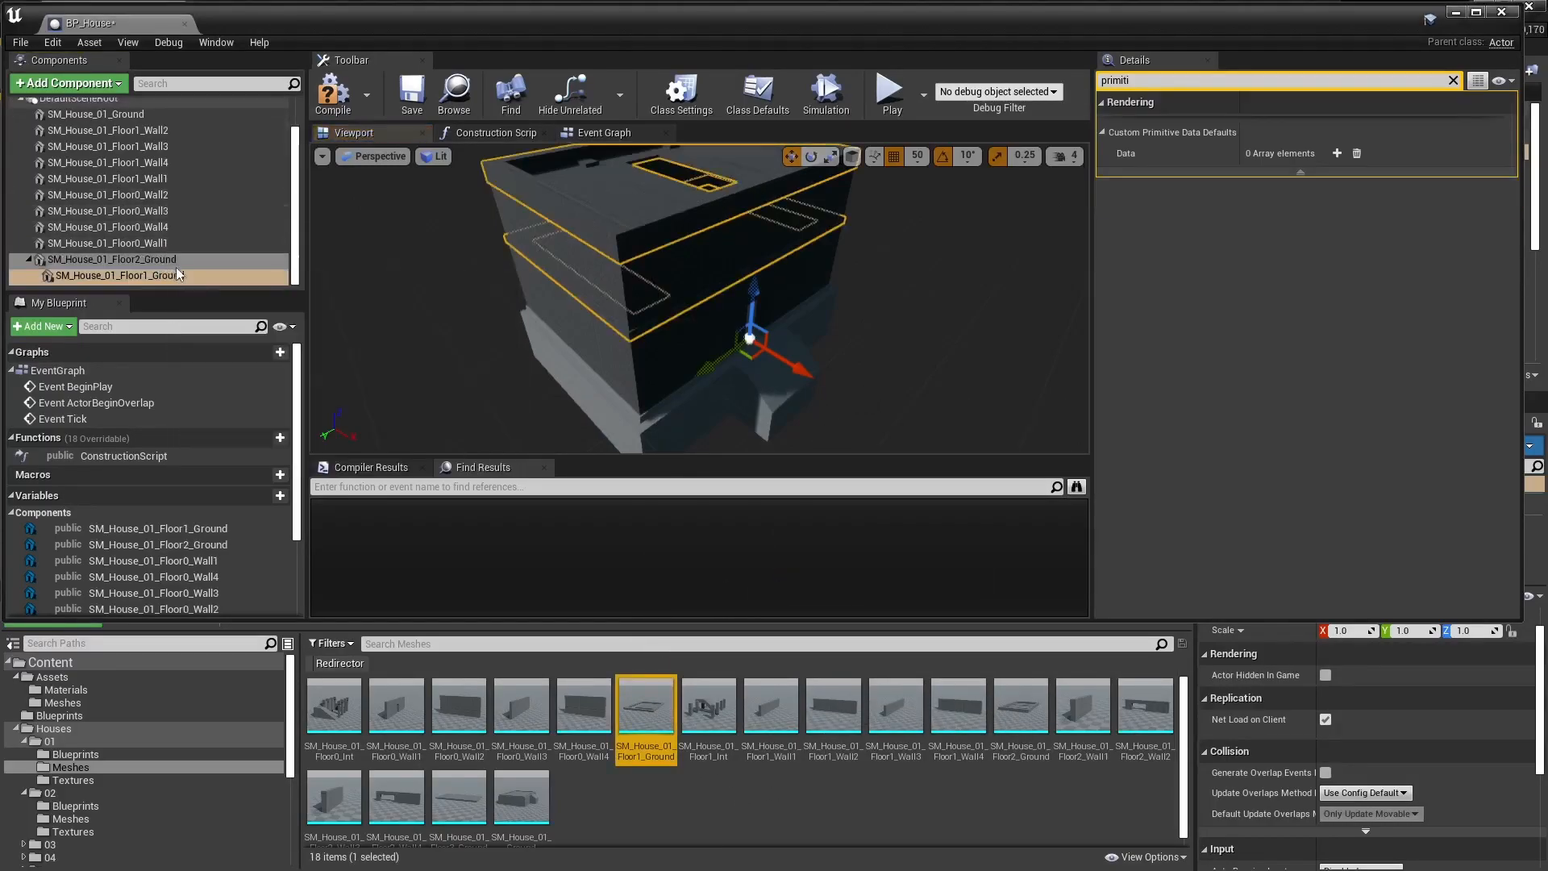
# - Give the new pieces primitive data values -1.0 and 2.5, and assign M_Fade_House
pyautogui.click(1336, 153)
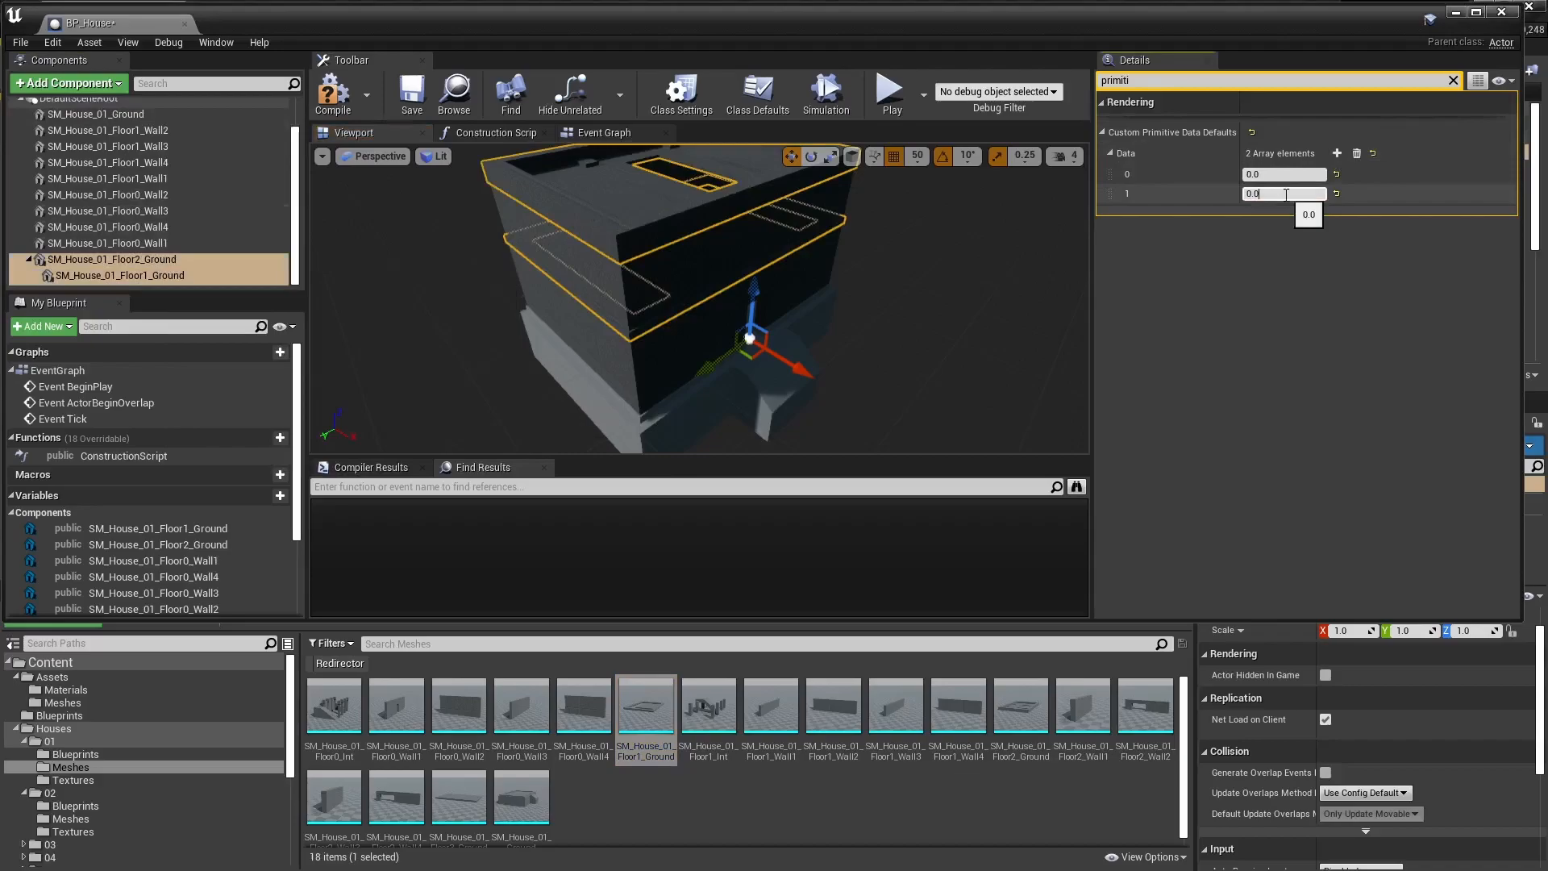
pyautogui.write('-1.0')
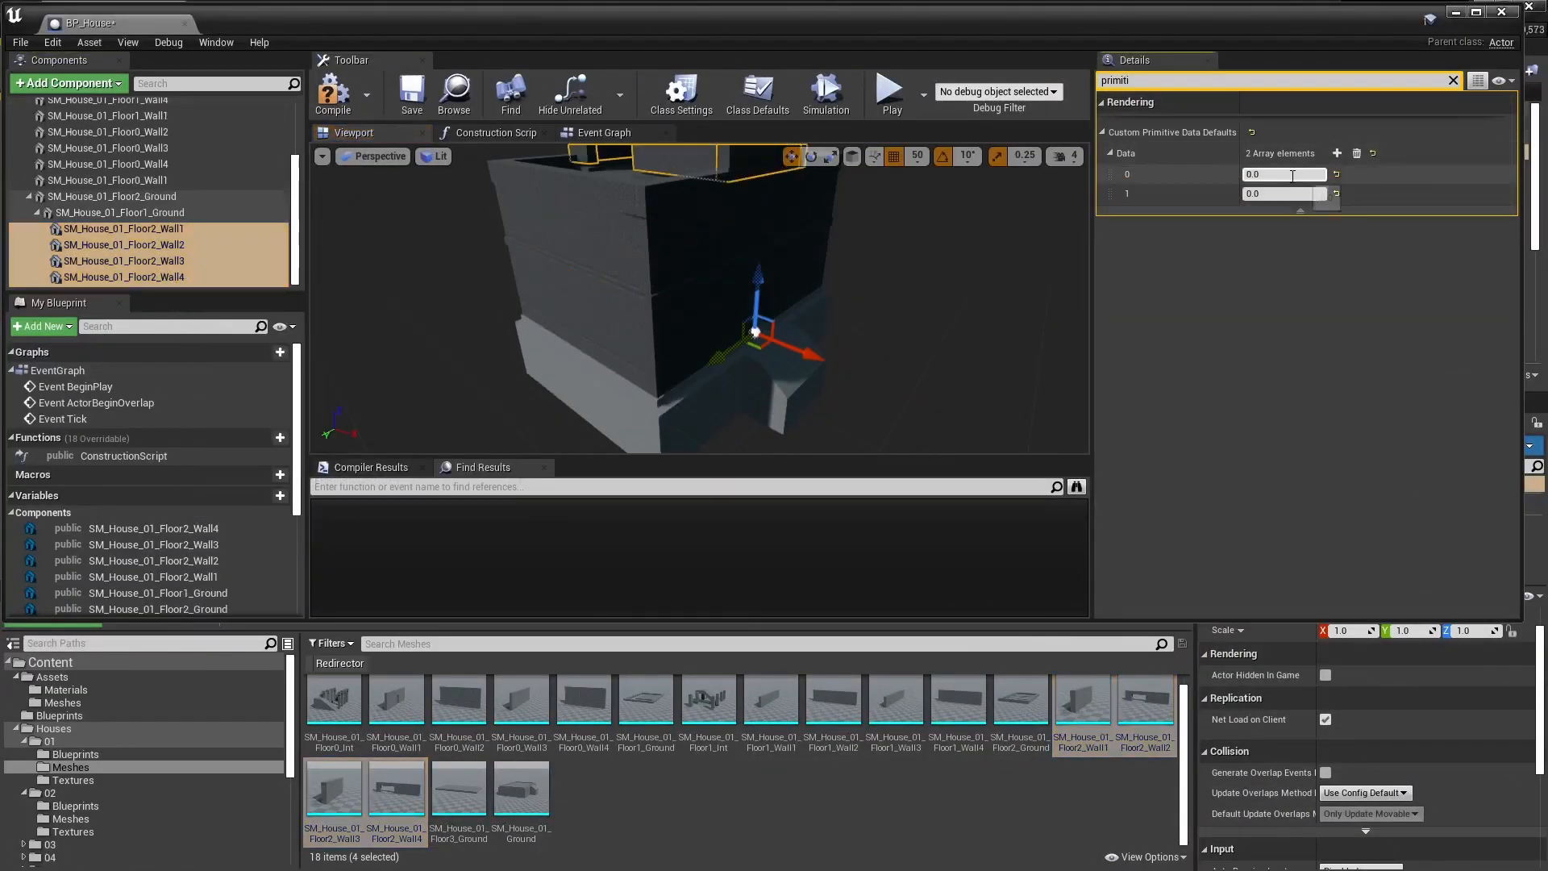
pyautogui.write('2.5')
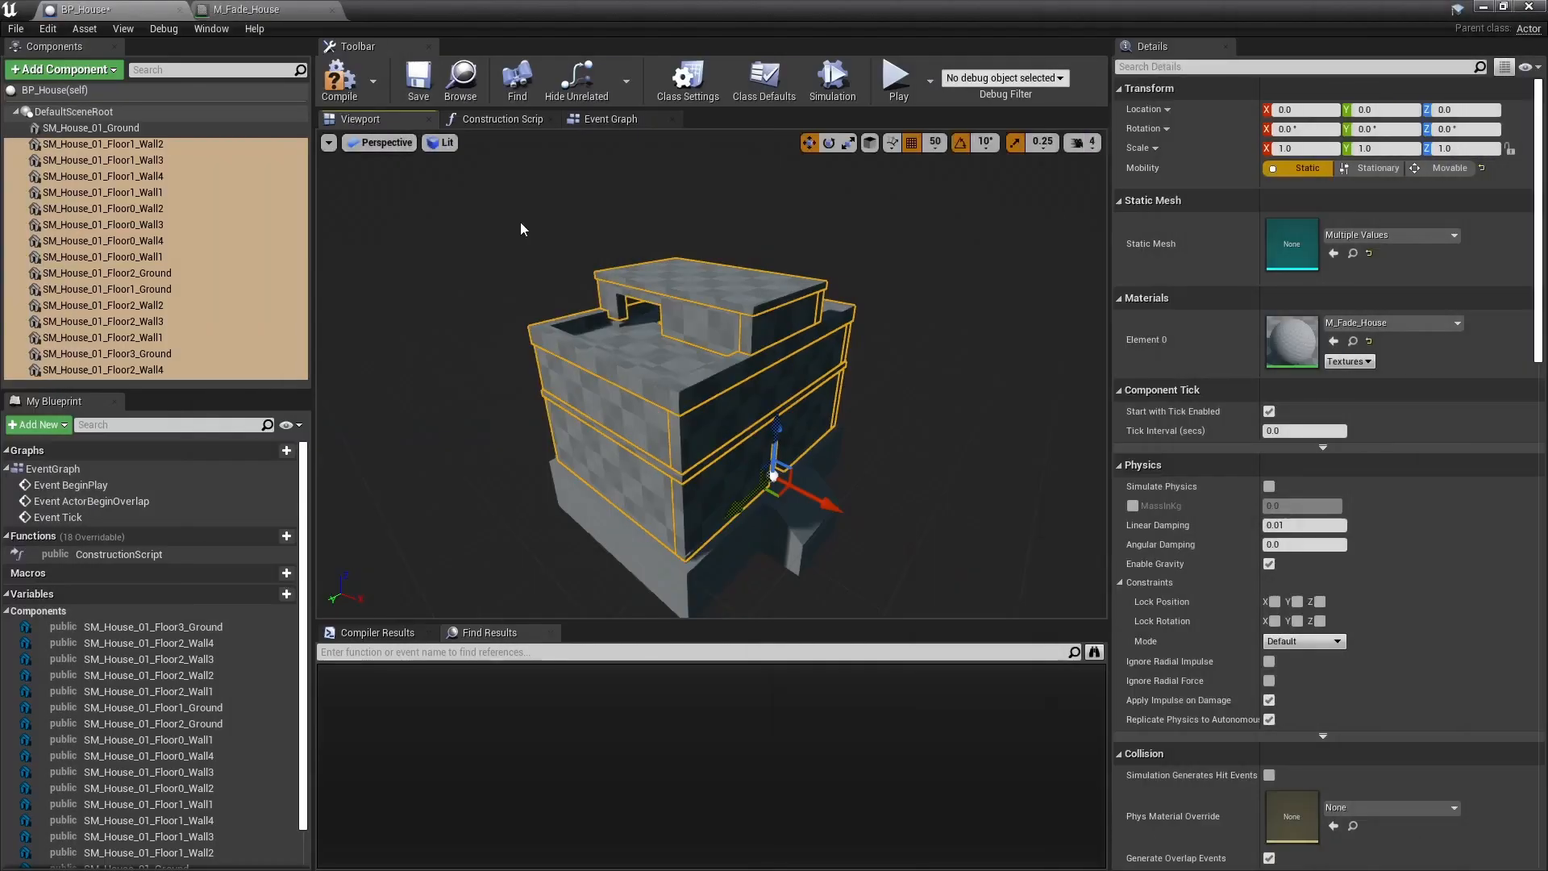
# - Add box BoxInterior_01 with Custom collision, Fade object type, overlapping only Fade
pyautogui.write('box')
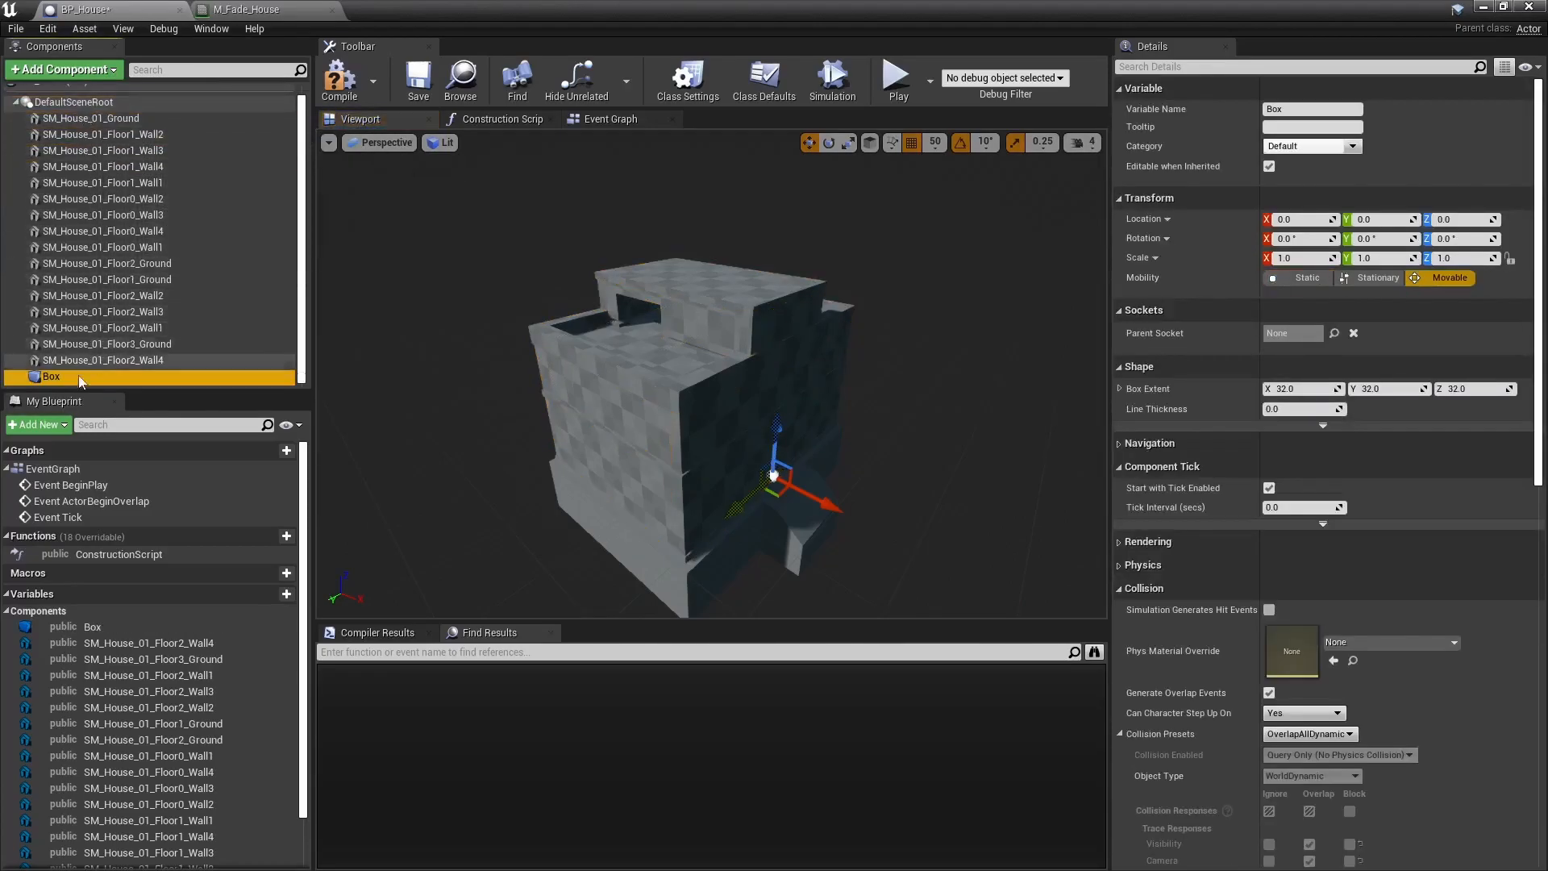
pyautogui.write('BoxInterior_01')
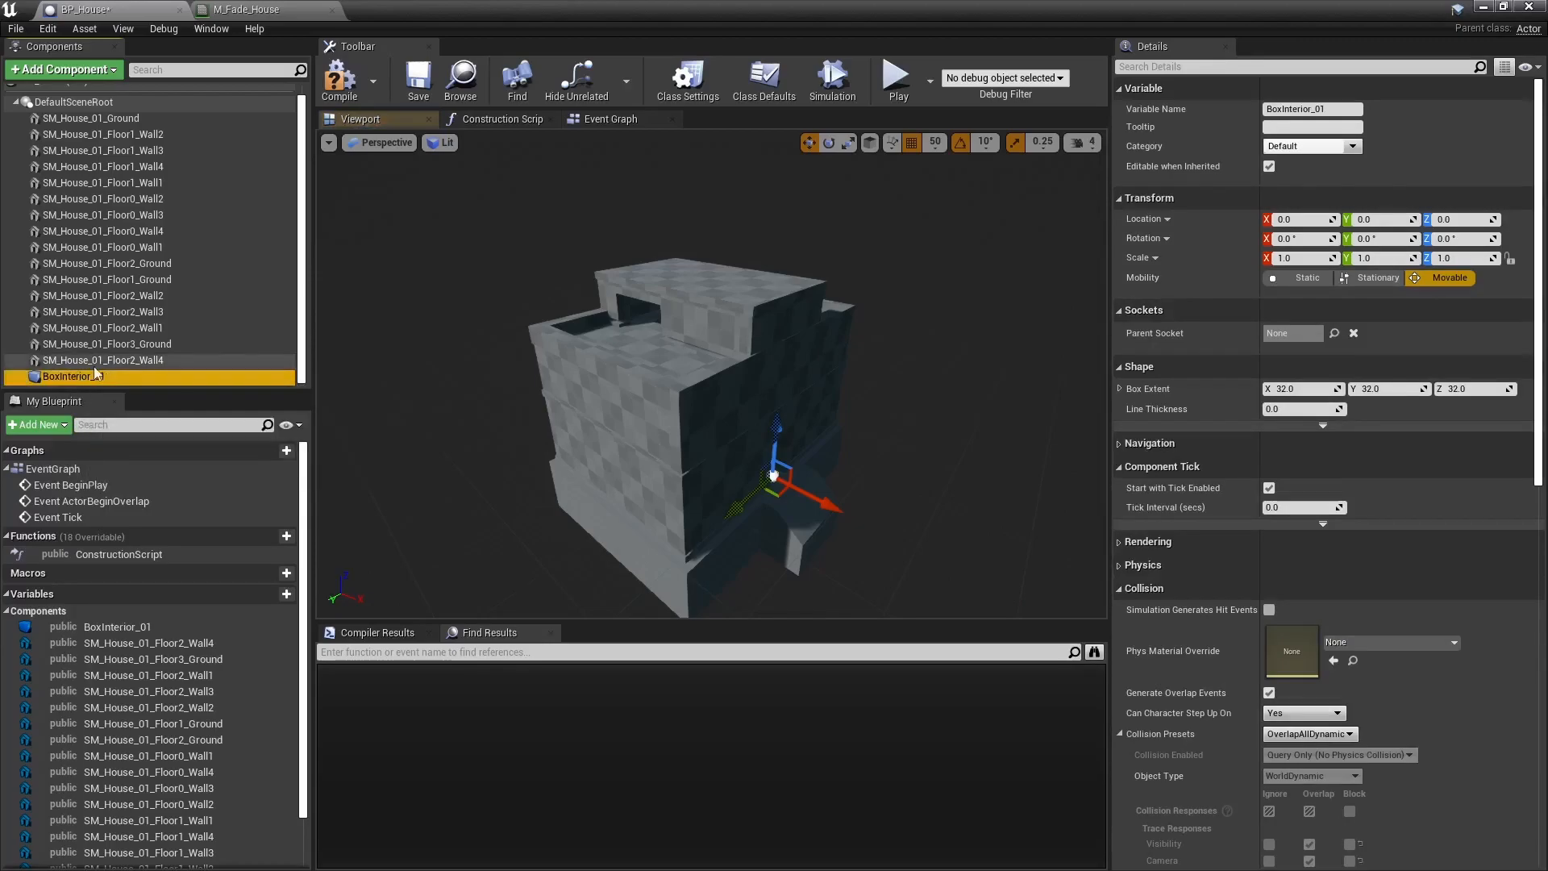
pyautogui.click(1307, 604)
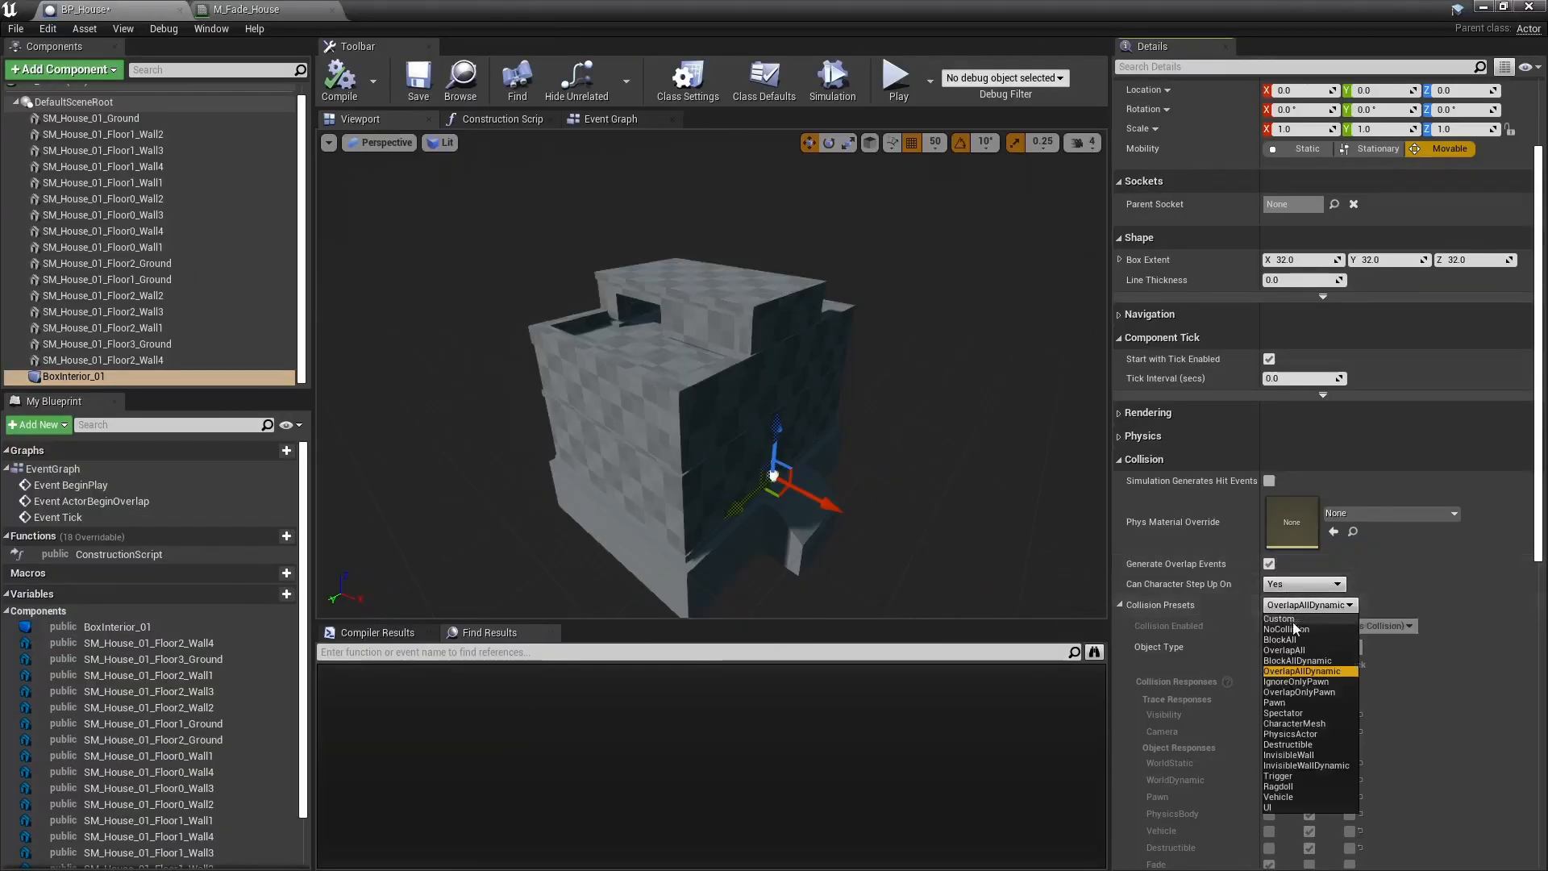
pyautogui.click(1279, 618)
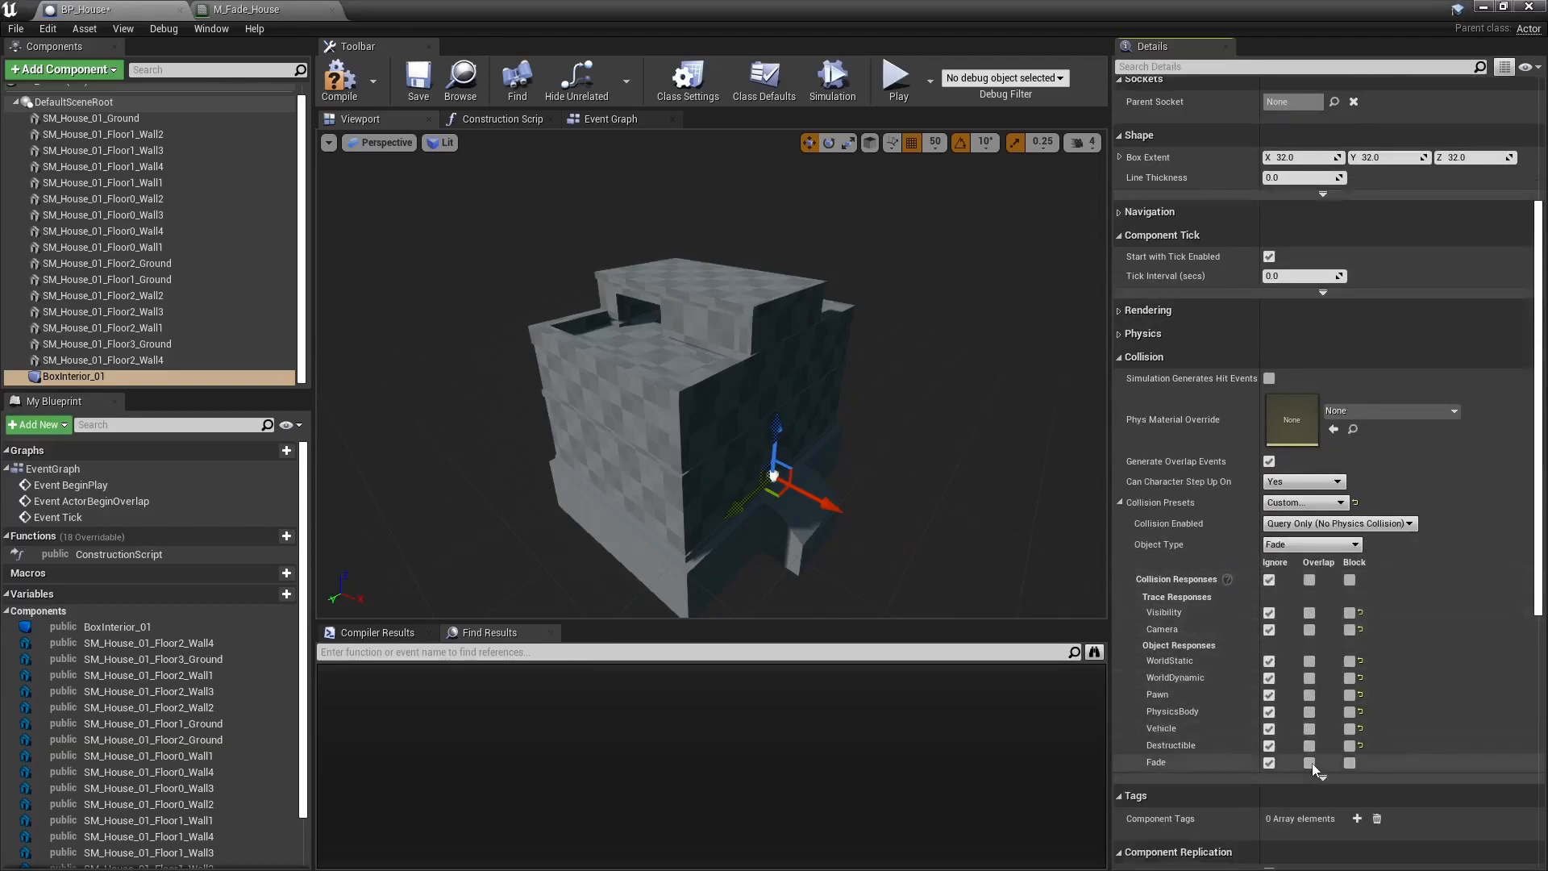
pyautogui.click(1309, 762)
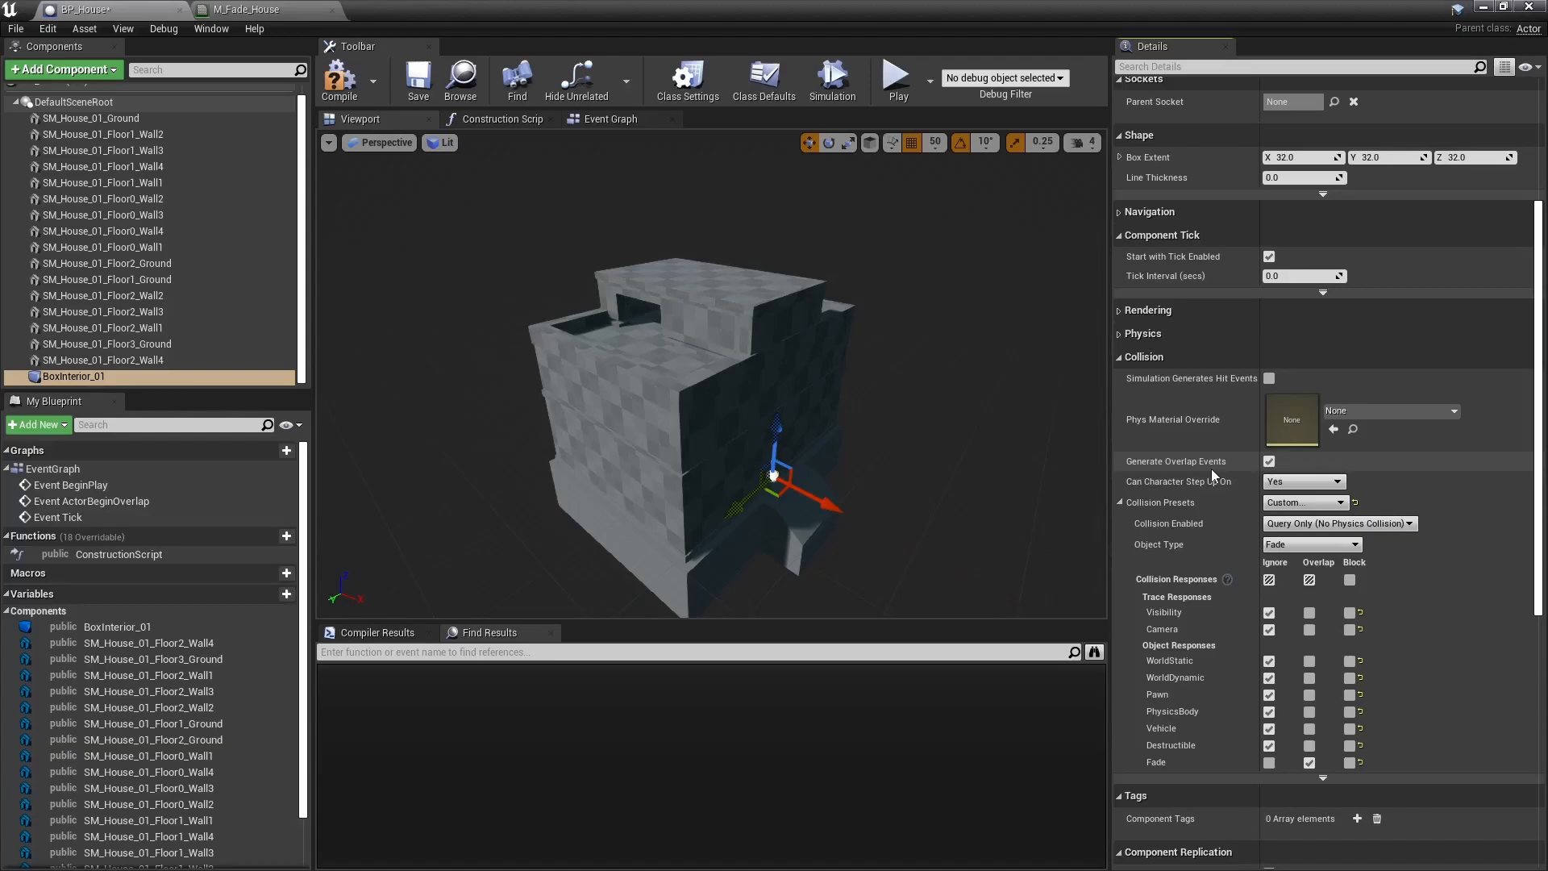
pyautogui.write('tag')
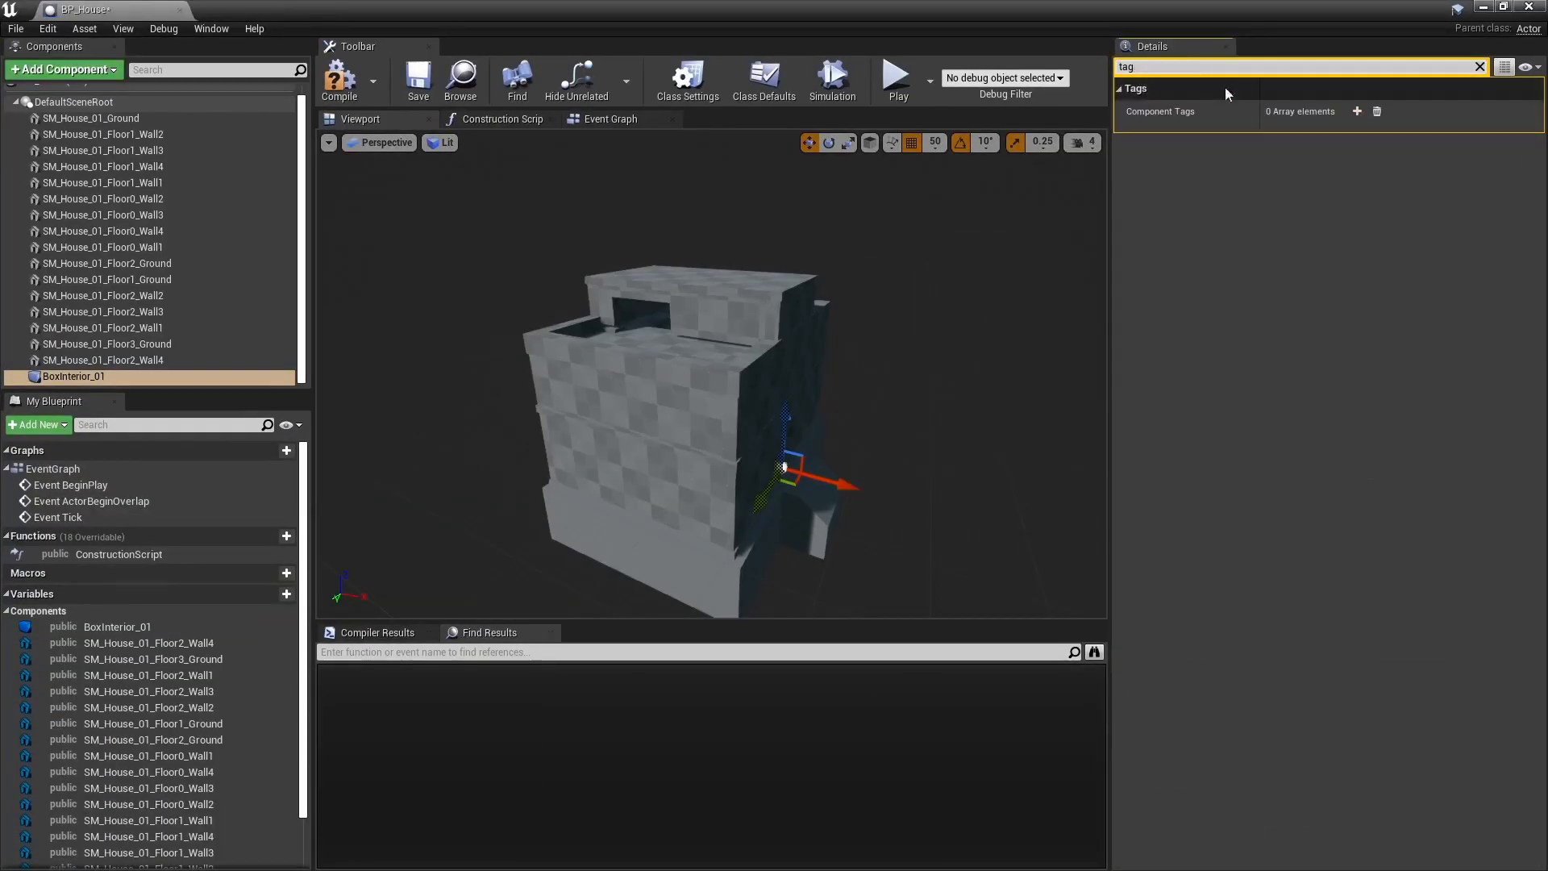
# - Add an empty component tag to BoxInterior_01 and view BP_Fade_CharacterComponent's House tags
pyautogui.click(1356, 110)
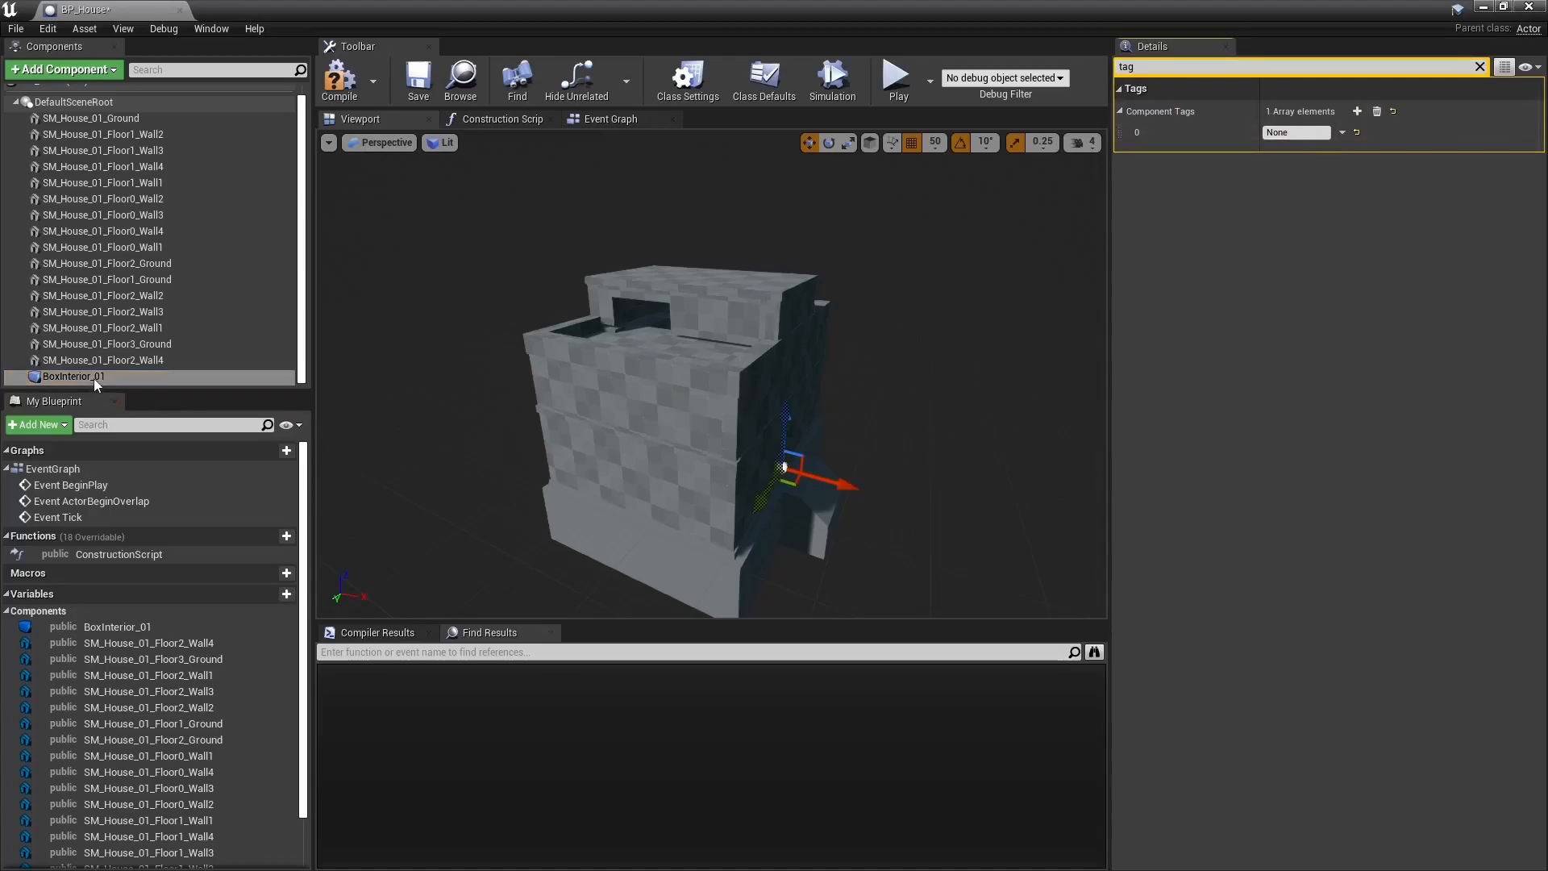
pyautogui.click(73, 377)
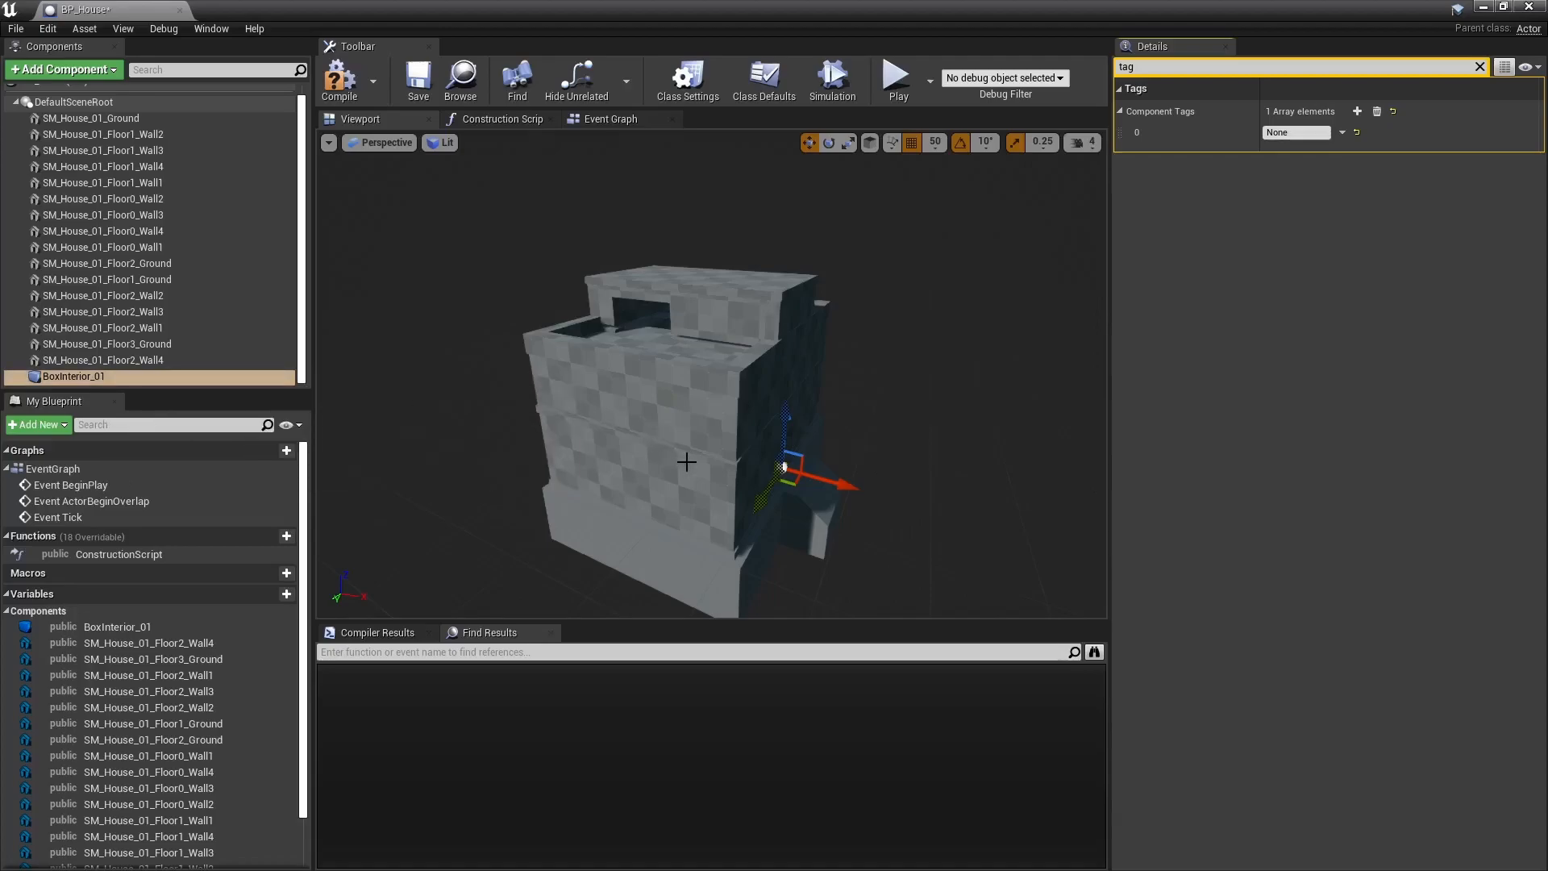
pyautogui.moveTo(593, 451)
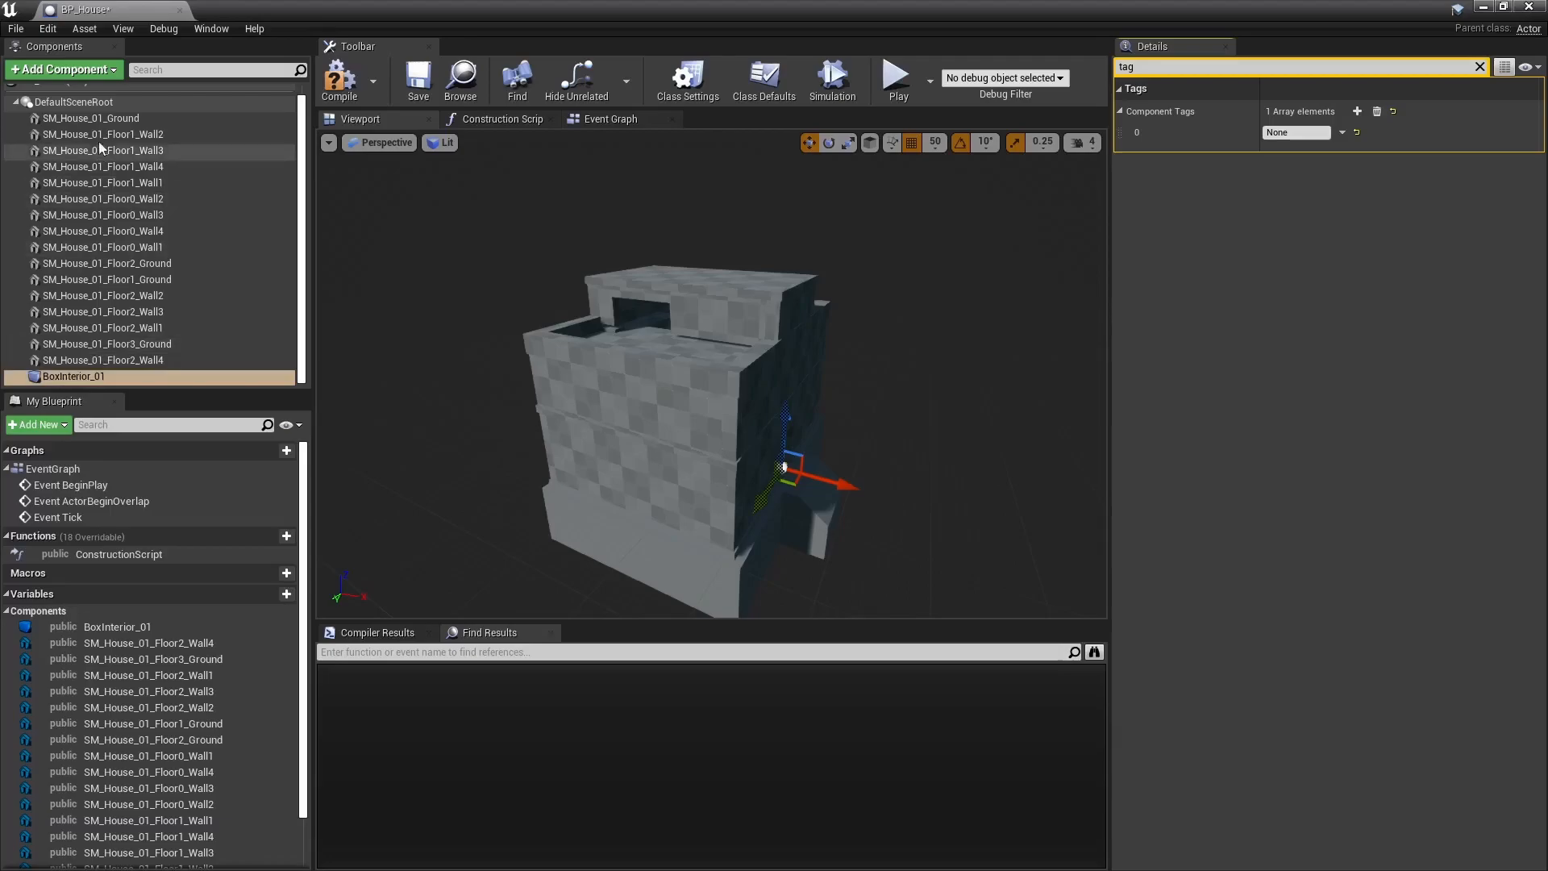
pyautogui.moveTo(563, 346)
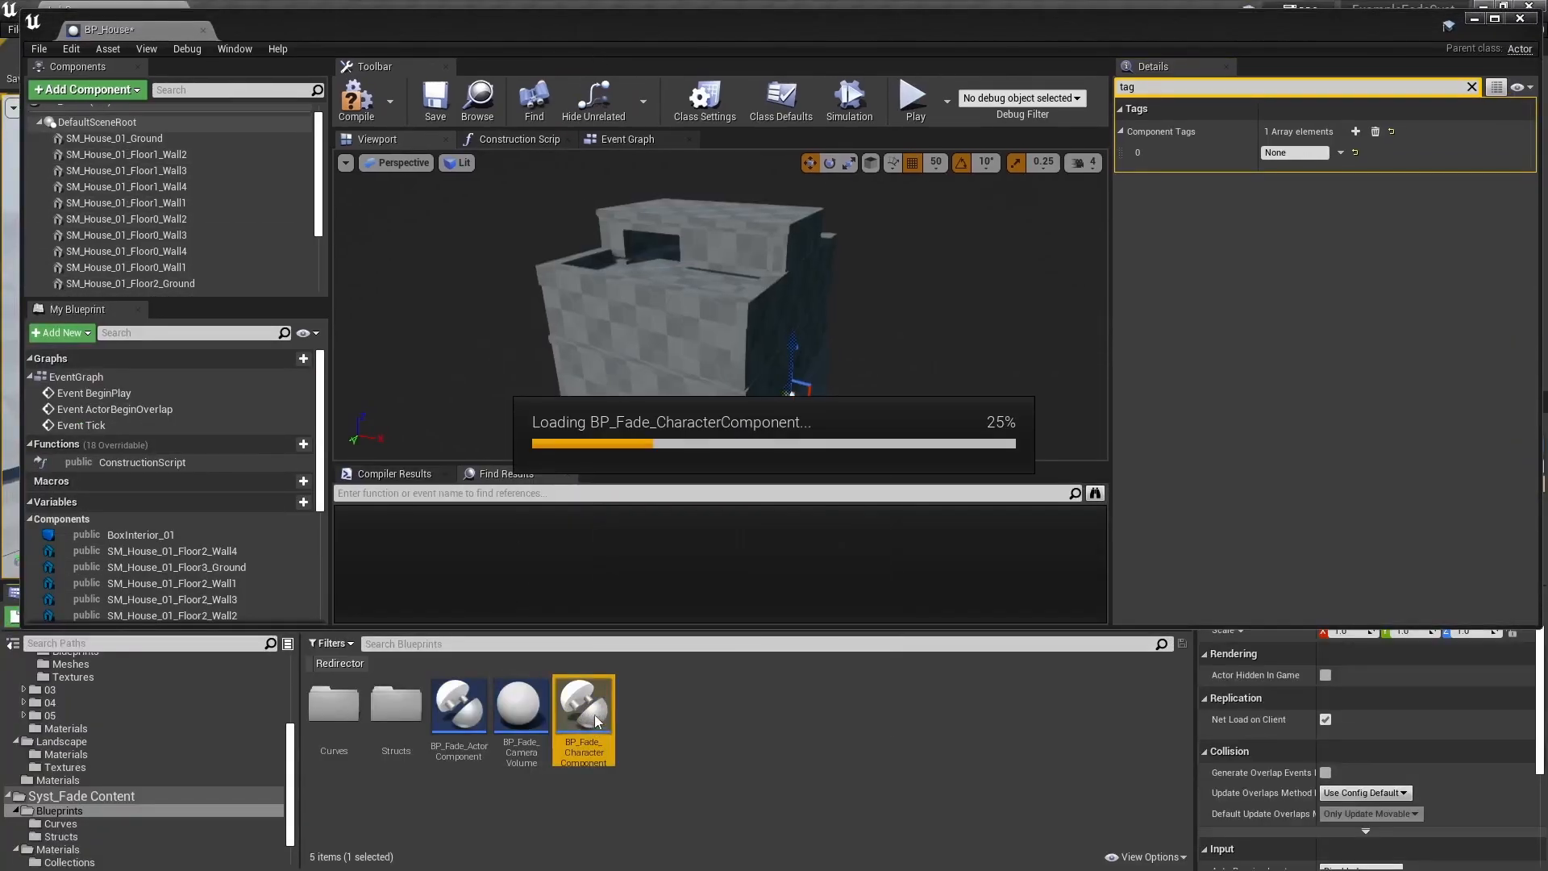
pyautogui.doubleClick(584, 701)
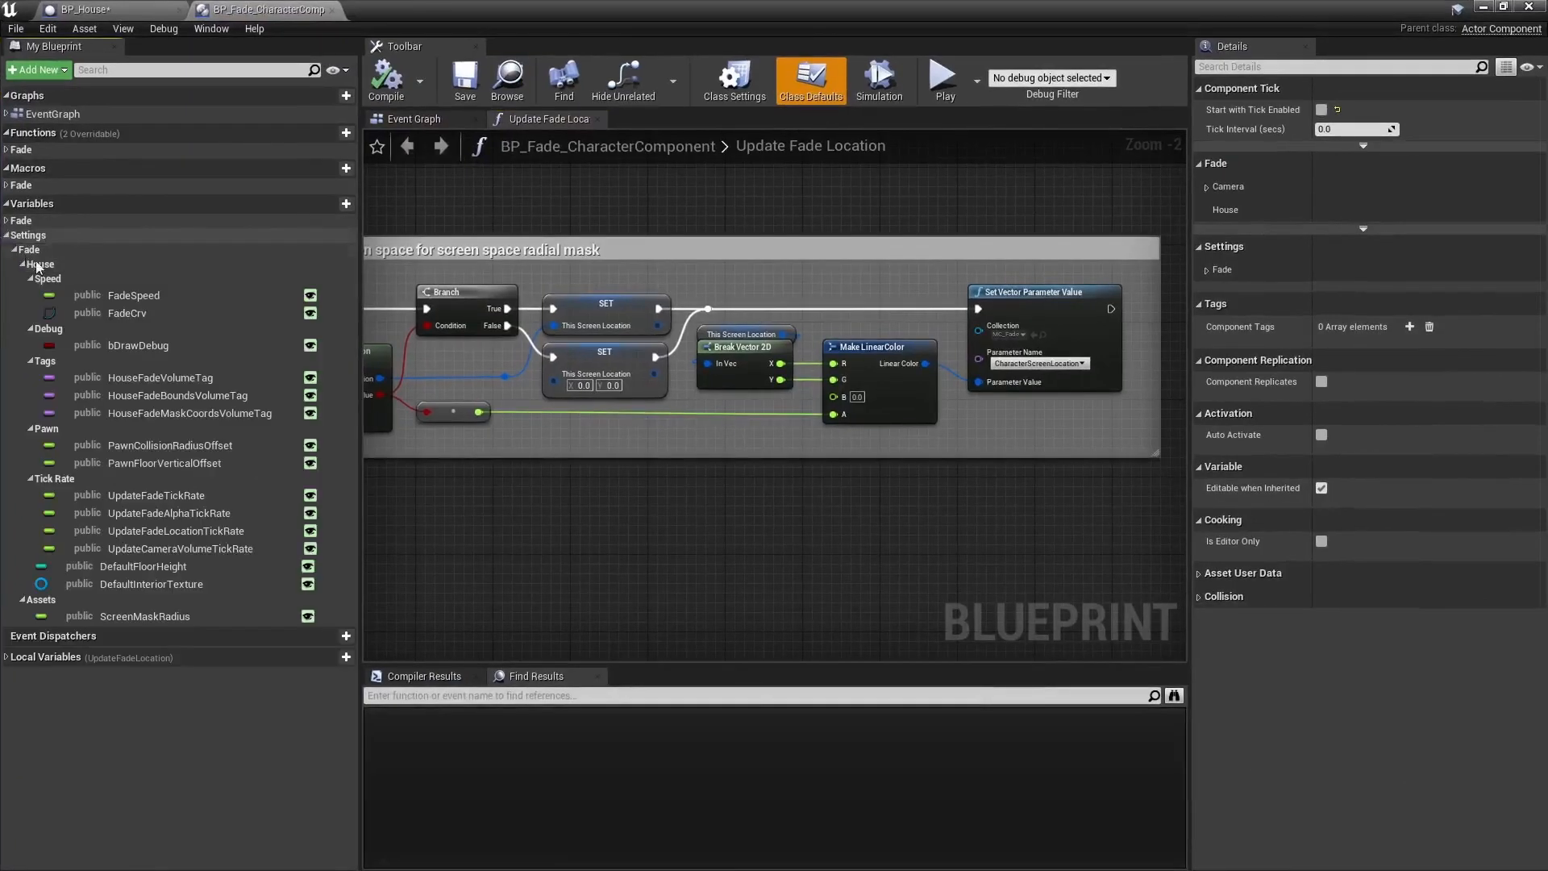
pyautogui.click(159, 377)
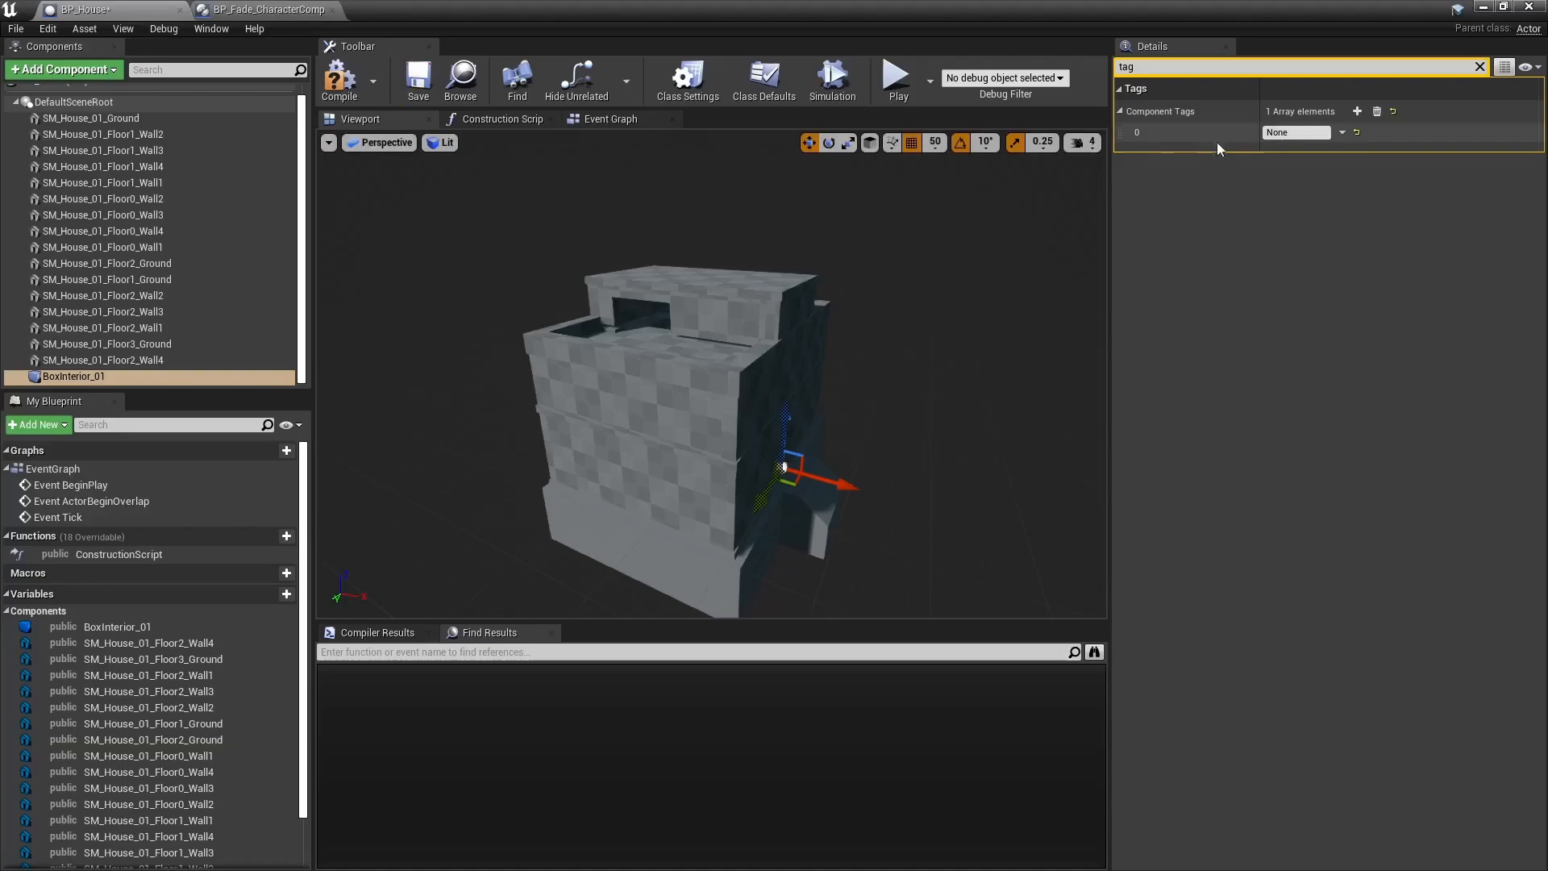
# - Tag BoxInterior_01 HouseFade, duplicate it as BoxInterior_02, set X extent 700, add a Box
pyautogui.write('HouseFade')
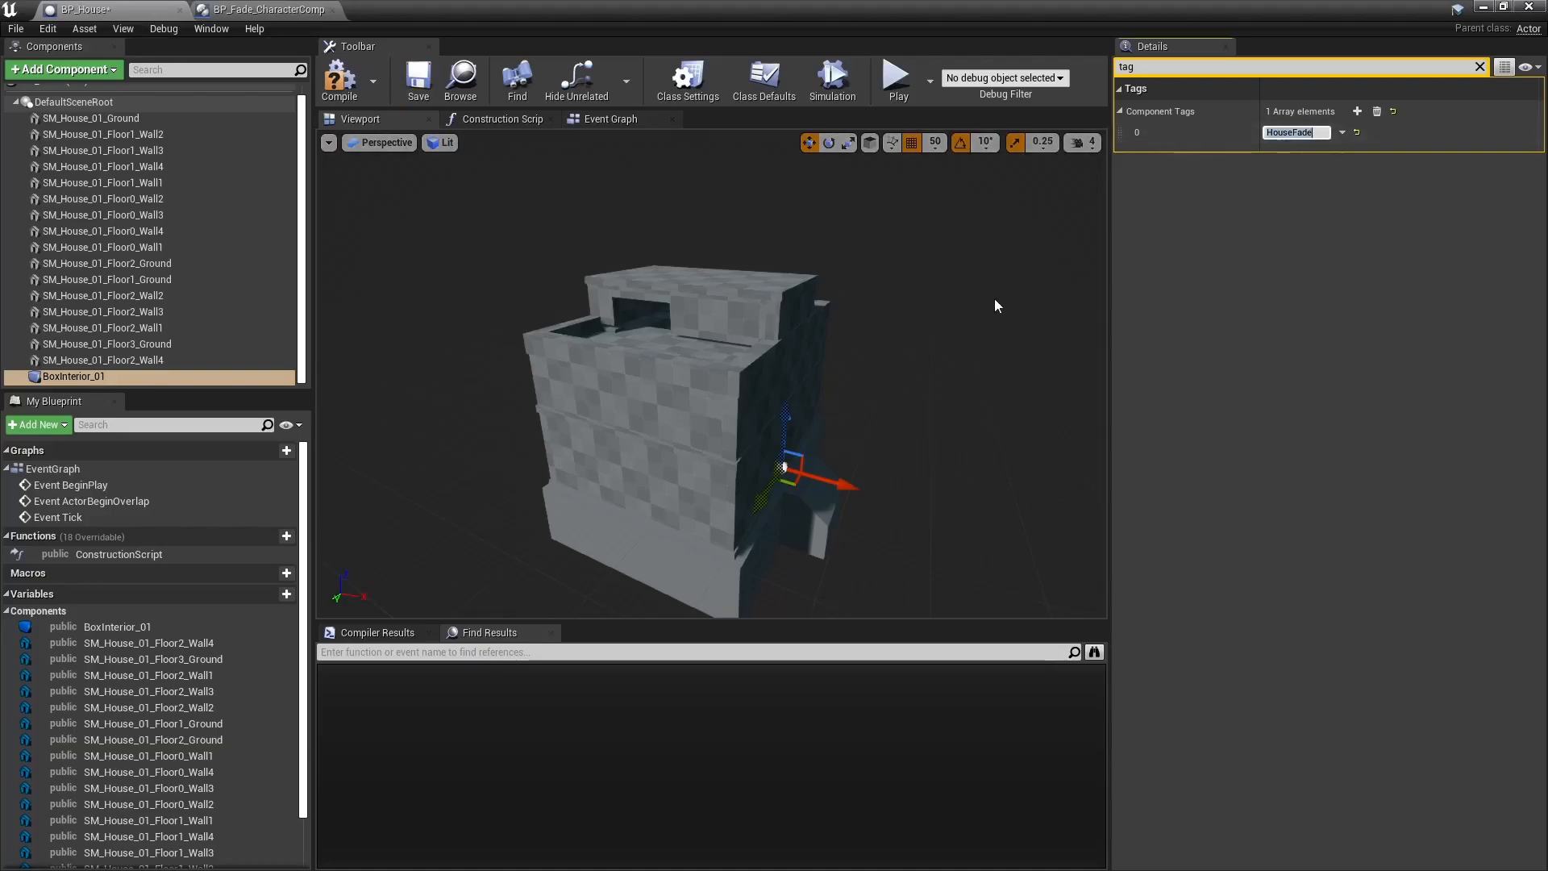
pyautogui.click(73, 377)
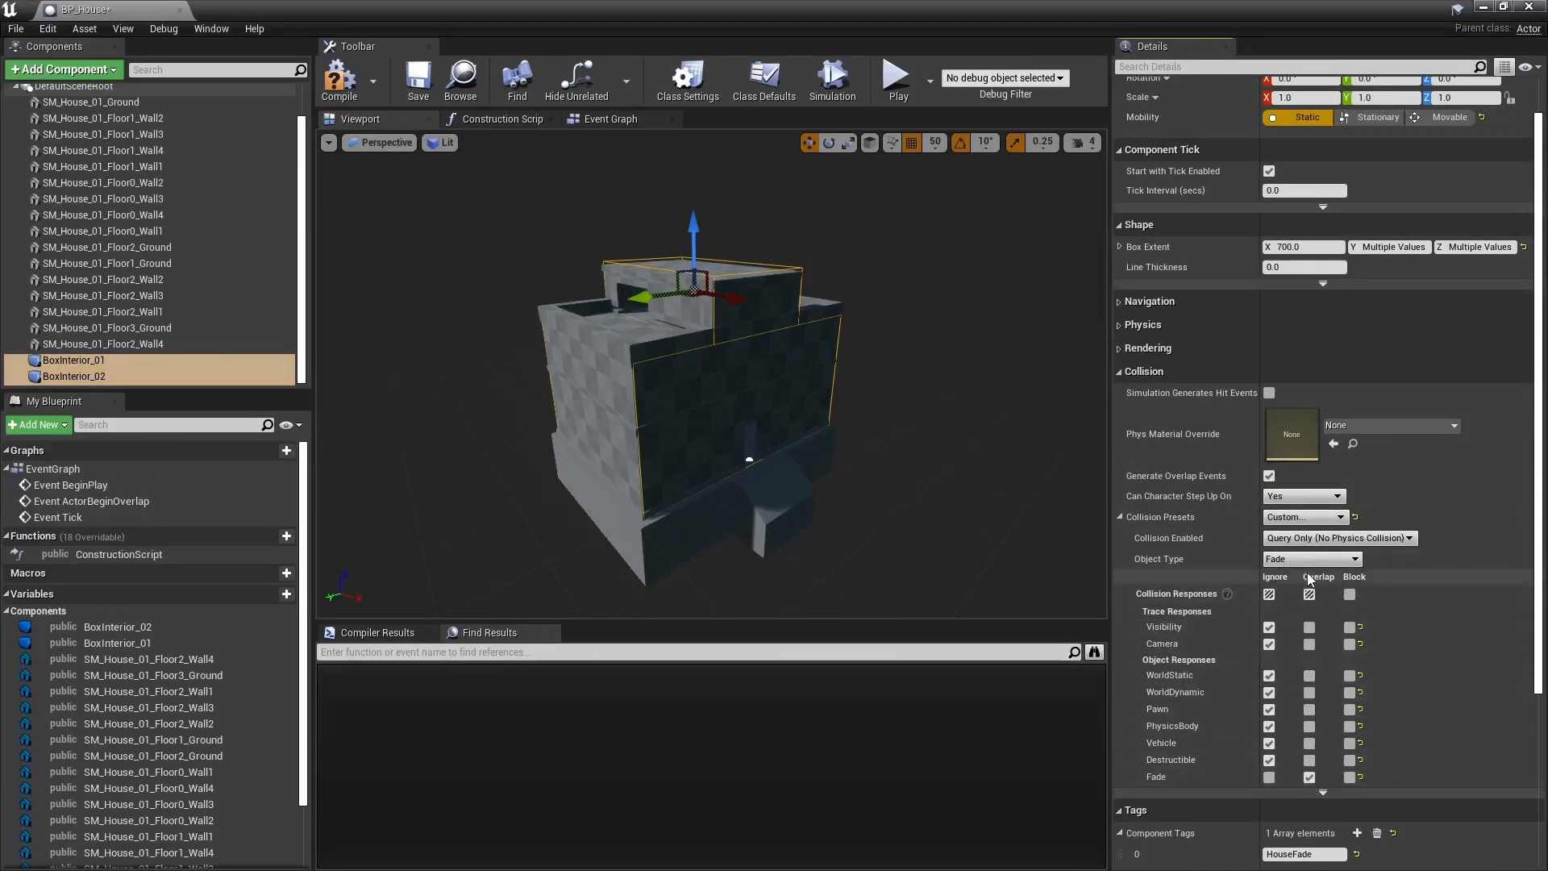
pyautogui.write('box')
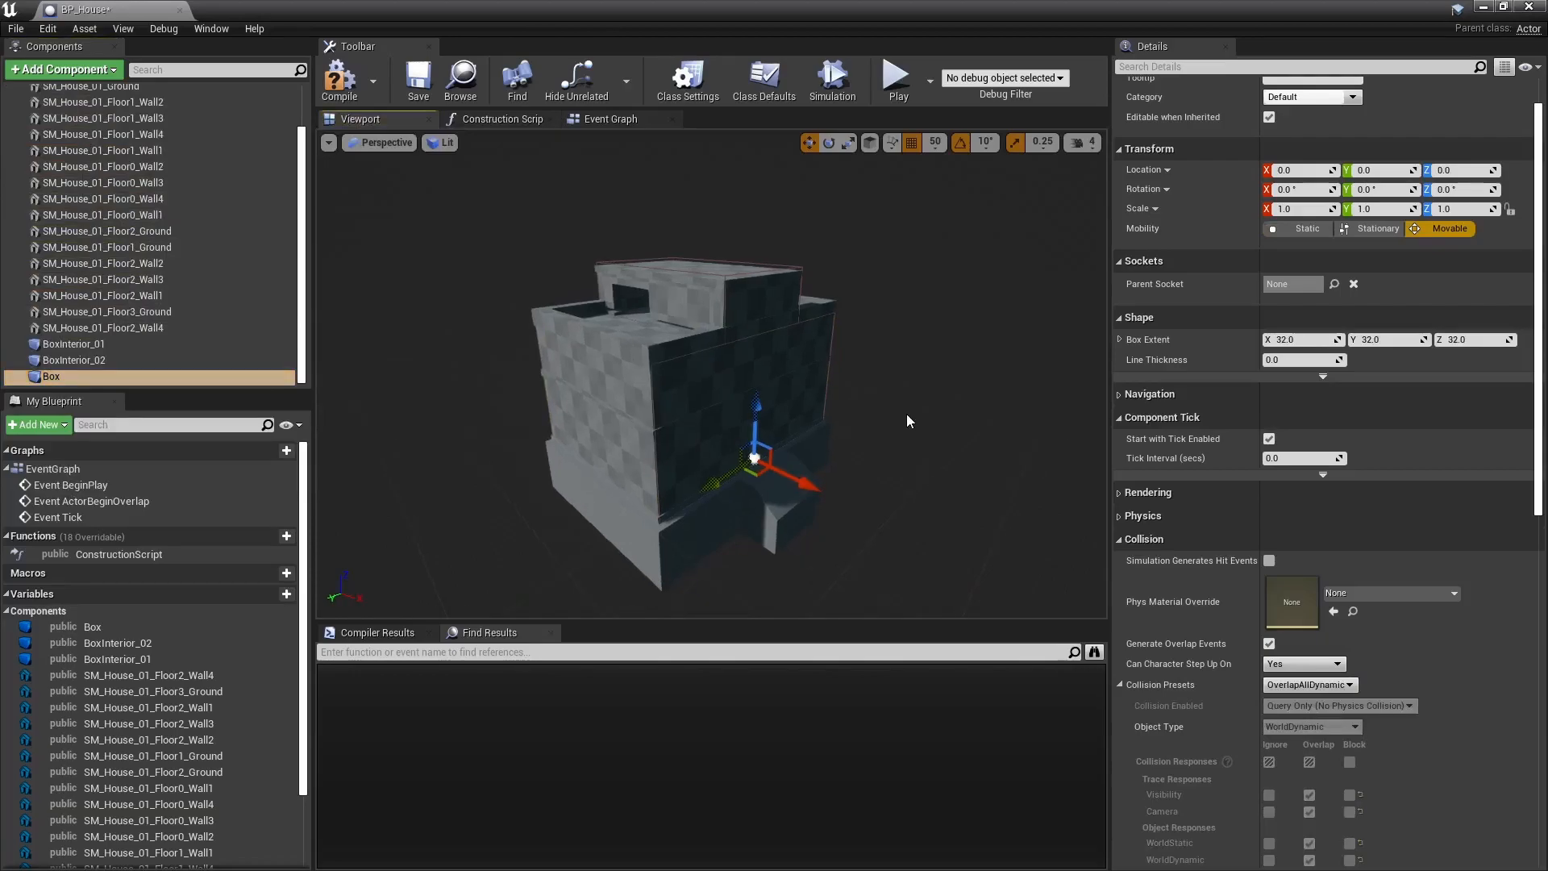
# - Tag the Box HouseFadeBounds, set its extent to 750 × 1000 × 32, return to Lvl_Demo
pyautogui.click(1296, 229)
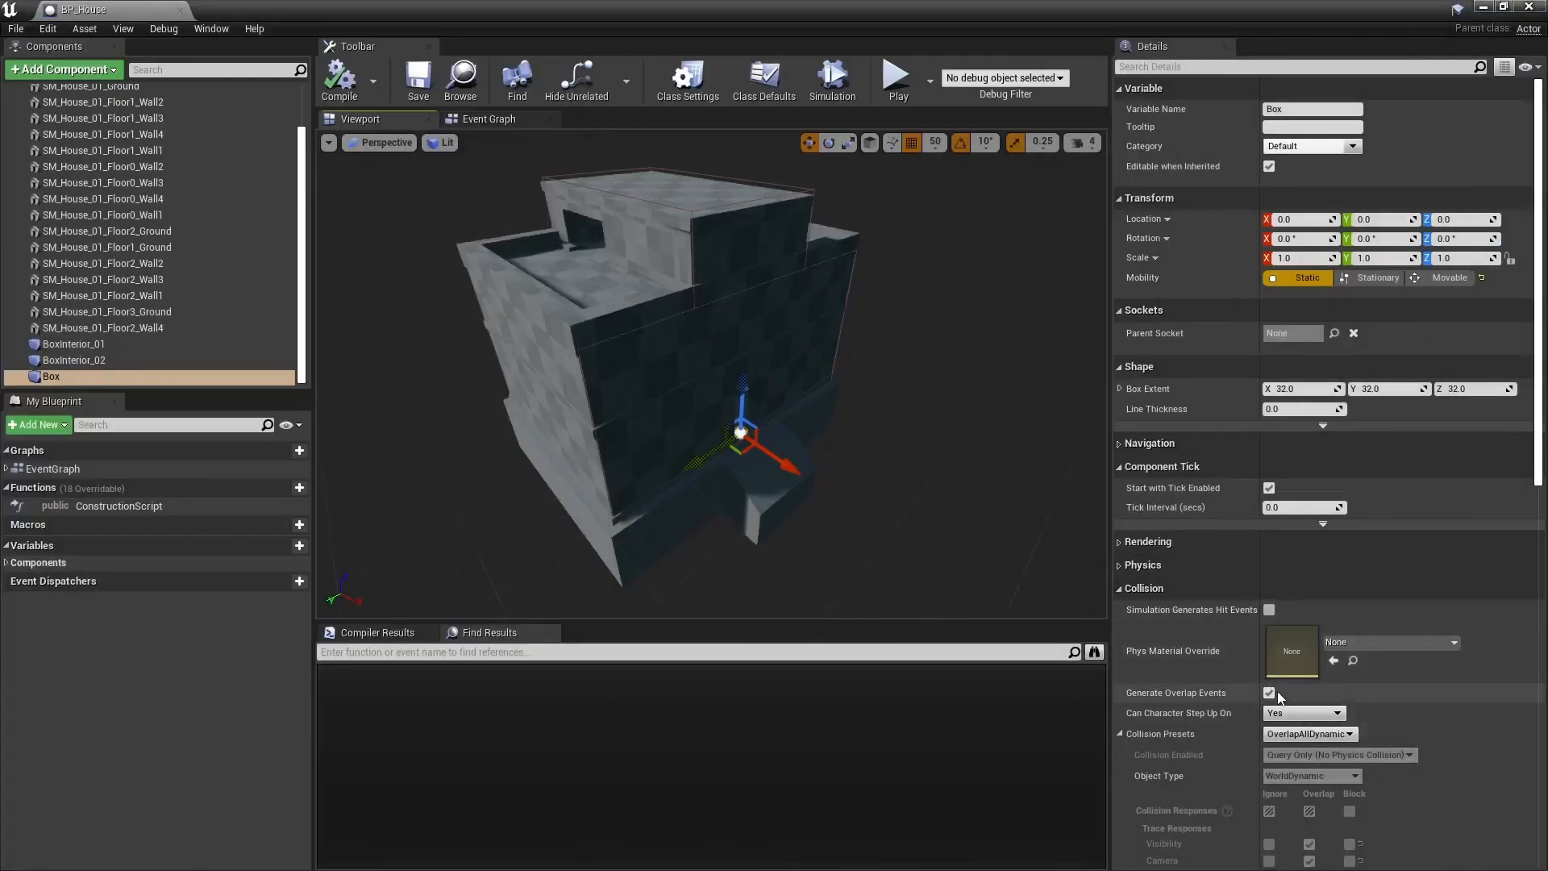
pyautogui.click(1307, 734)
pyautogui.write('tag')
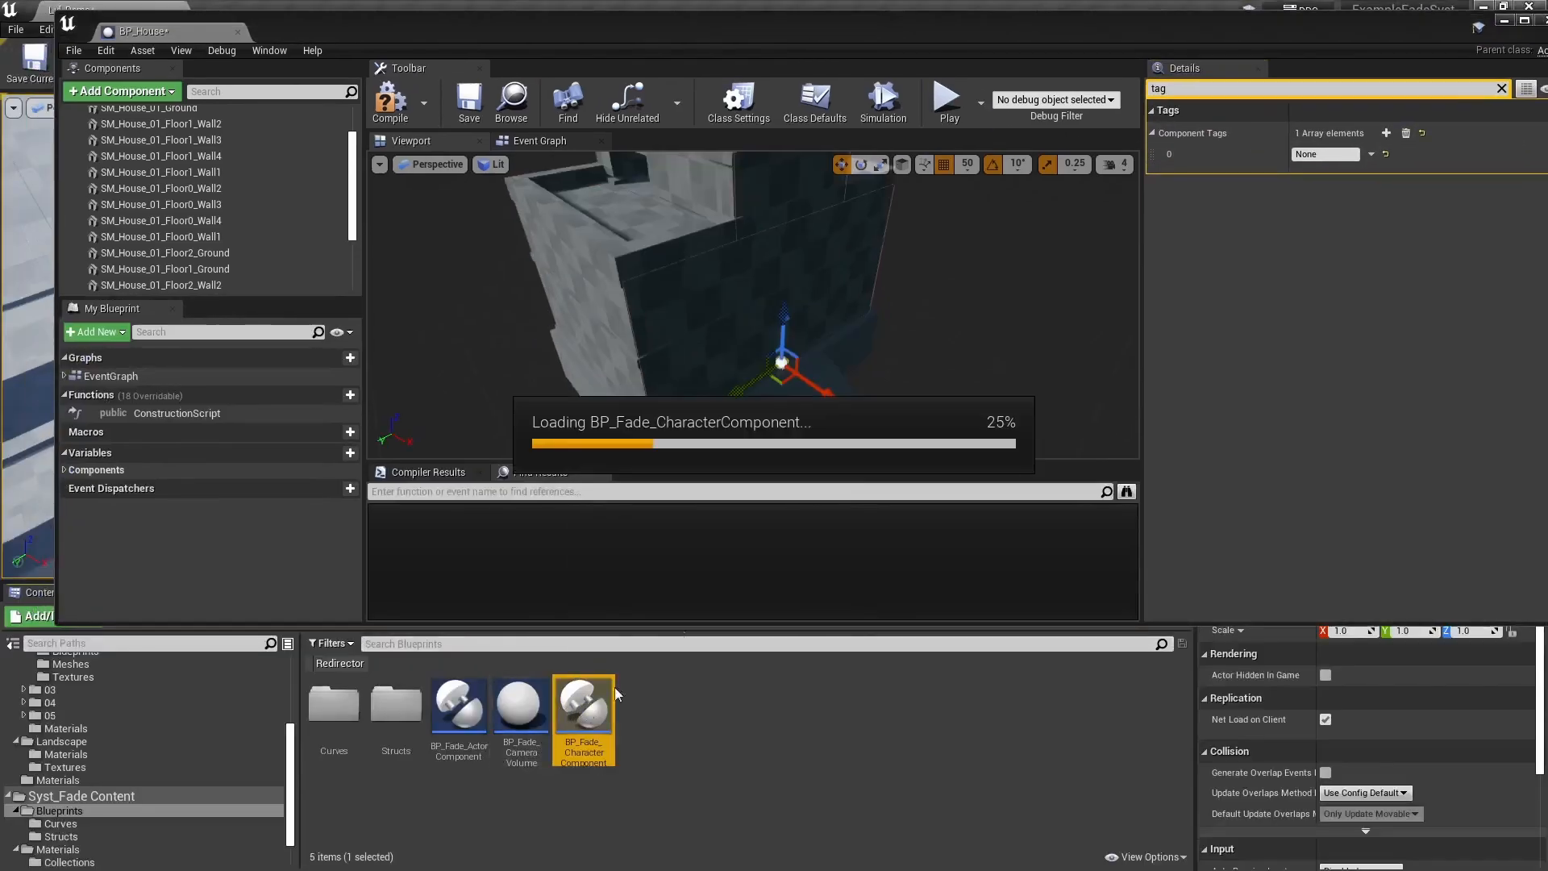
pyautogui.doubleClick(582, 700)
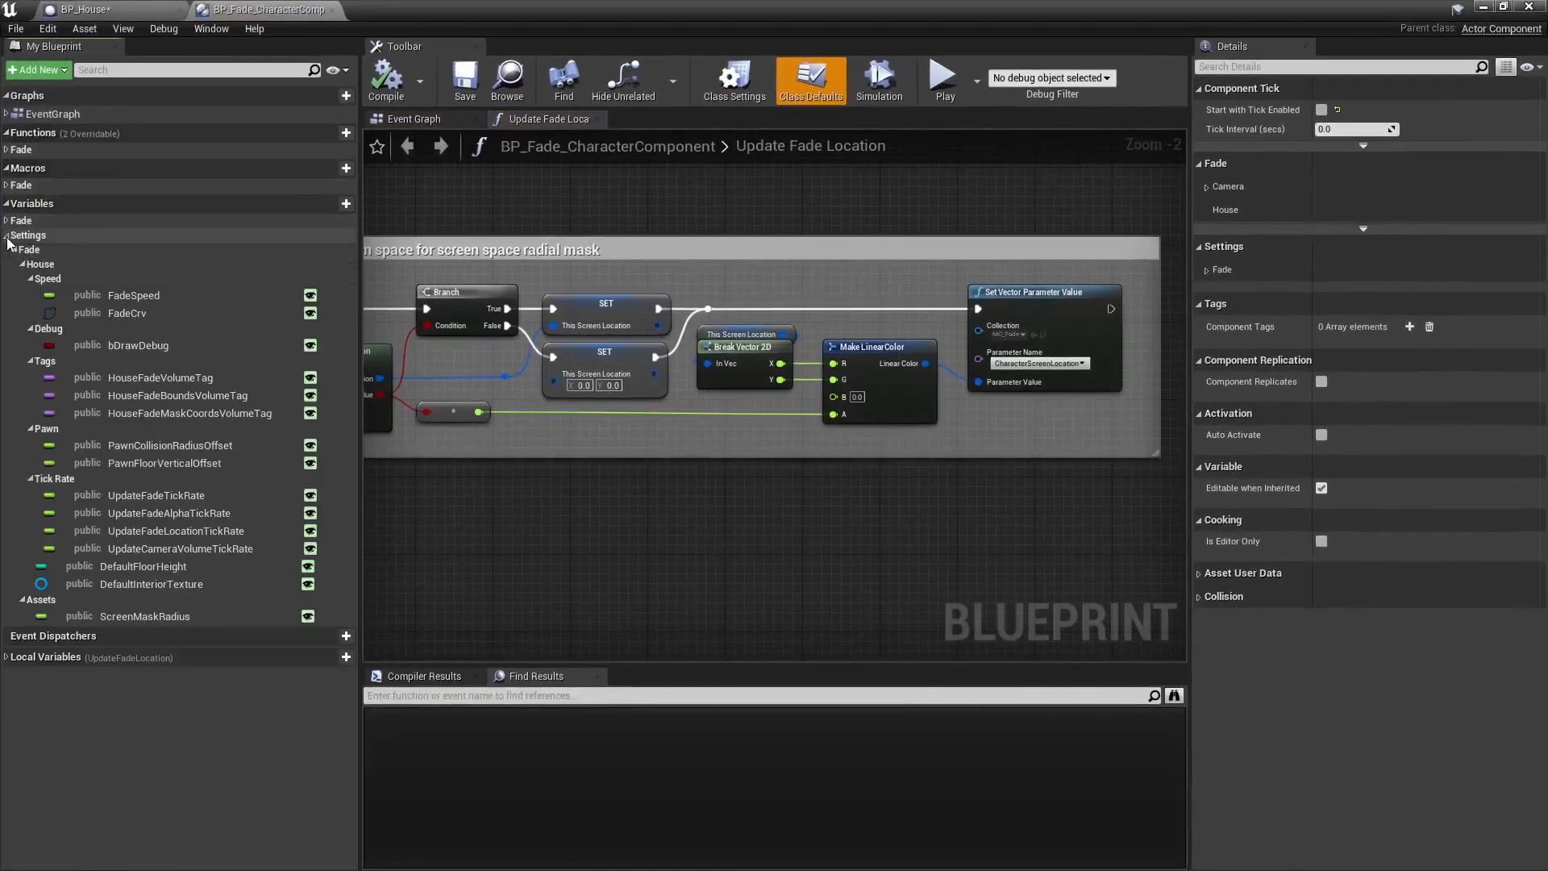
pyautogui.click(177, 395)
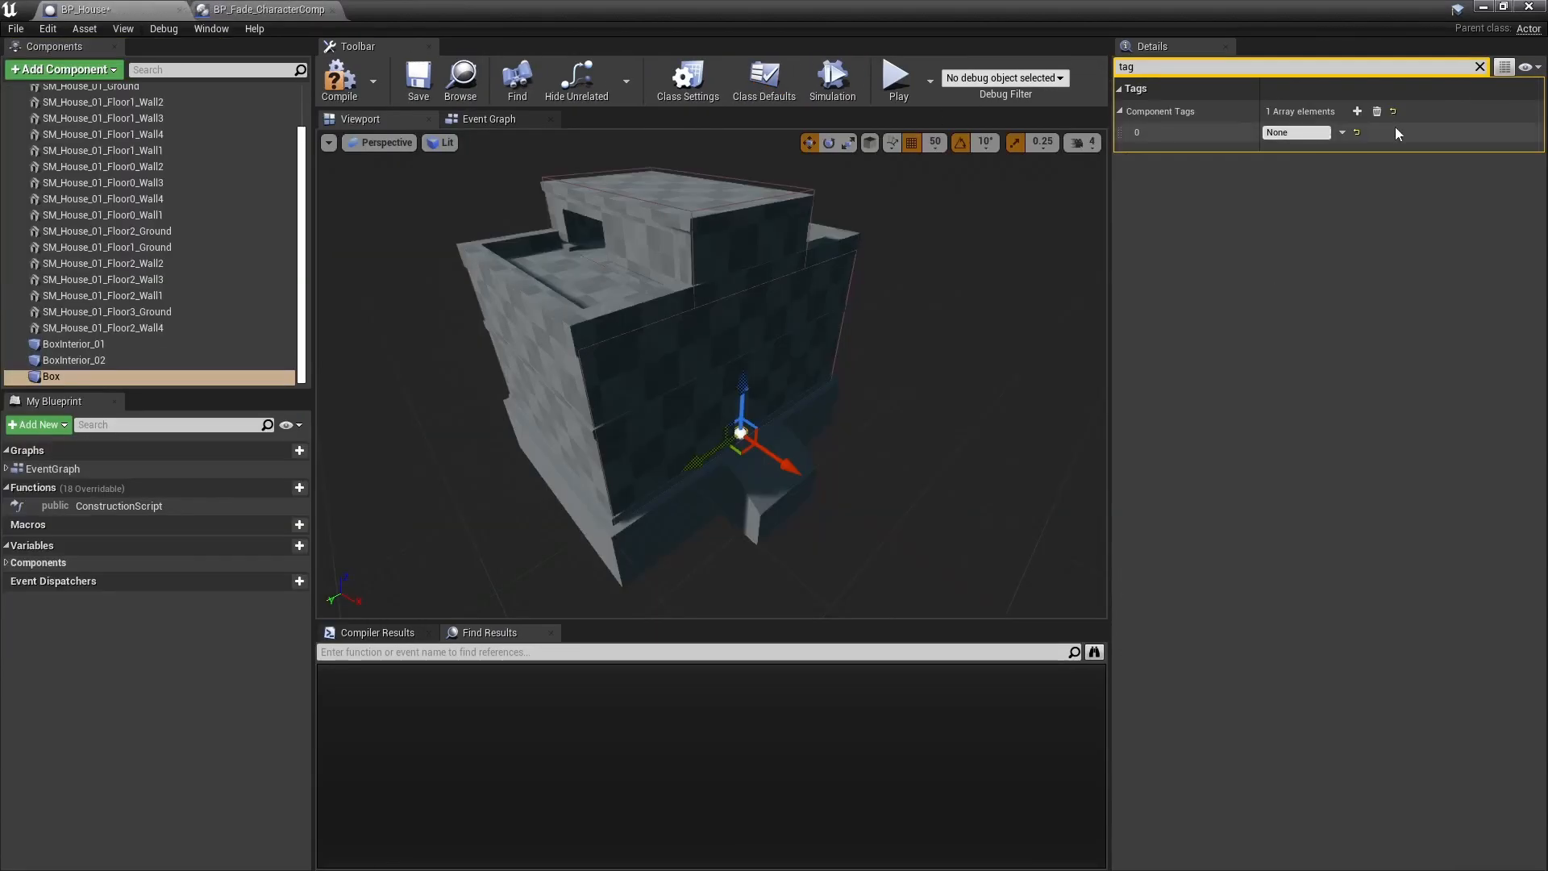
pyautogui.write('HouseFadeBounds')
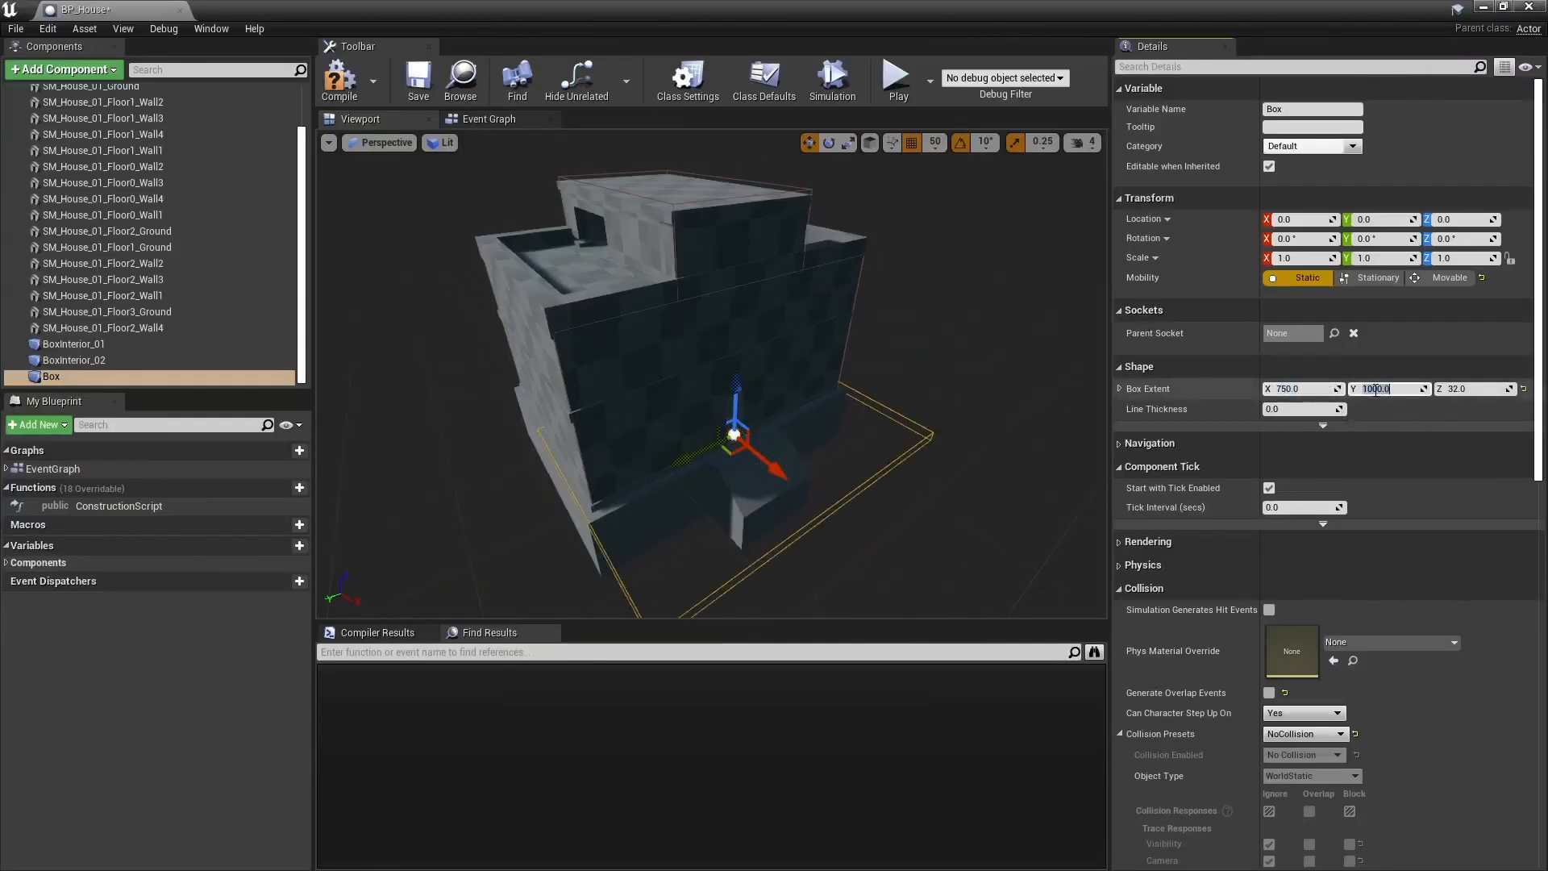
pyautogui.write('-650.0')
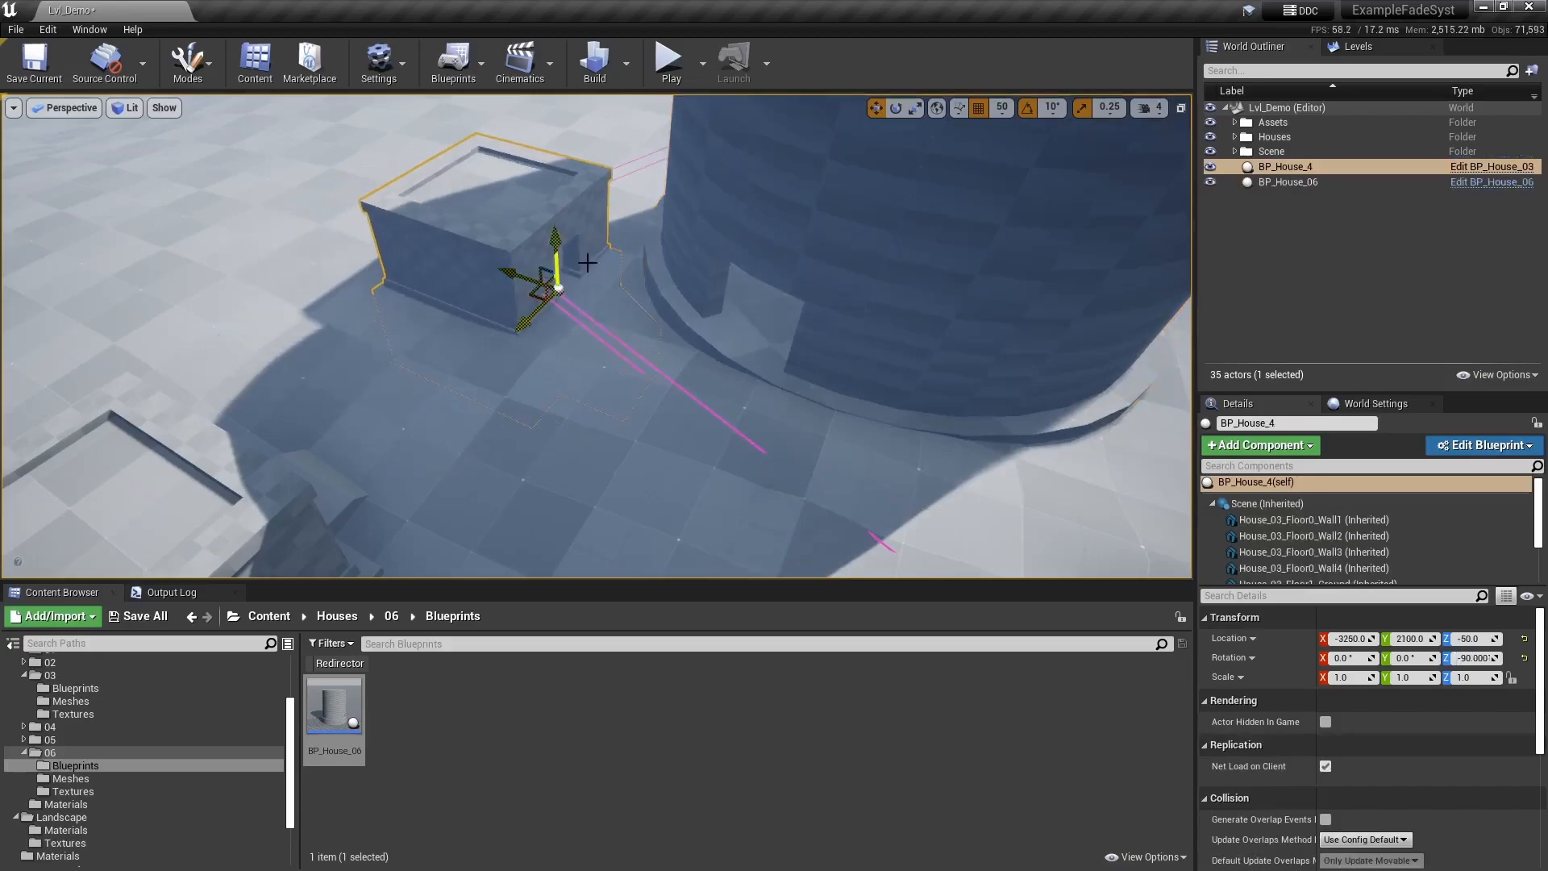
# - Reopen BP_House and search Add Component for 'fade' components
pyautogui.click(669, 59)
pyautogui.write('fade')
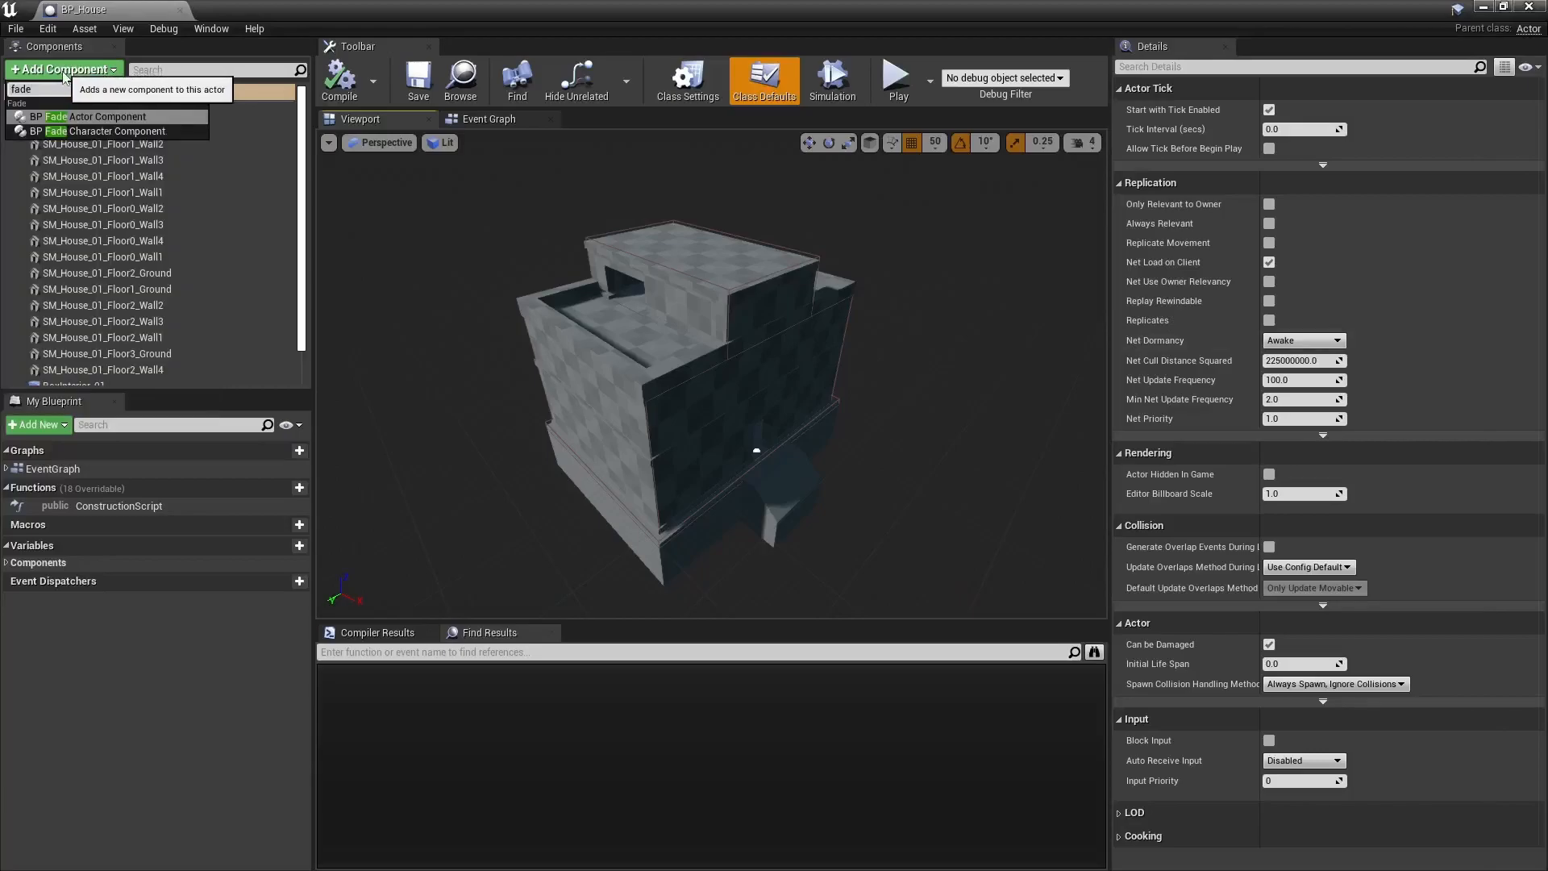
# - Add BP Fade Actor Component with floor heights 600 and 400, mapping House_01 furniture to floor 0
pyautogui.click(98, 116)
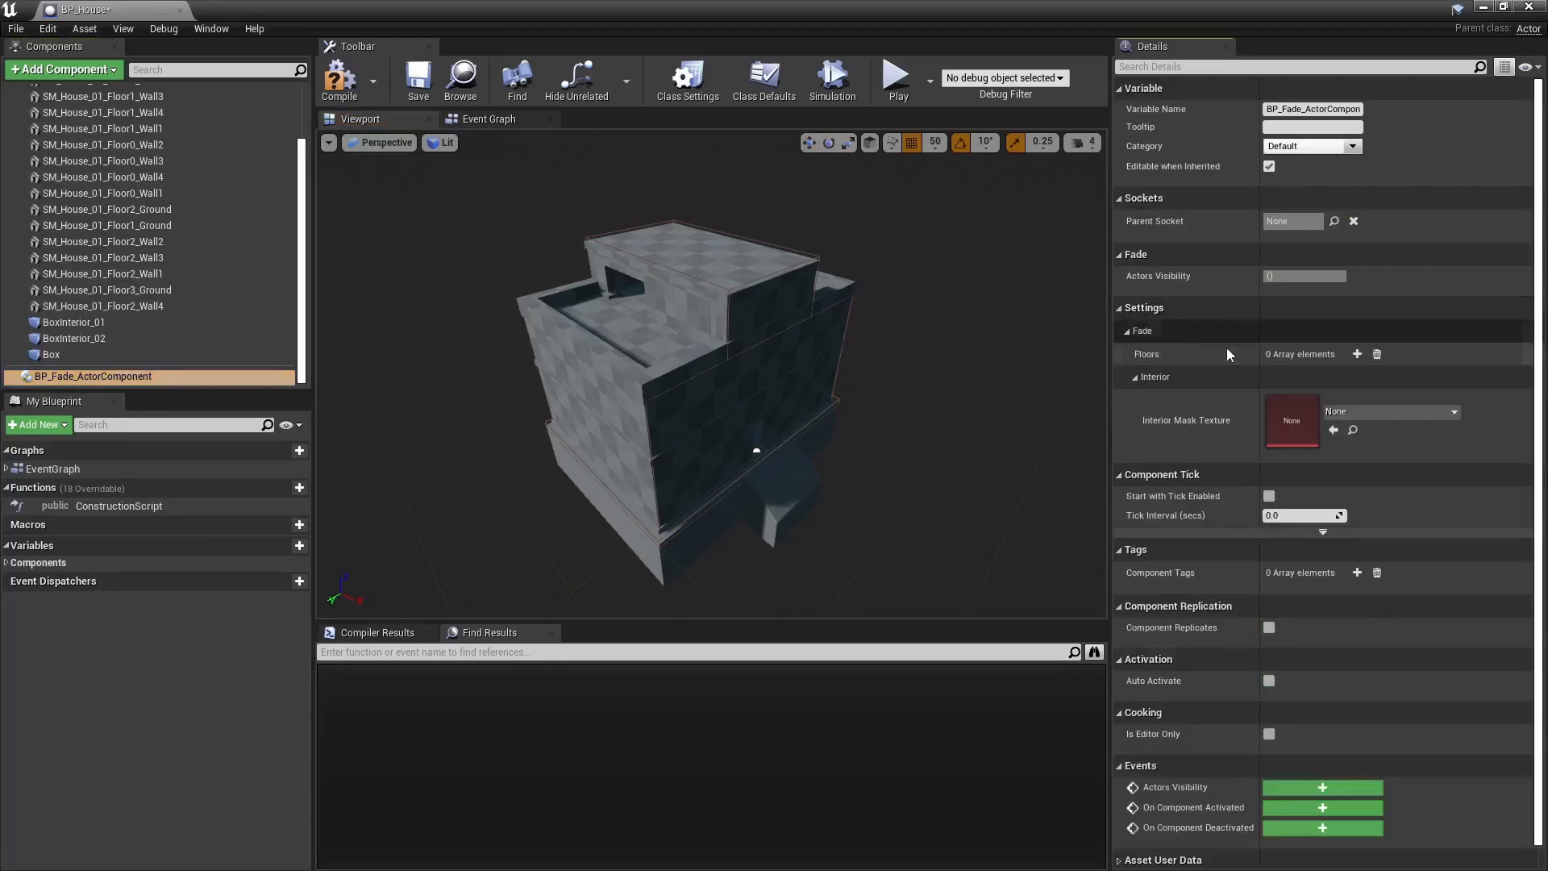
pyautogui.click(1357, 353)
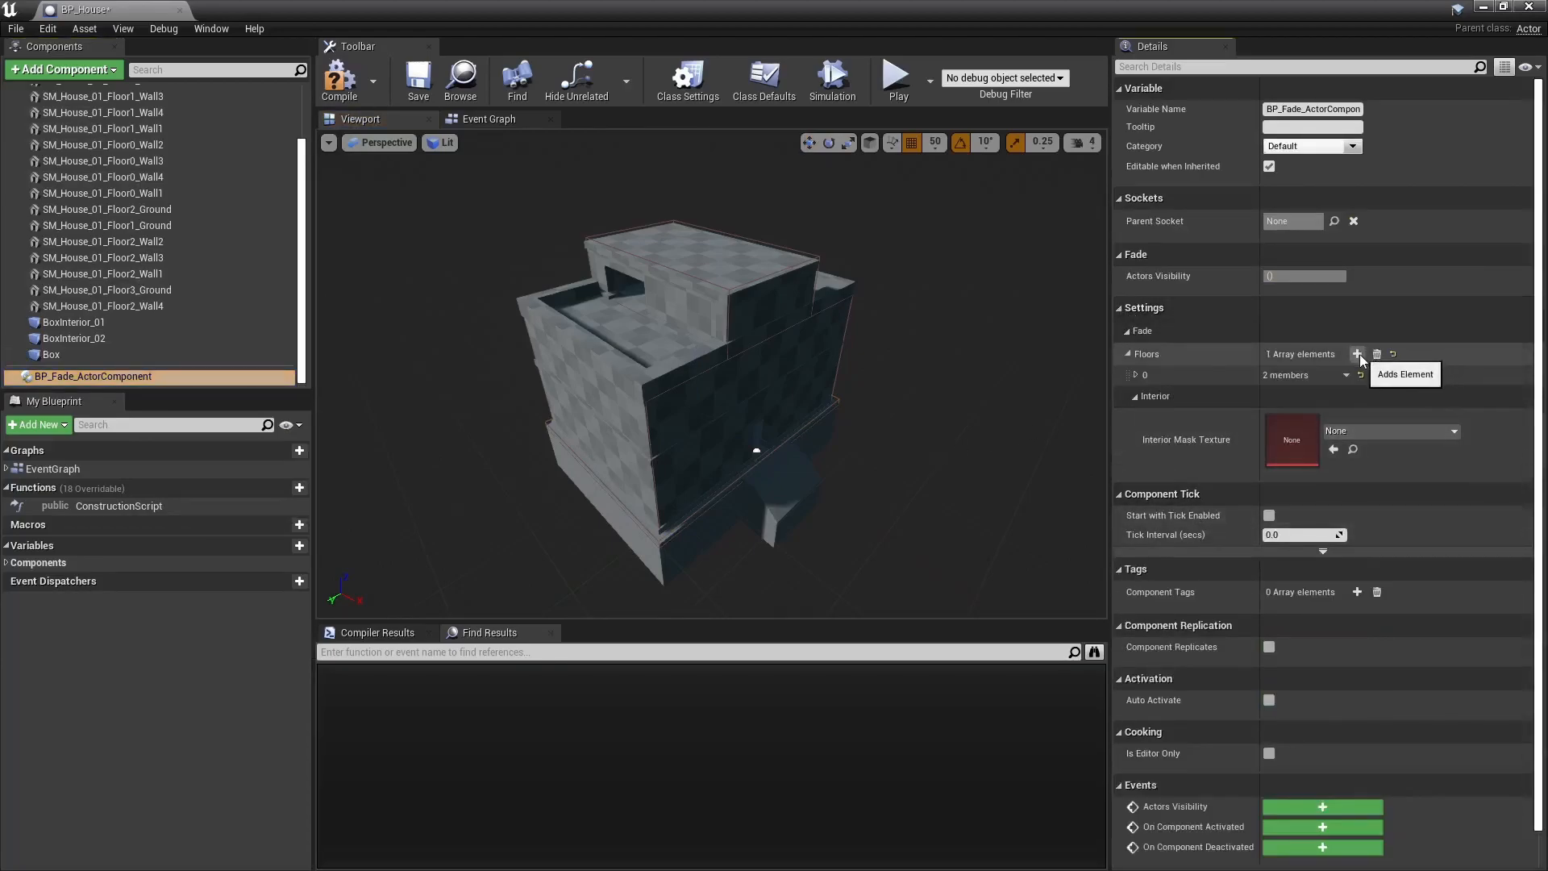
pyautogui.click(1358, 353)
pyautogui.write('400')
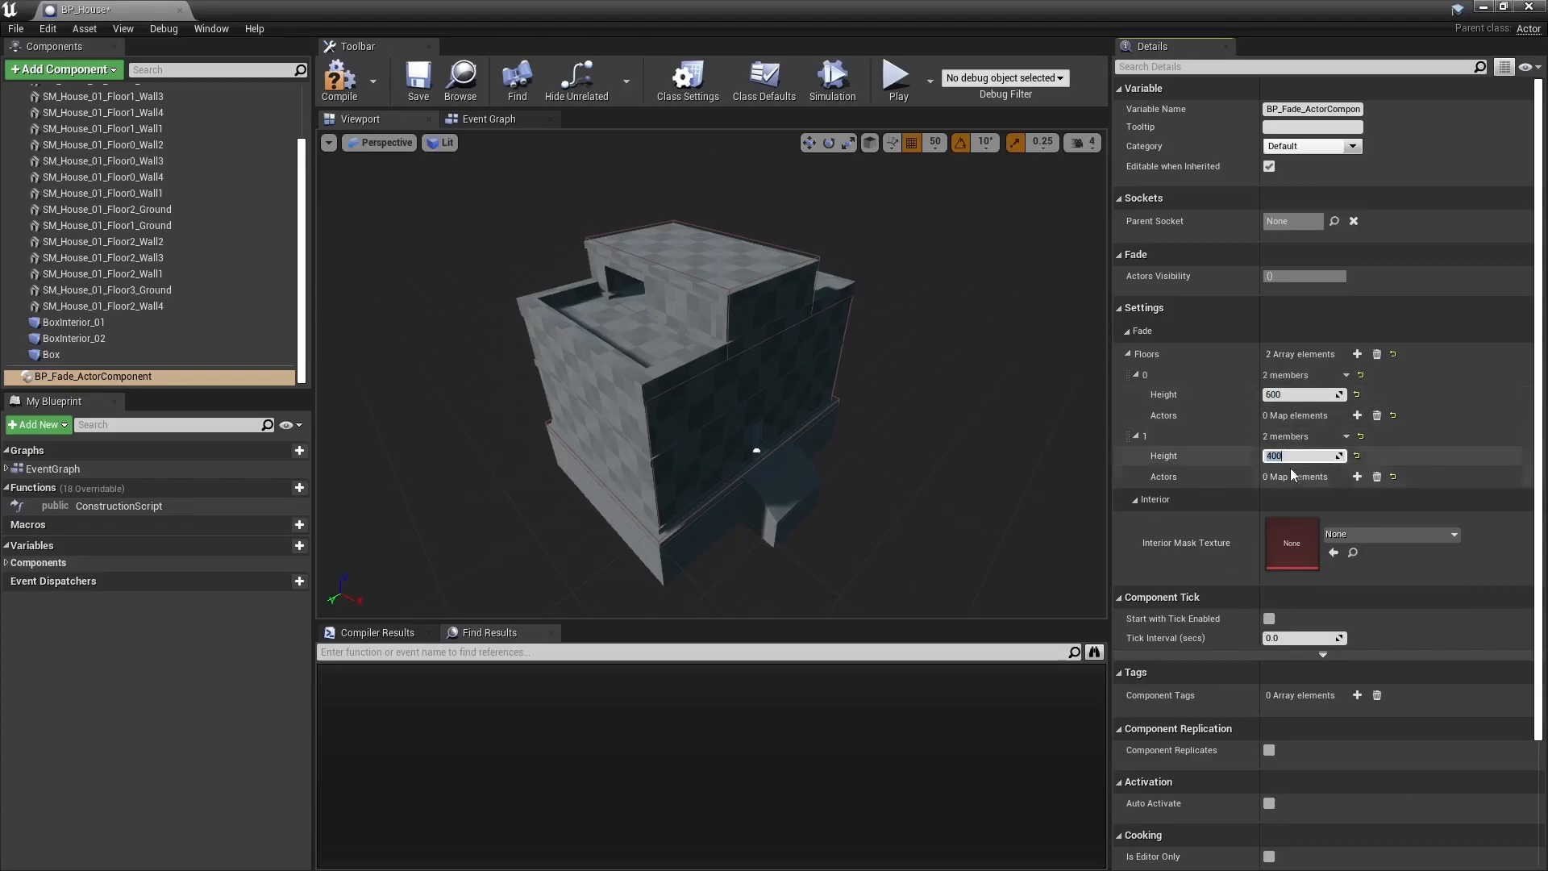
pyautogui.click(1356, 353)
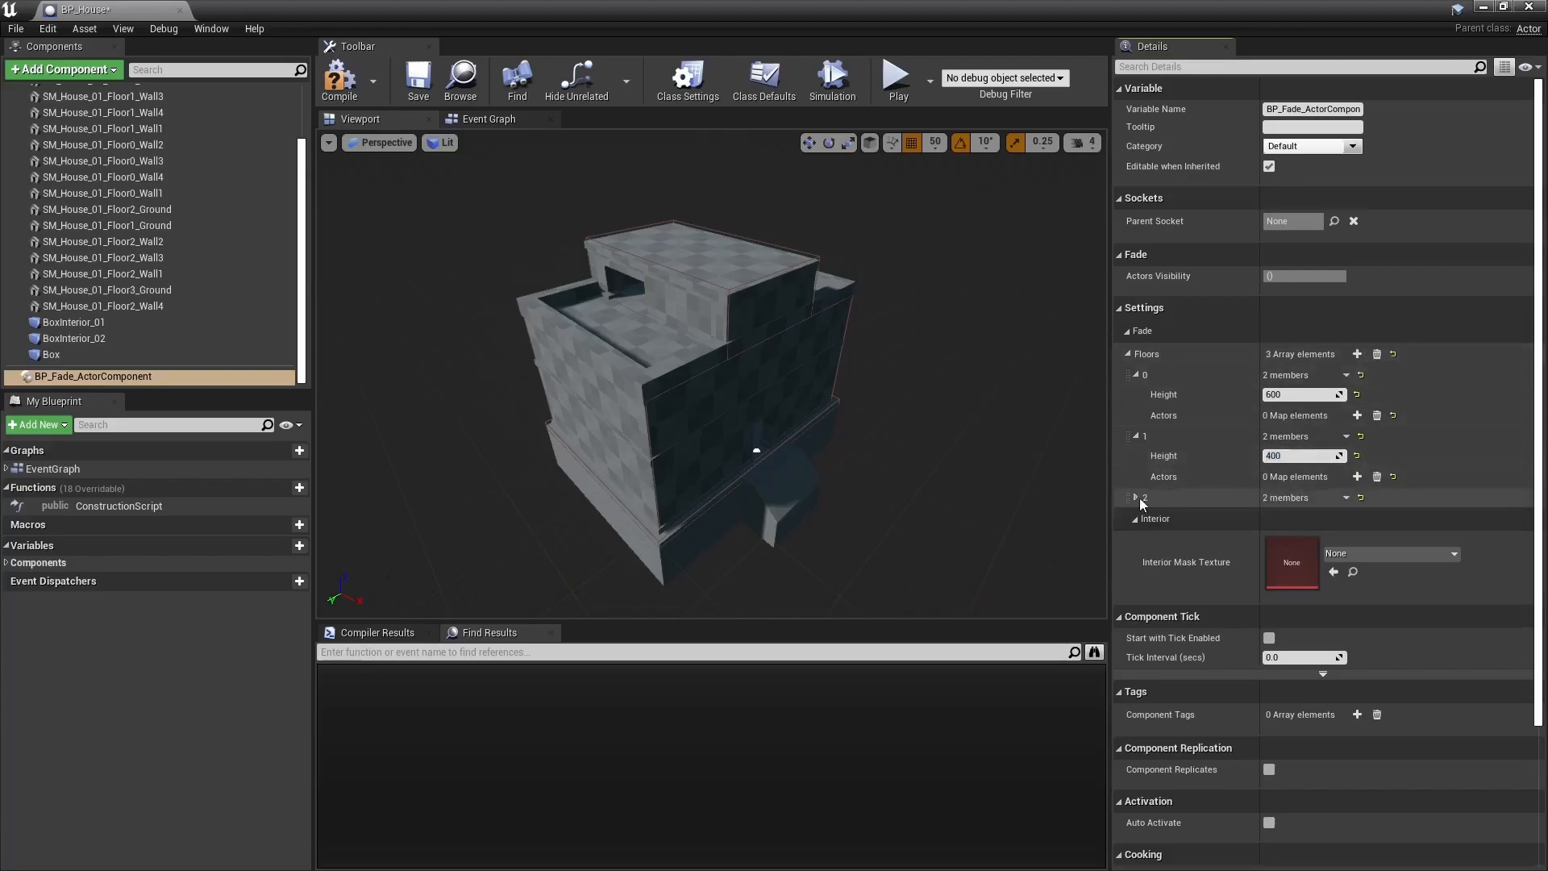
pyautogui.click(1128, 497)
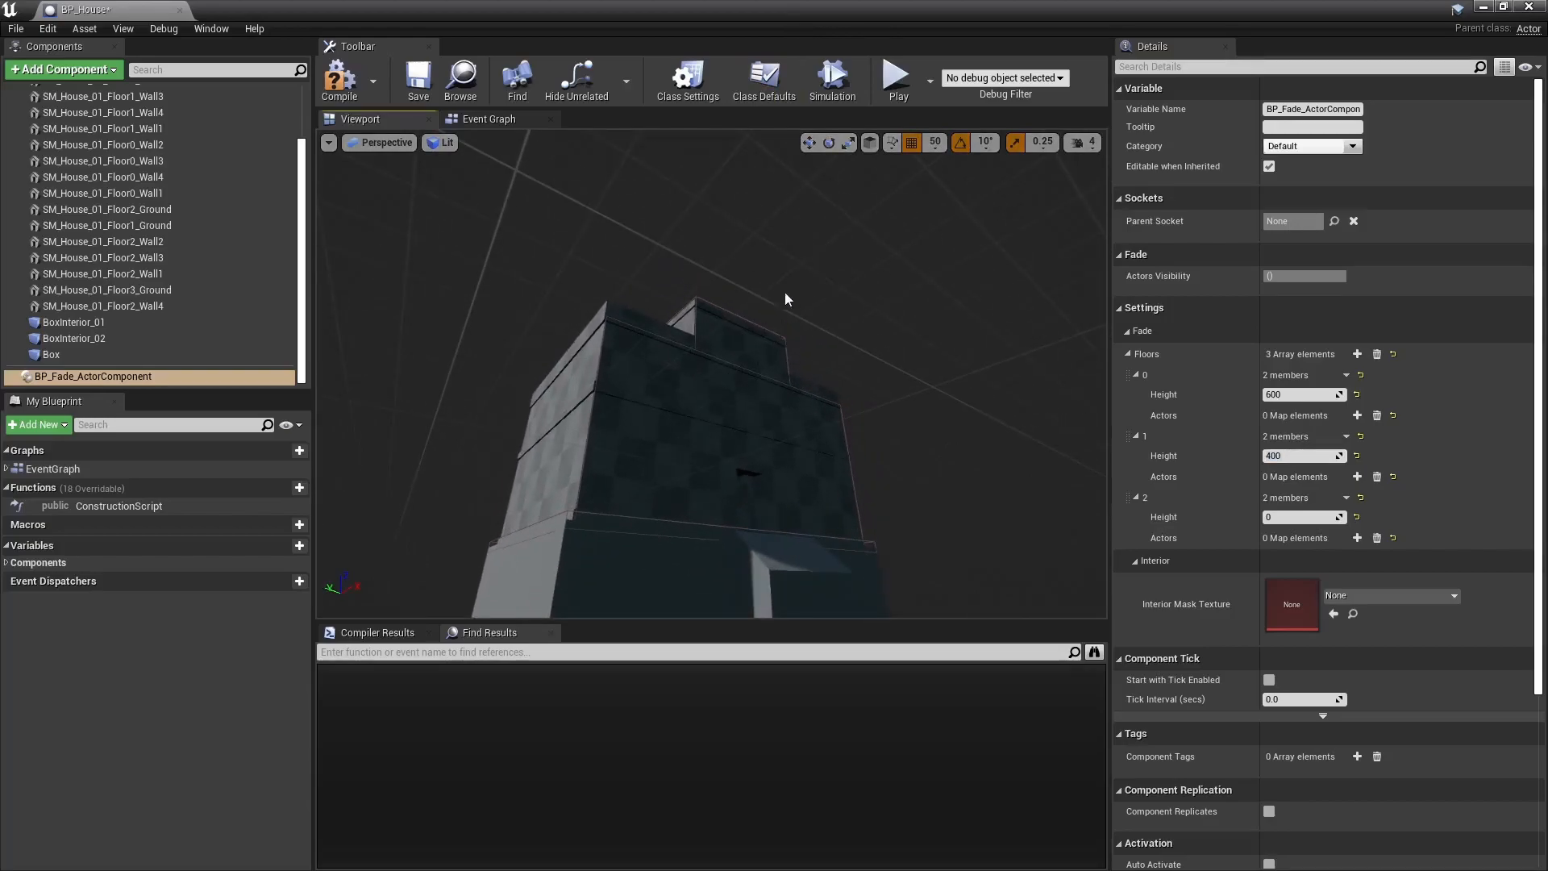
pyautogui.moveTo(1301, 353)
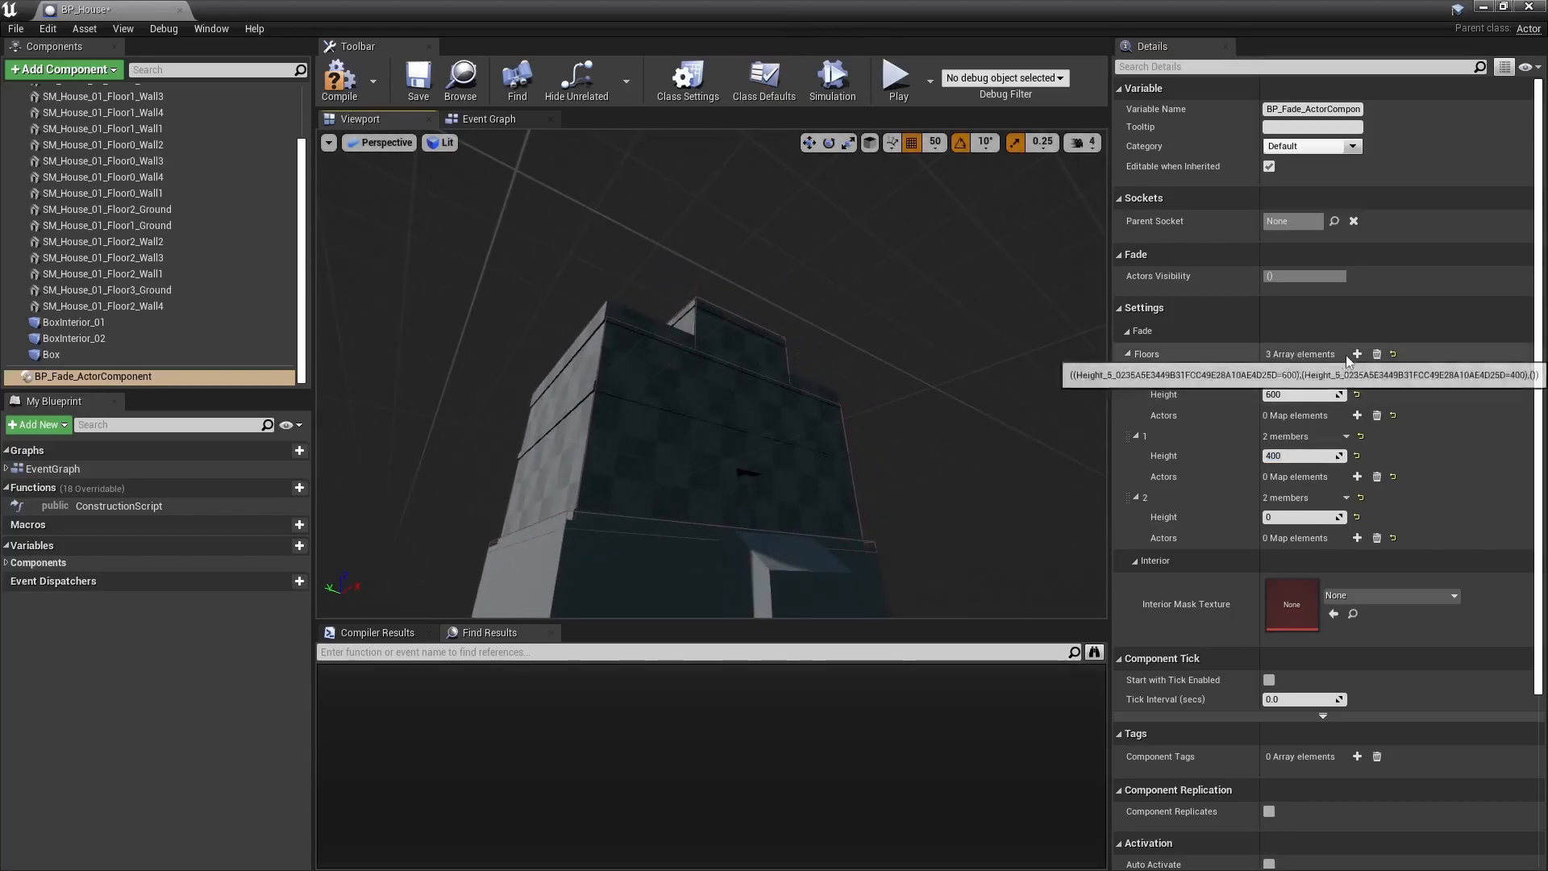
pyautogui.click(1356, 353)
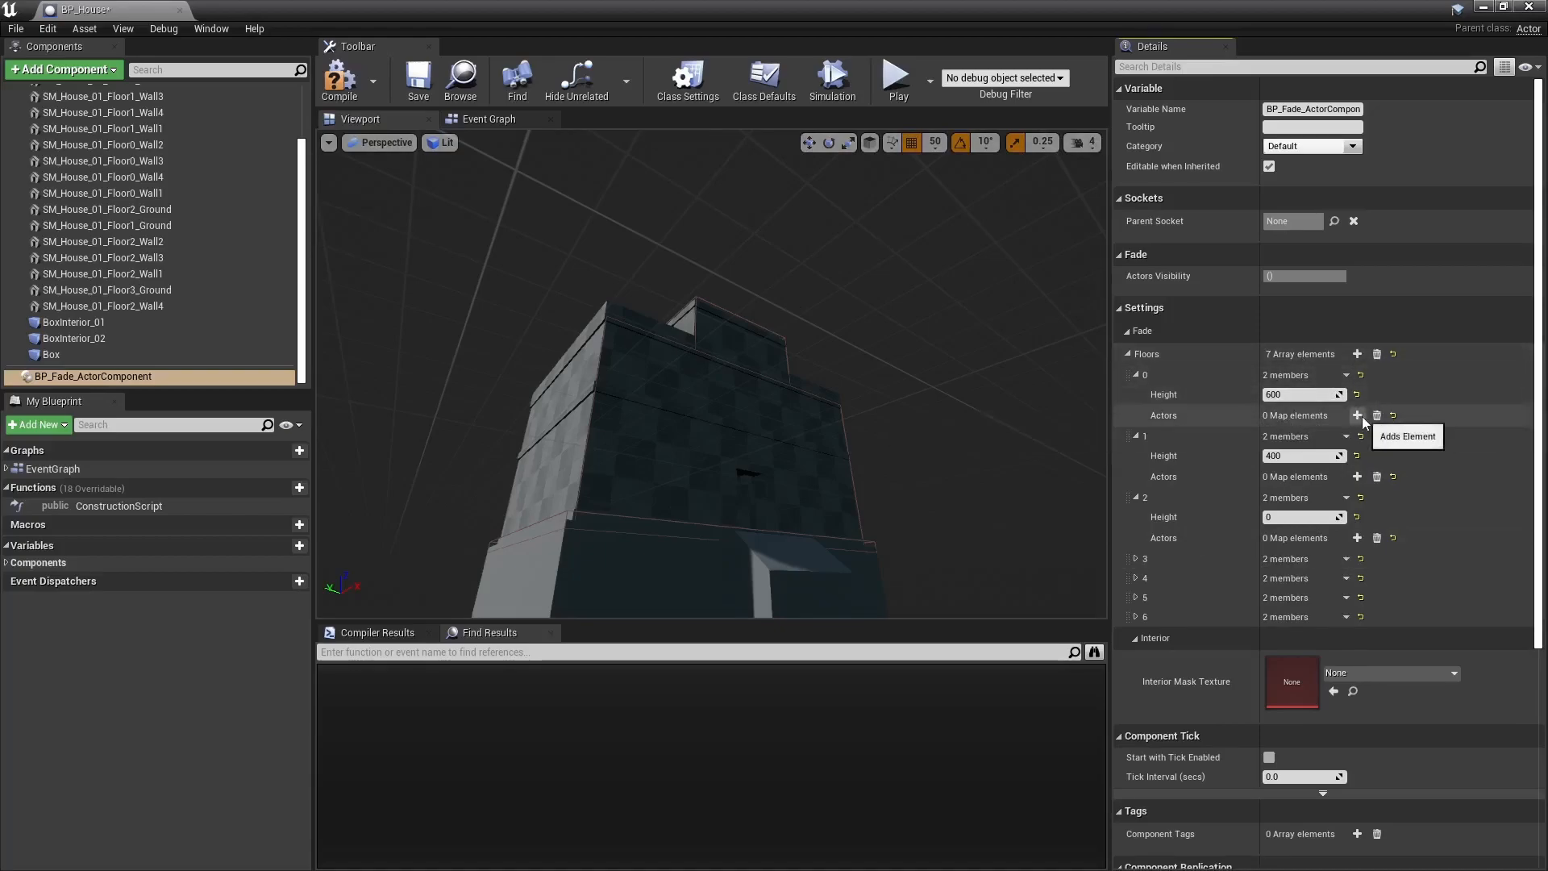
pyautogui.click(1355, 415)
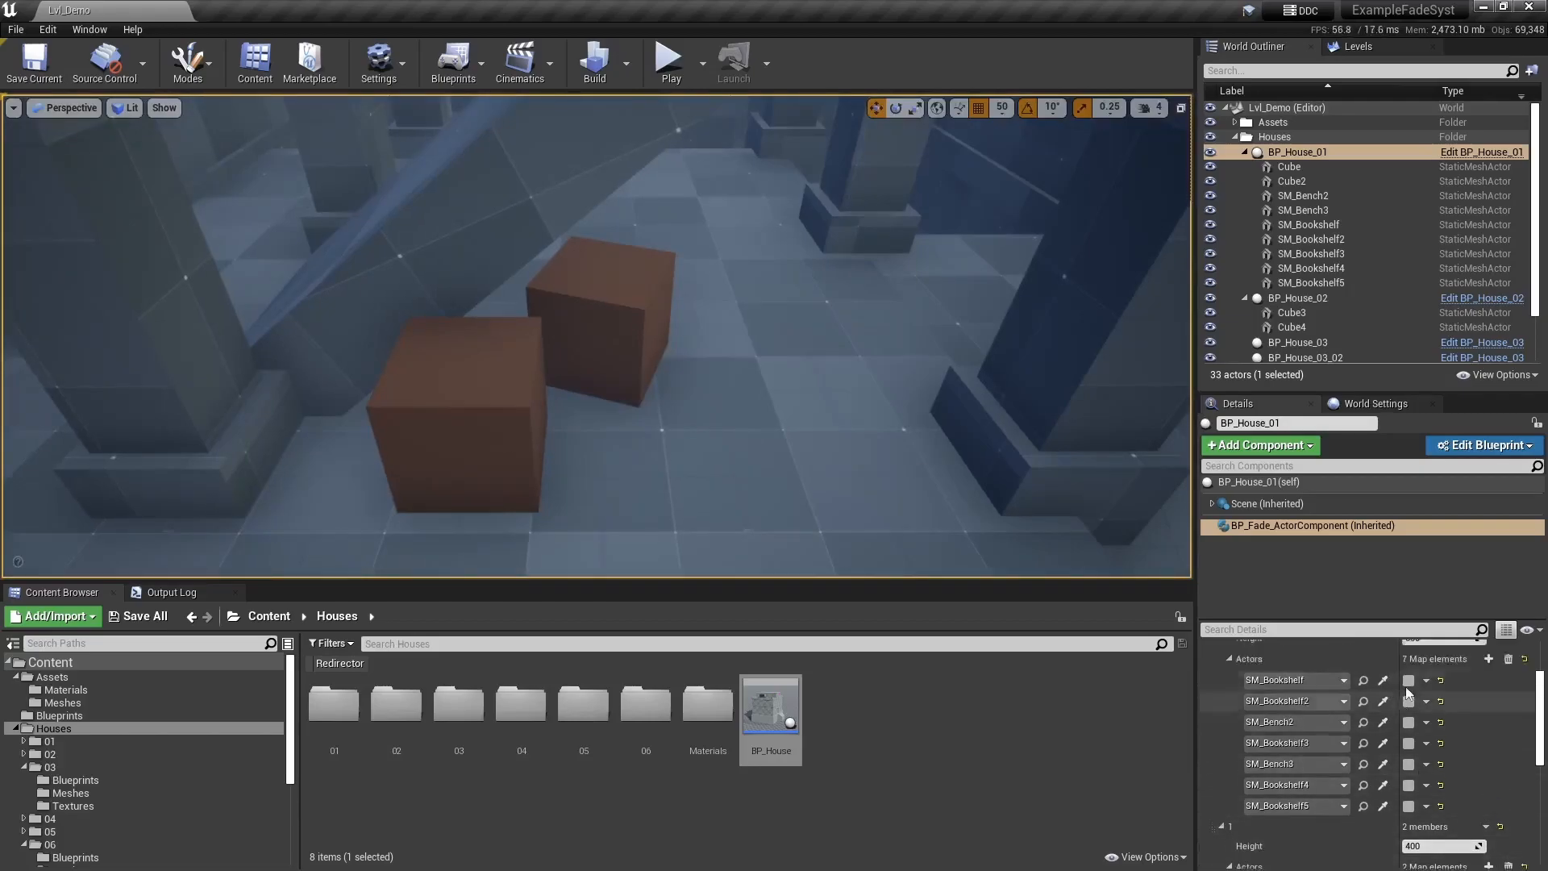
# - Open BP_House_01's blueprint to inspect its Bounds box (750 × 1000 × 32, no collision)
pyautogui.scroll(-3)
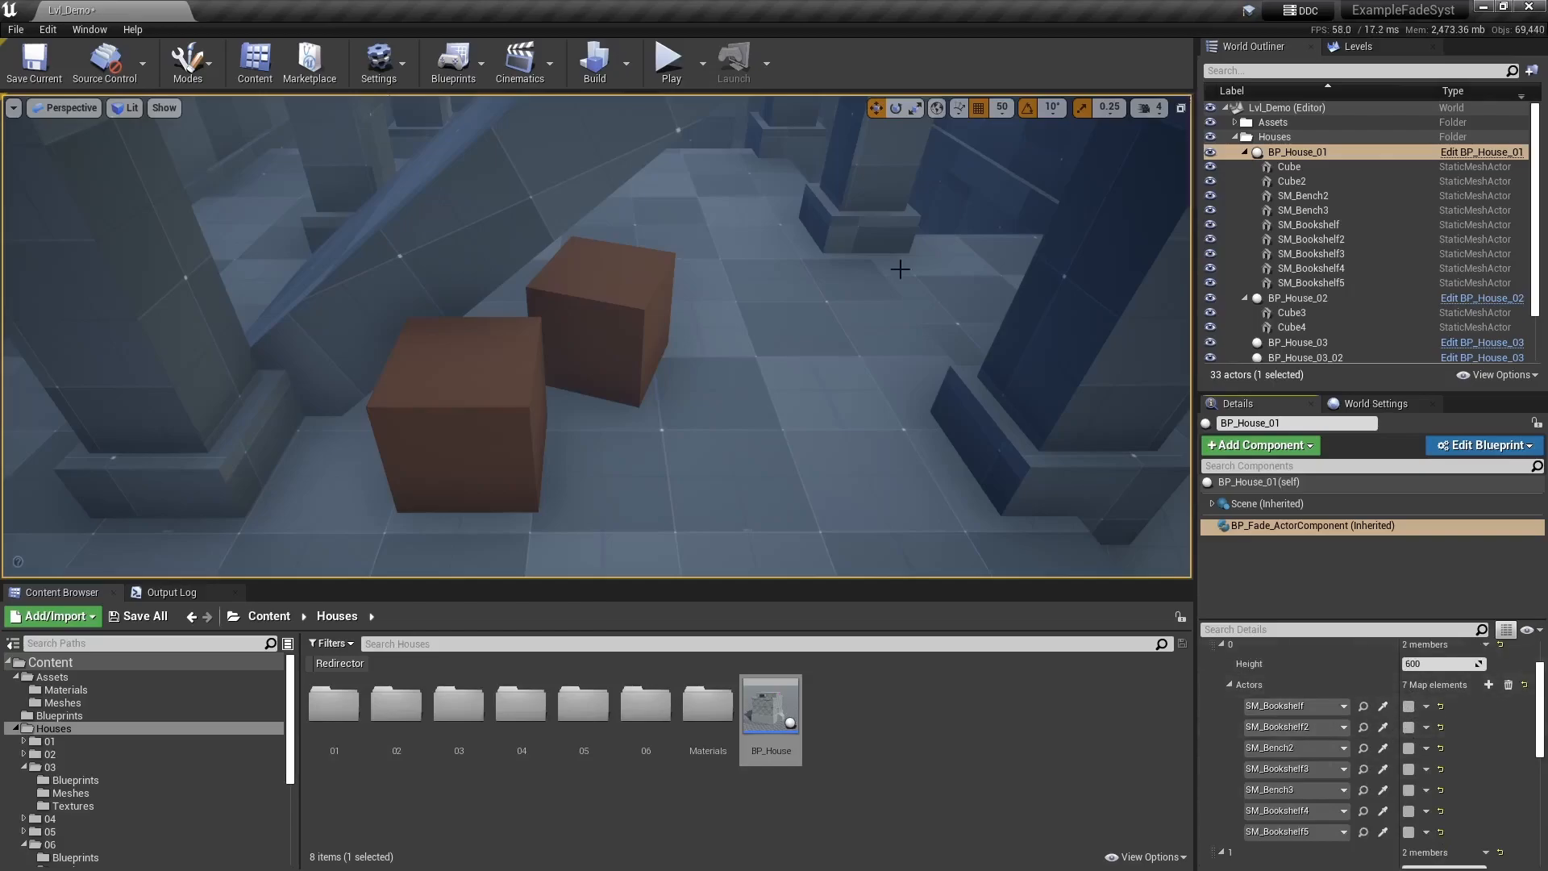
pyautogui.click(667, 57)
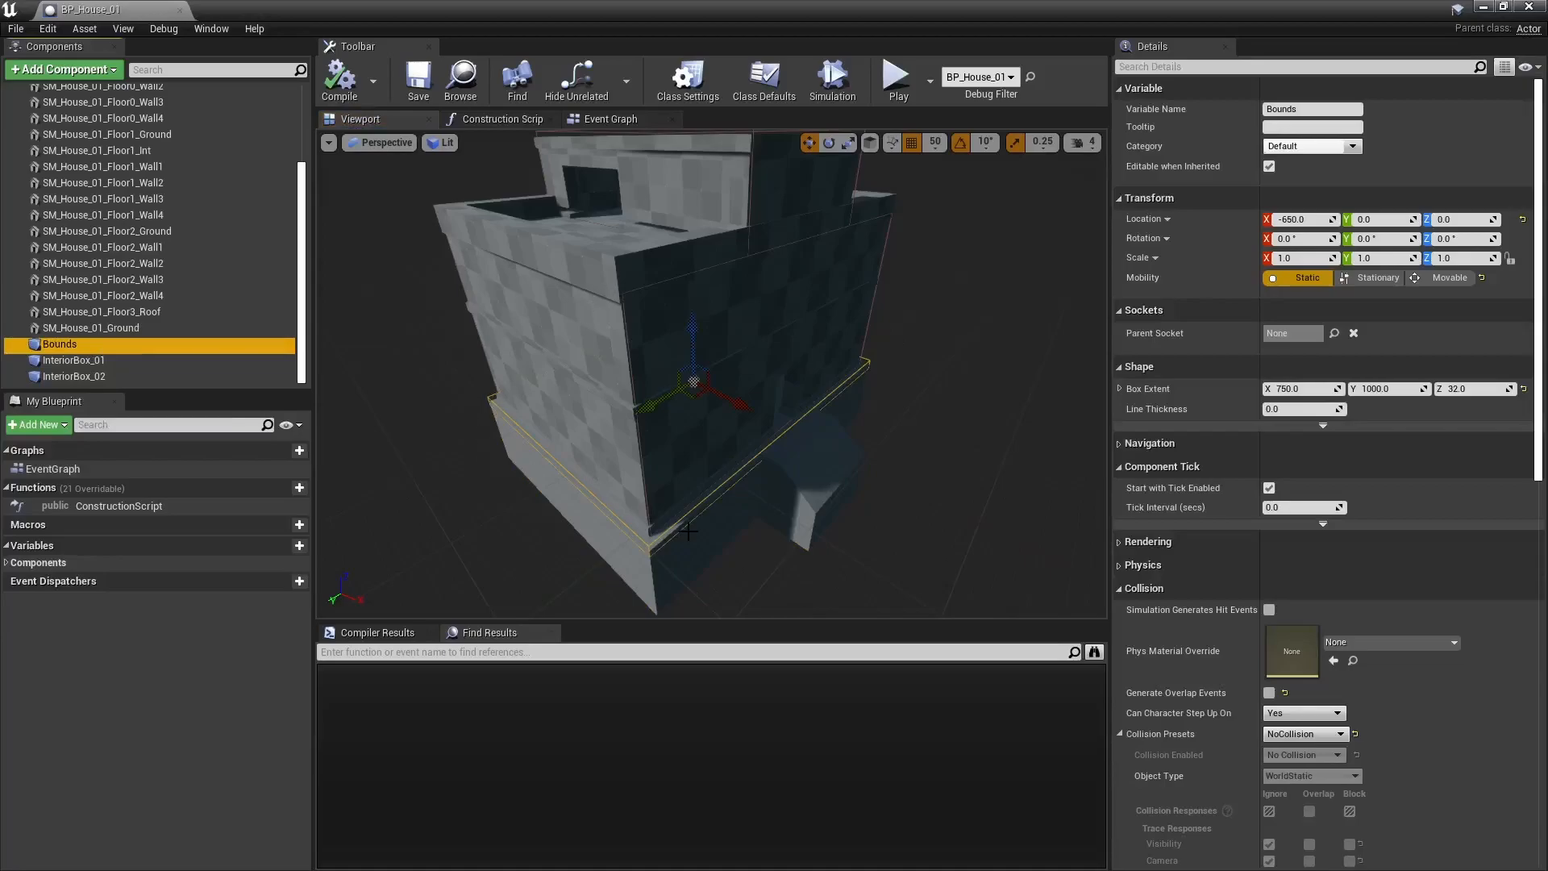
pyautogui.moveTo(847, 370)
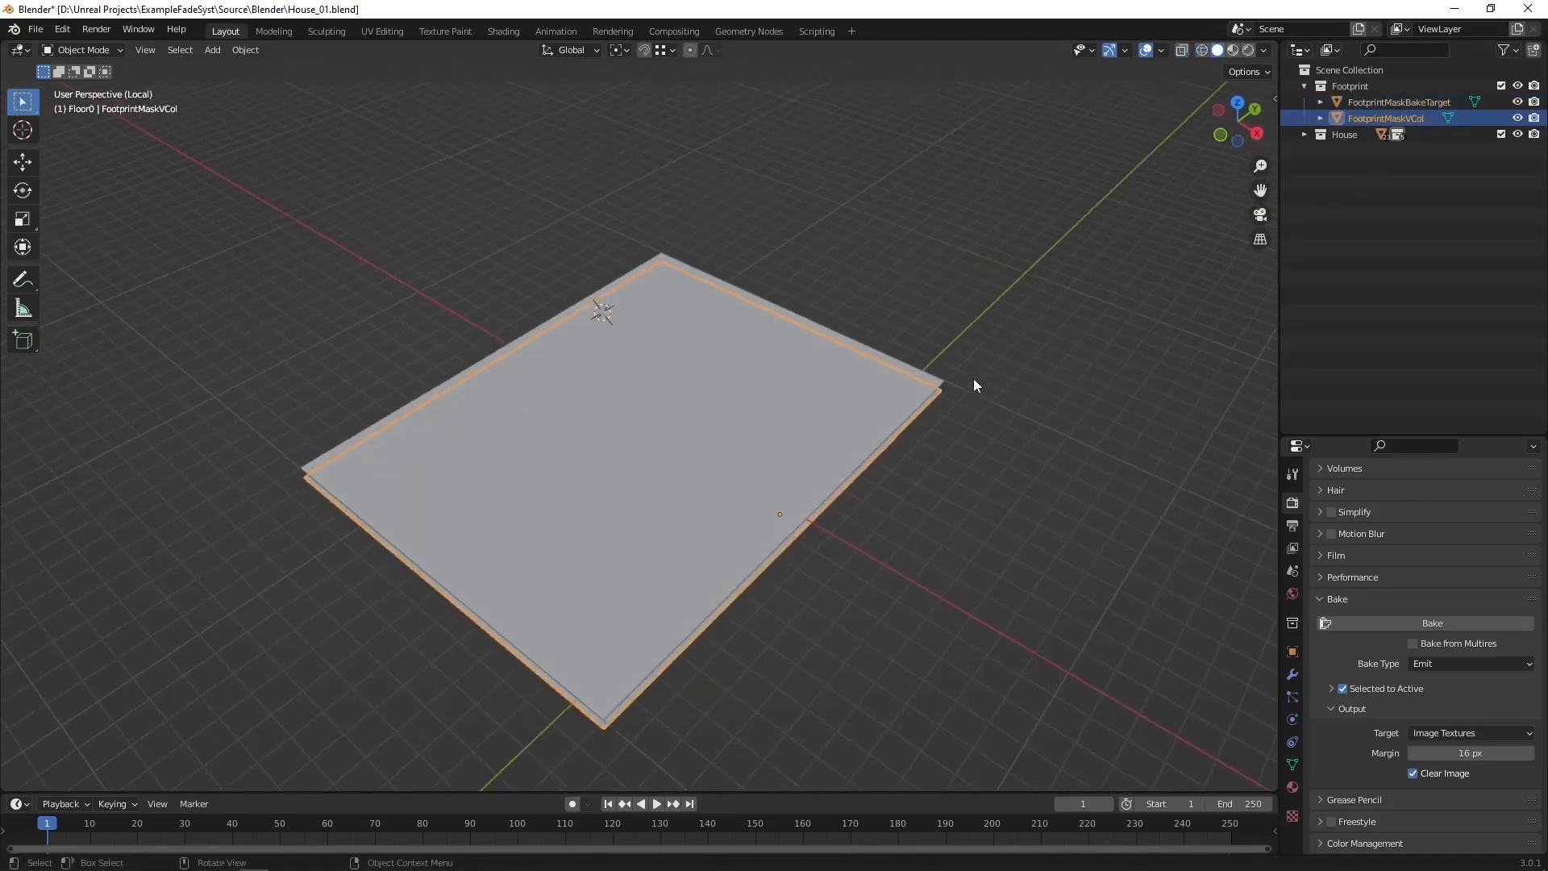
# - Return from Blender to the Unreal editor's BP_House_04 blueprint
pyautogui.click(84, 49)
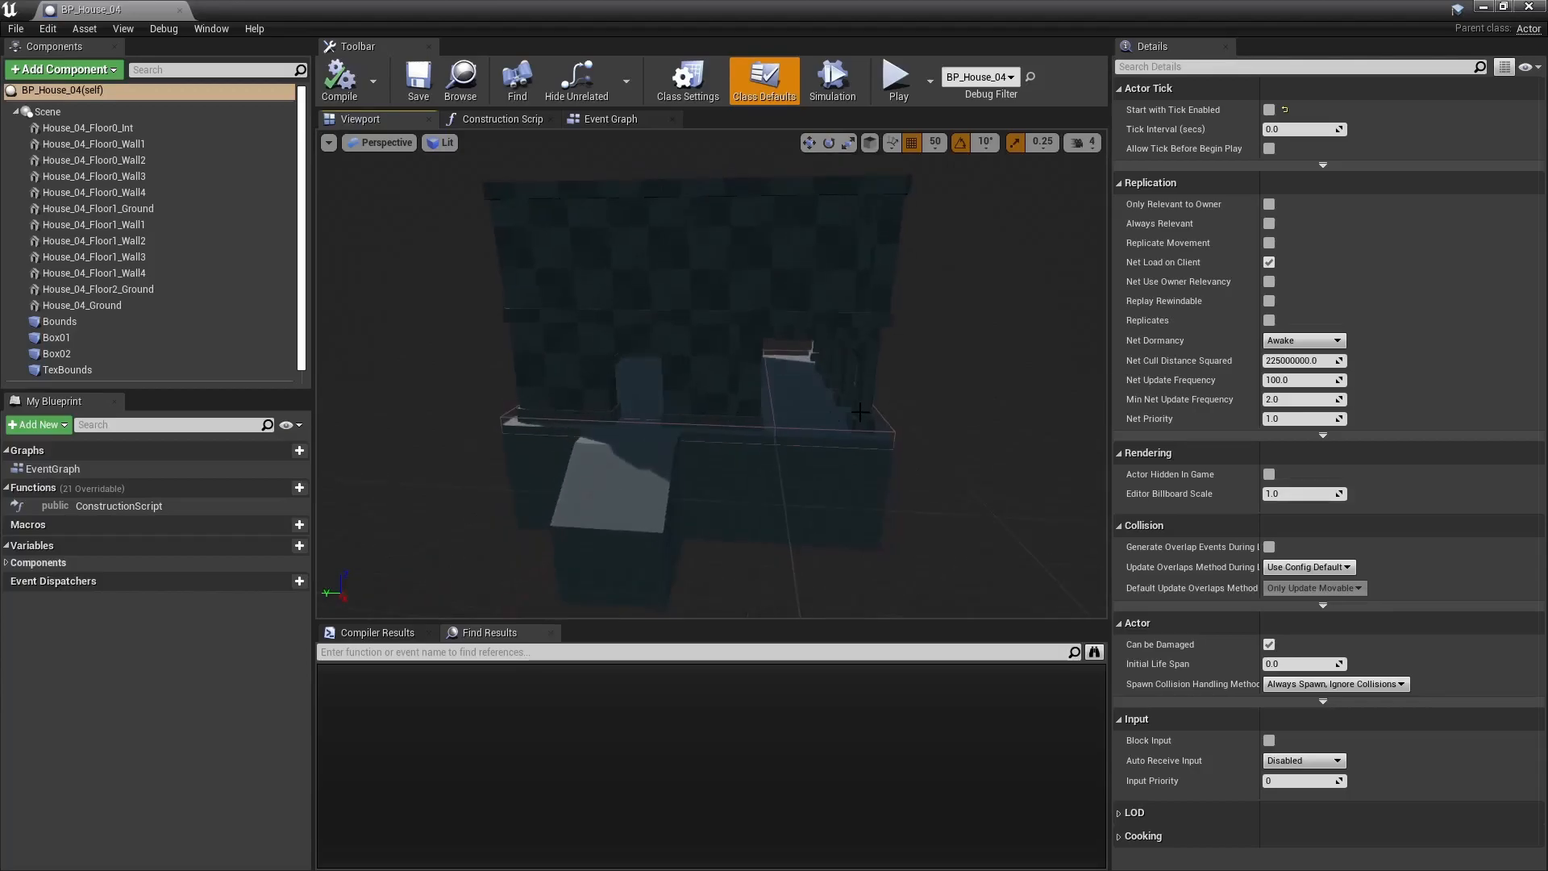
# - Inspect the Bounds and TexBounds boxes (extent 600 by 500) and search Details for 'tag'
pyautogui.click(59, 321)
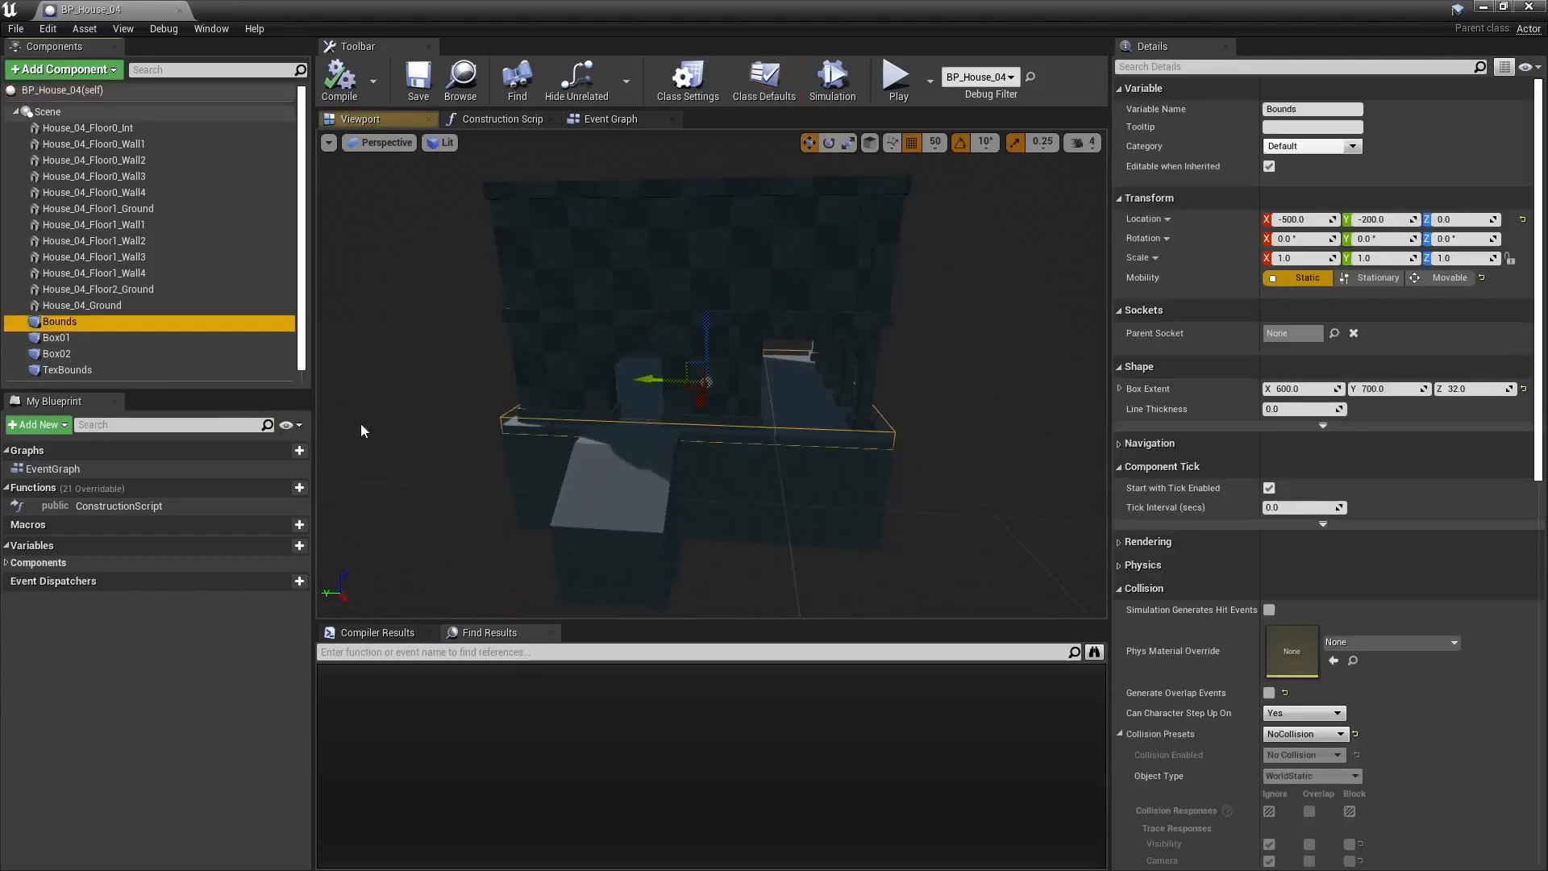
pyautogui.click(67, 369)
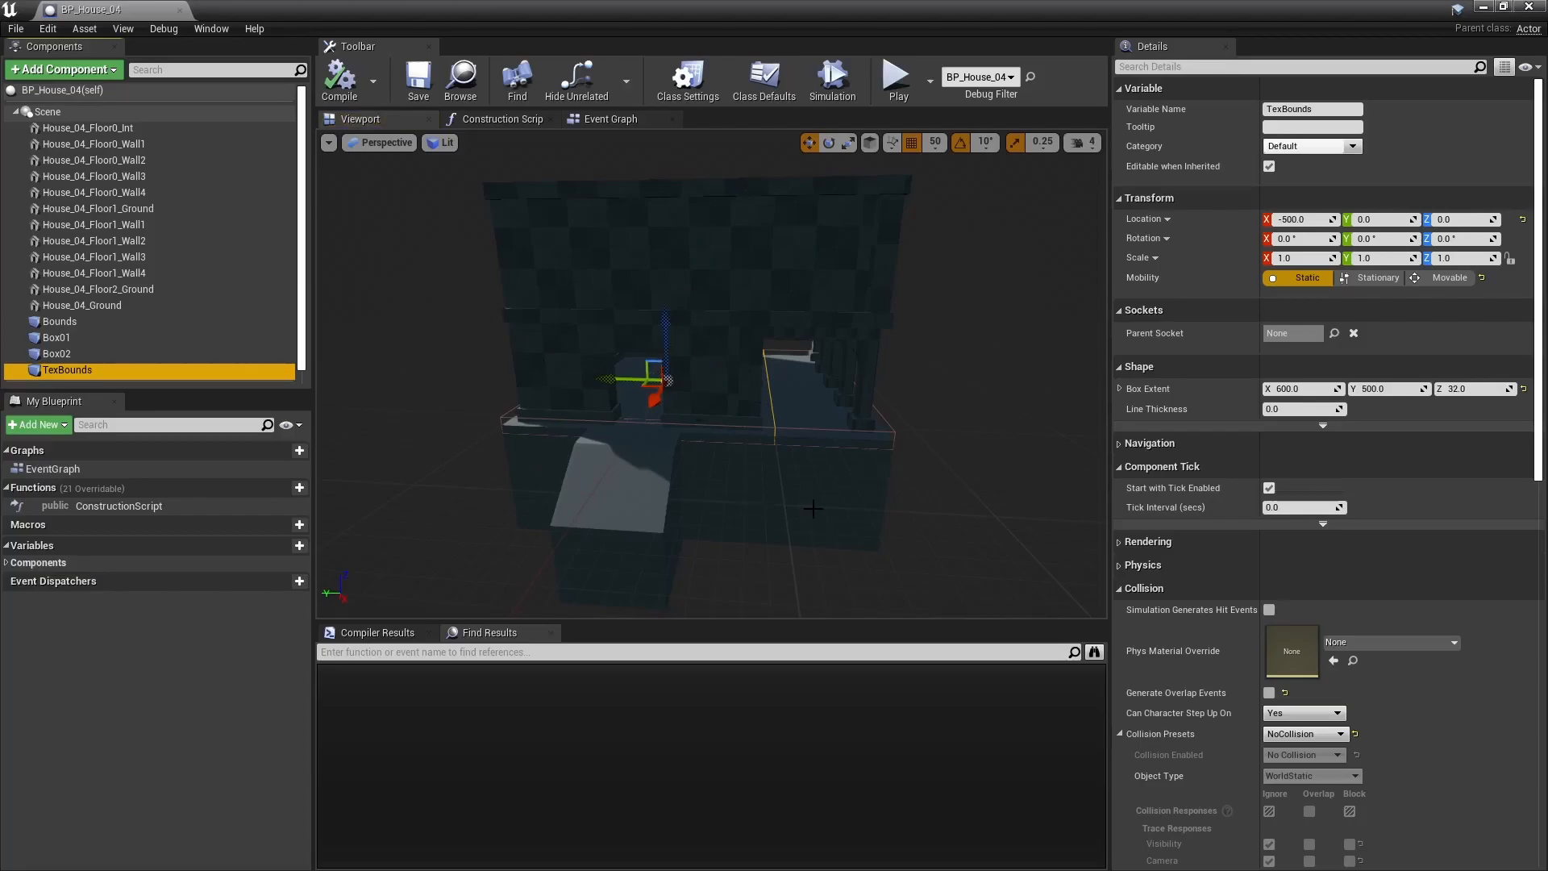
pyautogui.moveTo(67, 369)
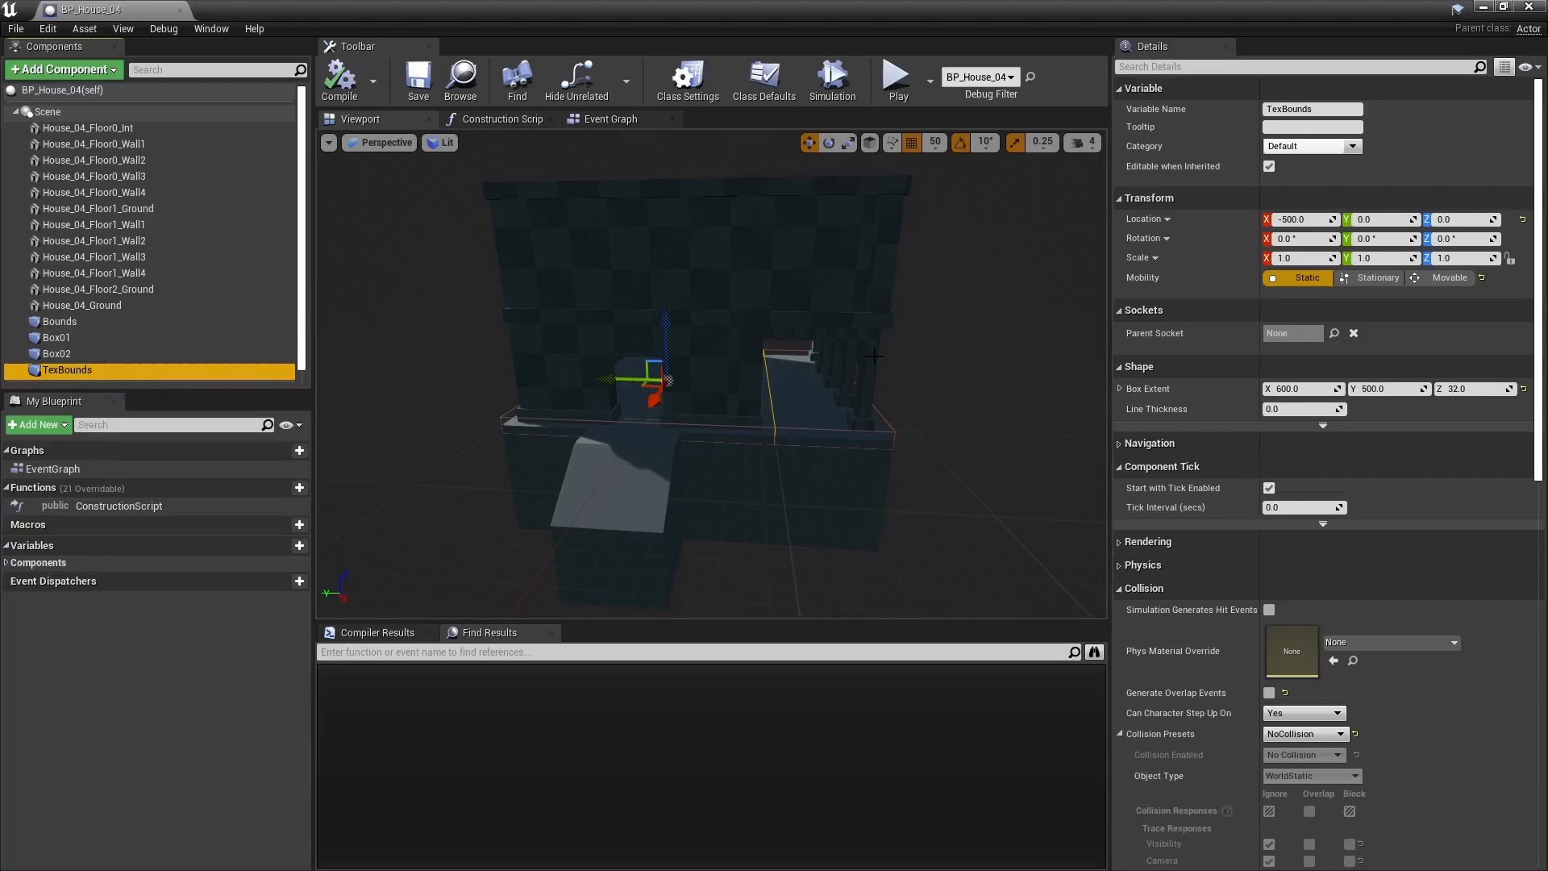
pyautogui.write('tag')
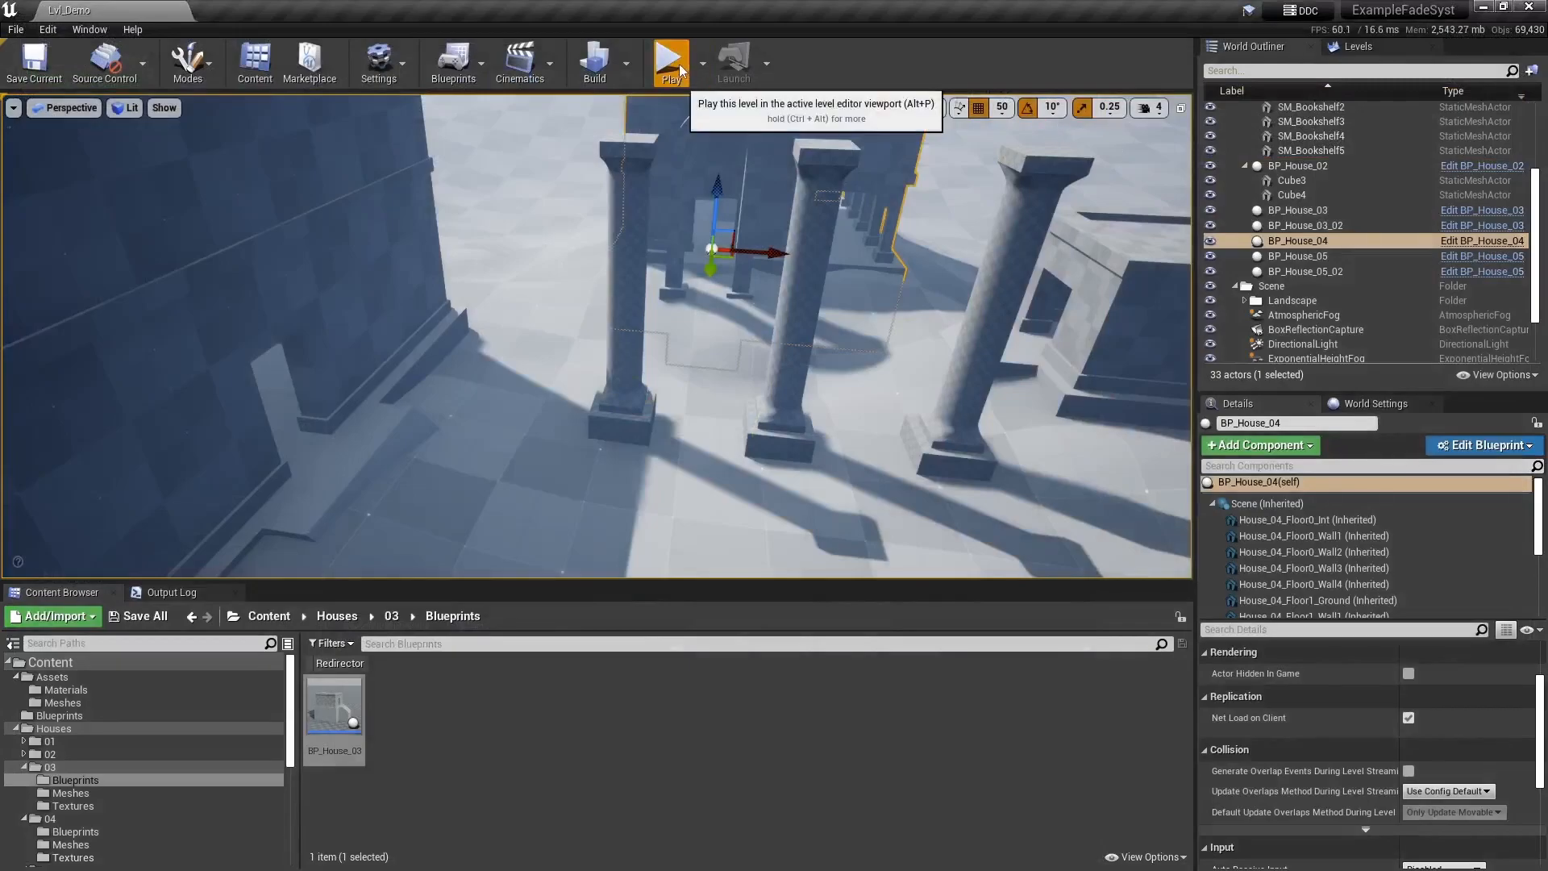
# - Review the Update House Fade Floor, Initiate House Post Process, Check Is Inside House and End House Overlap graphs
pyautogui.click(670, 62)
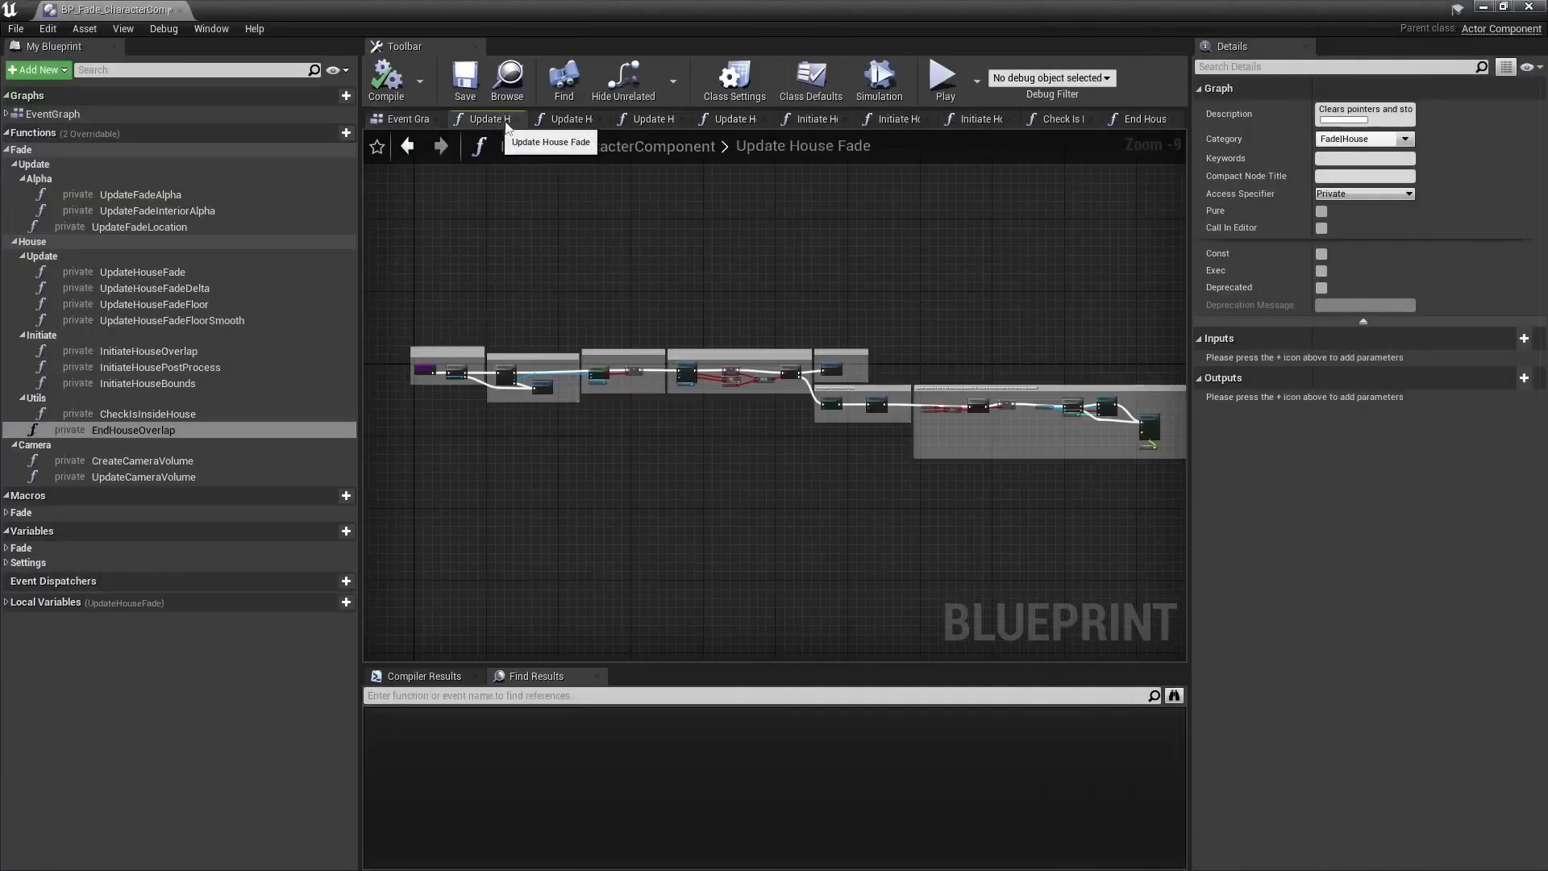
pyautogui.click(651, 118)
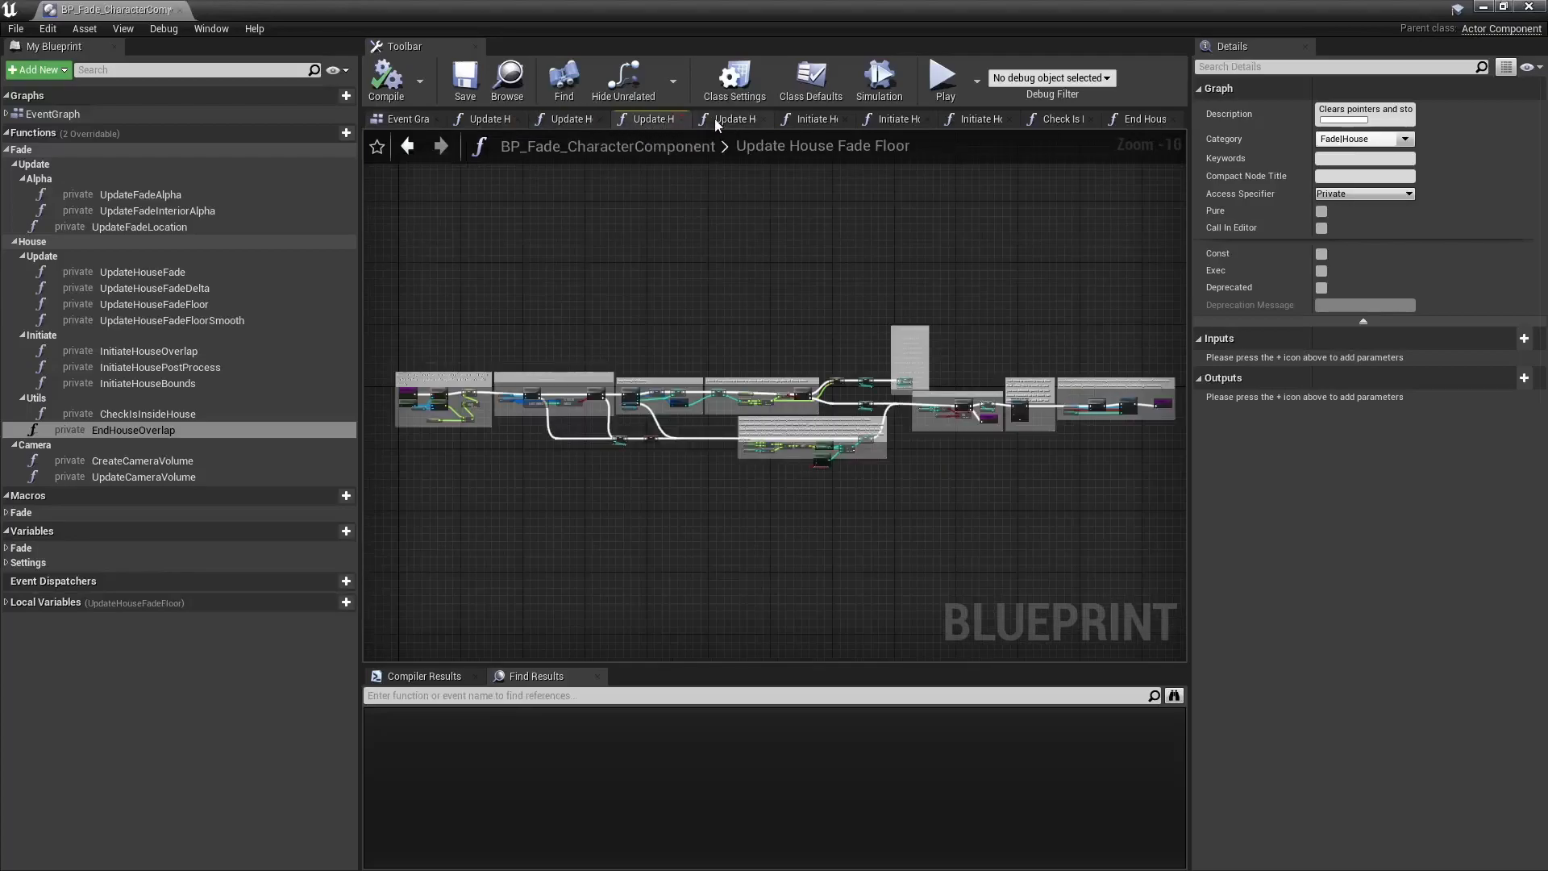
pyautogui.click(890, 119)
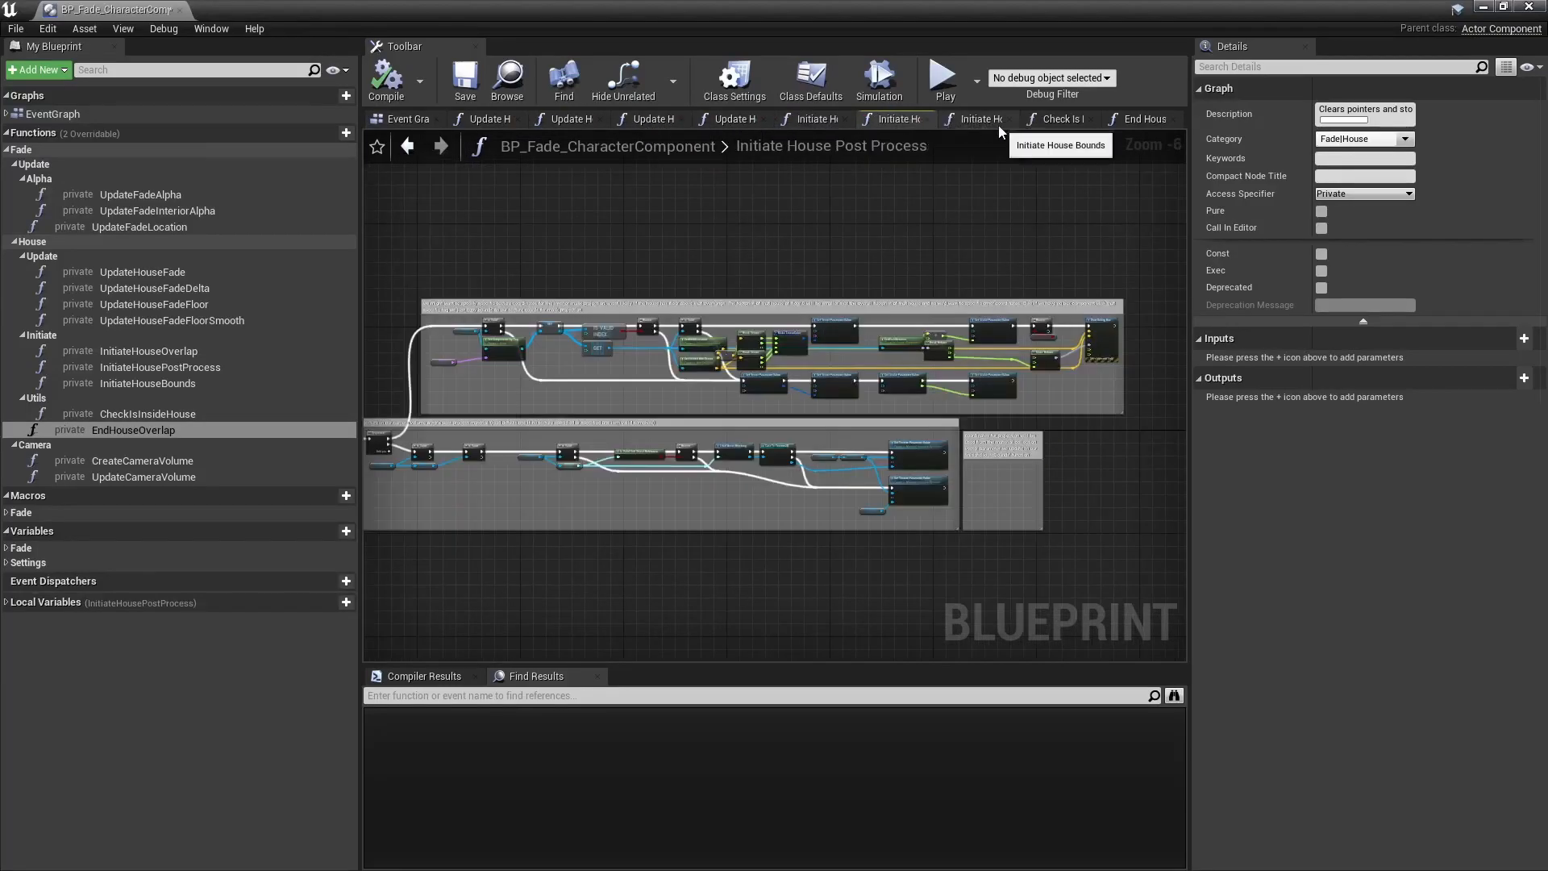
pyautogui.click(1058, 119)
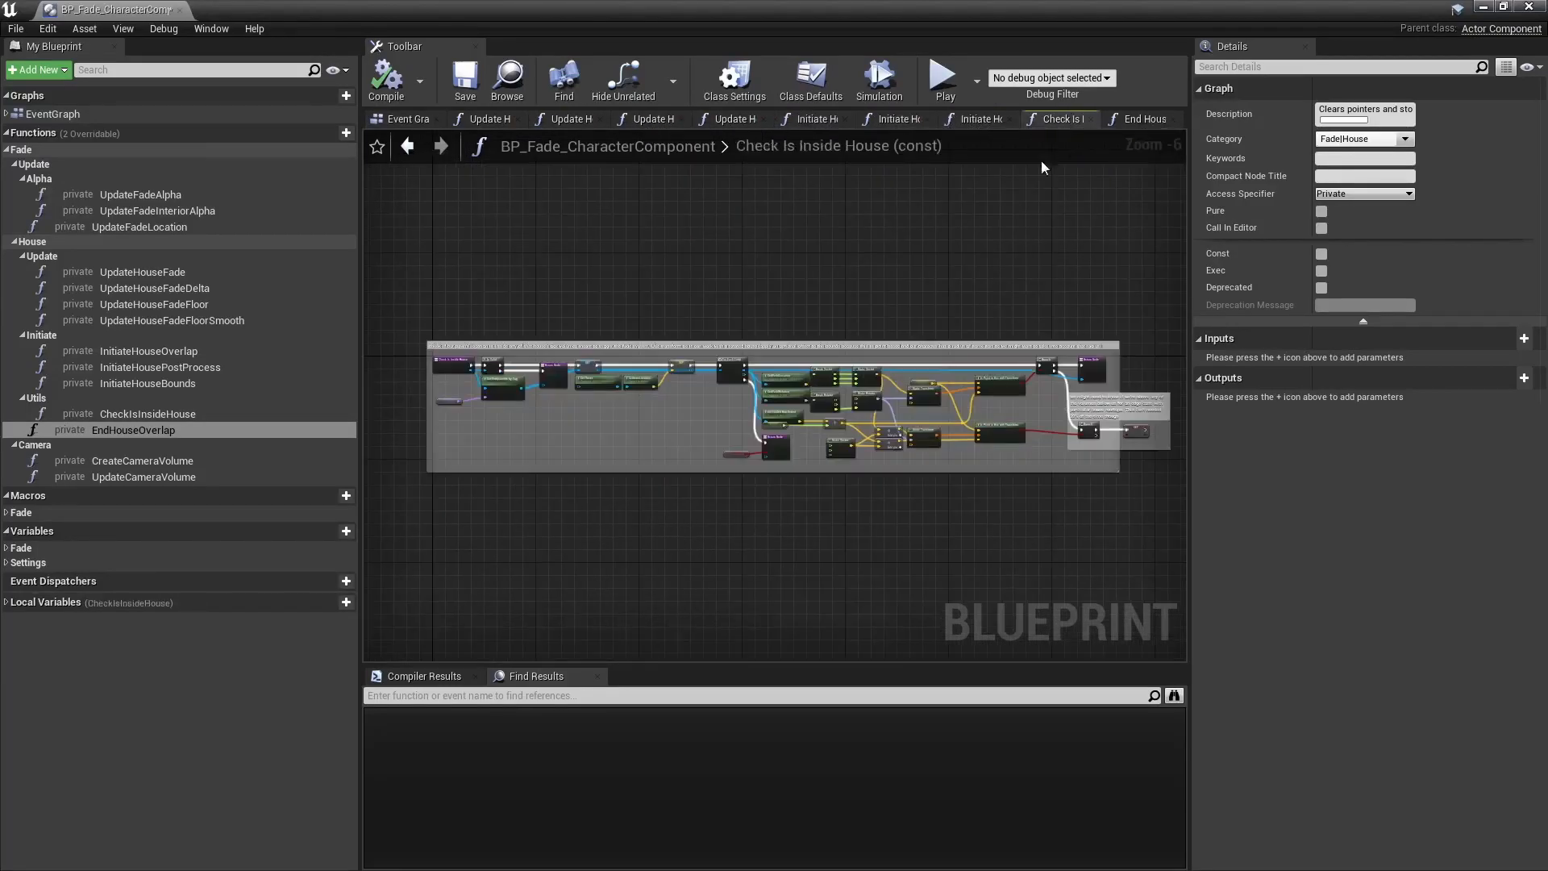
pyautogui.click(132, 429)
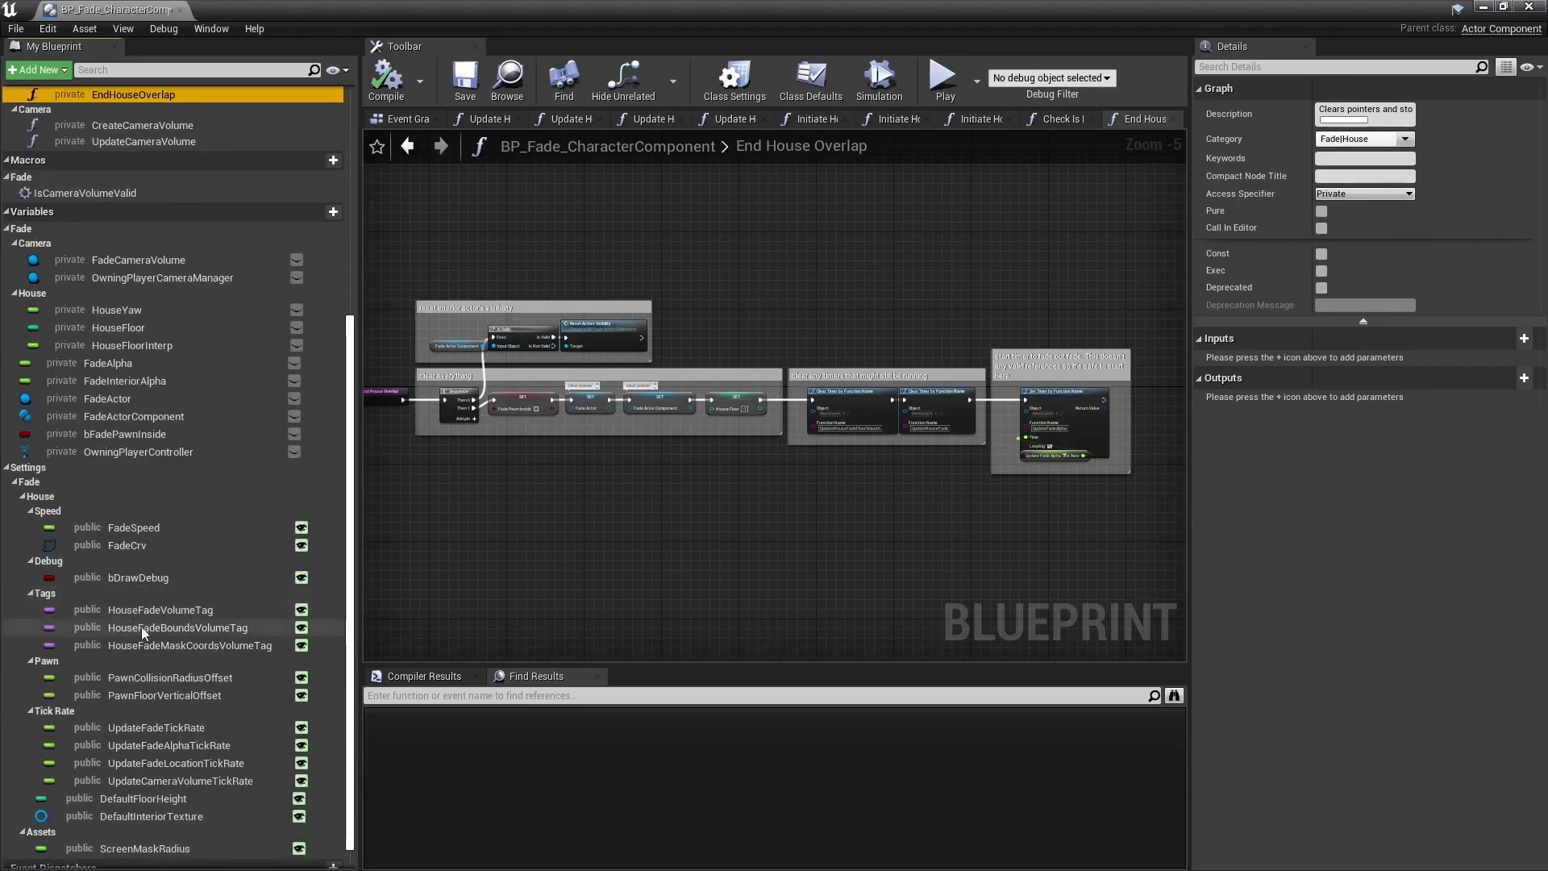
# - Check the fade component's class settings, then play the level to test house fading
pyautogui.scroll(-3)
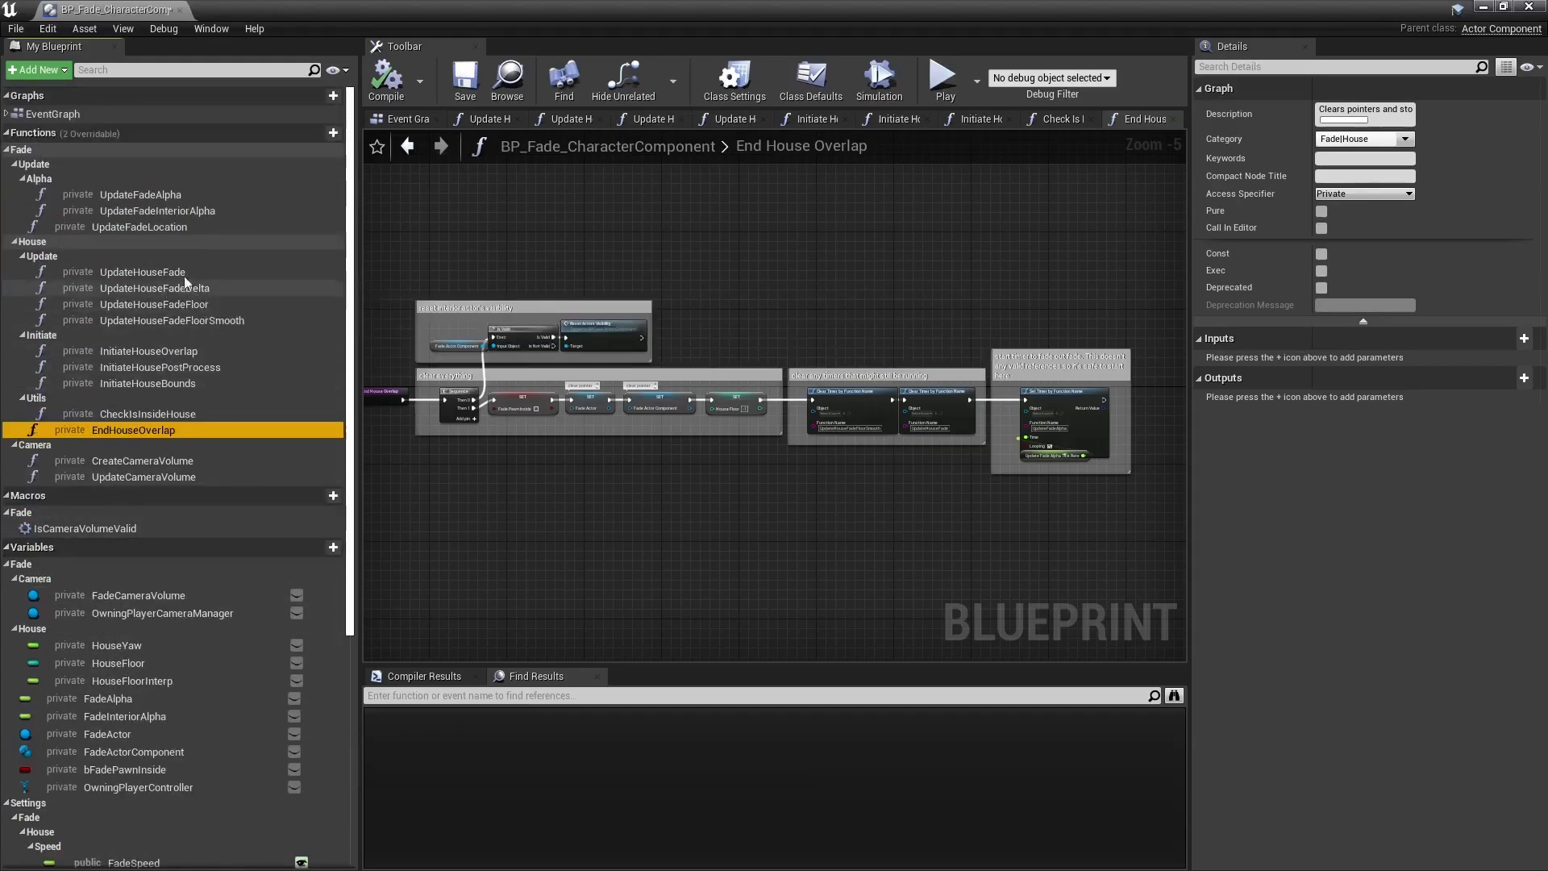
pyautogui.click(734, 80)
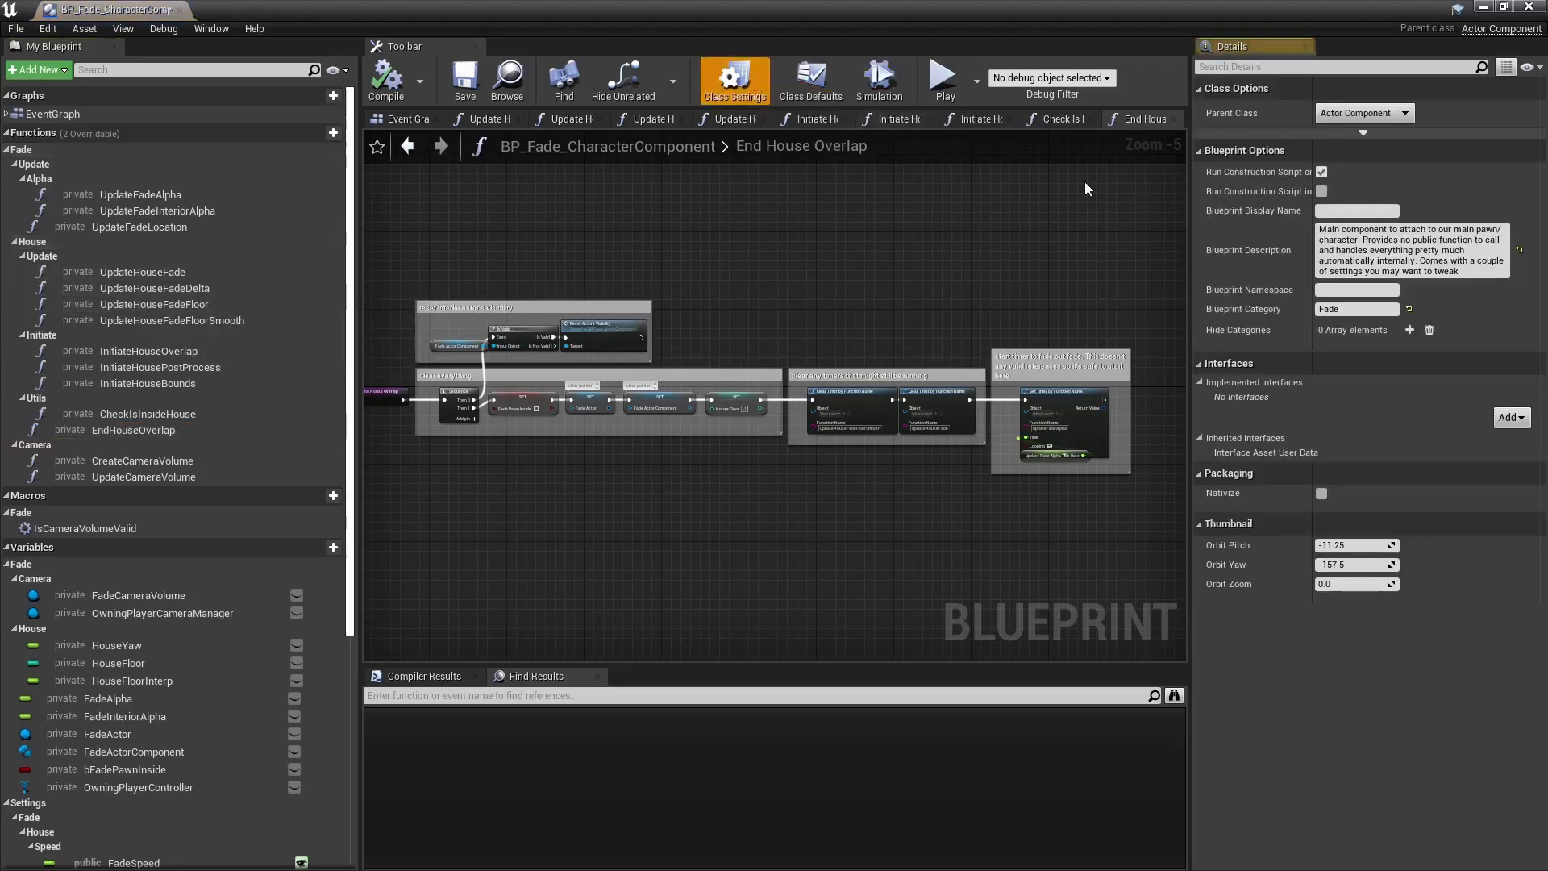
pyautogui.moveTo(954, 285)
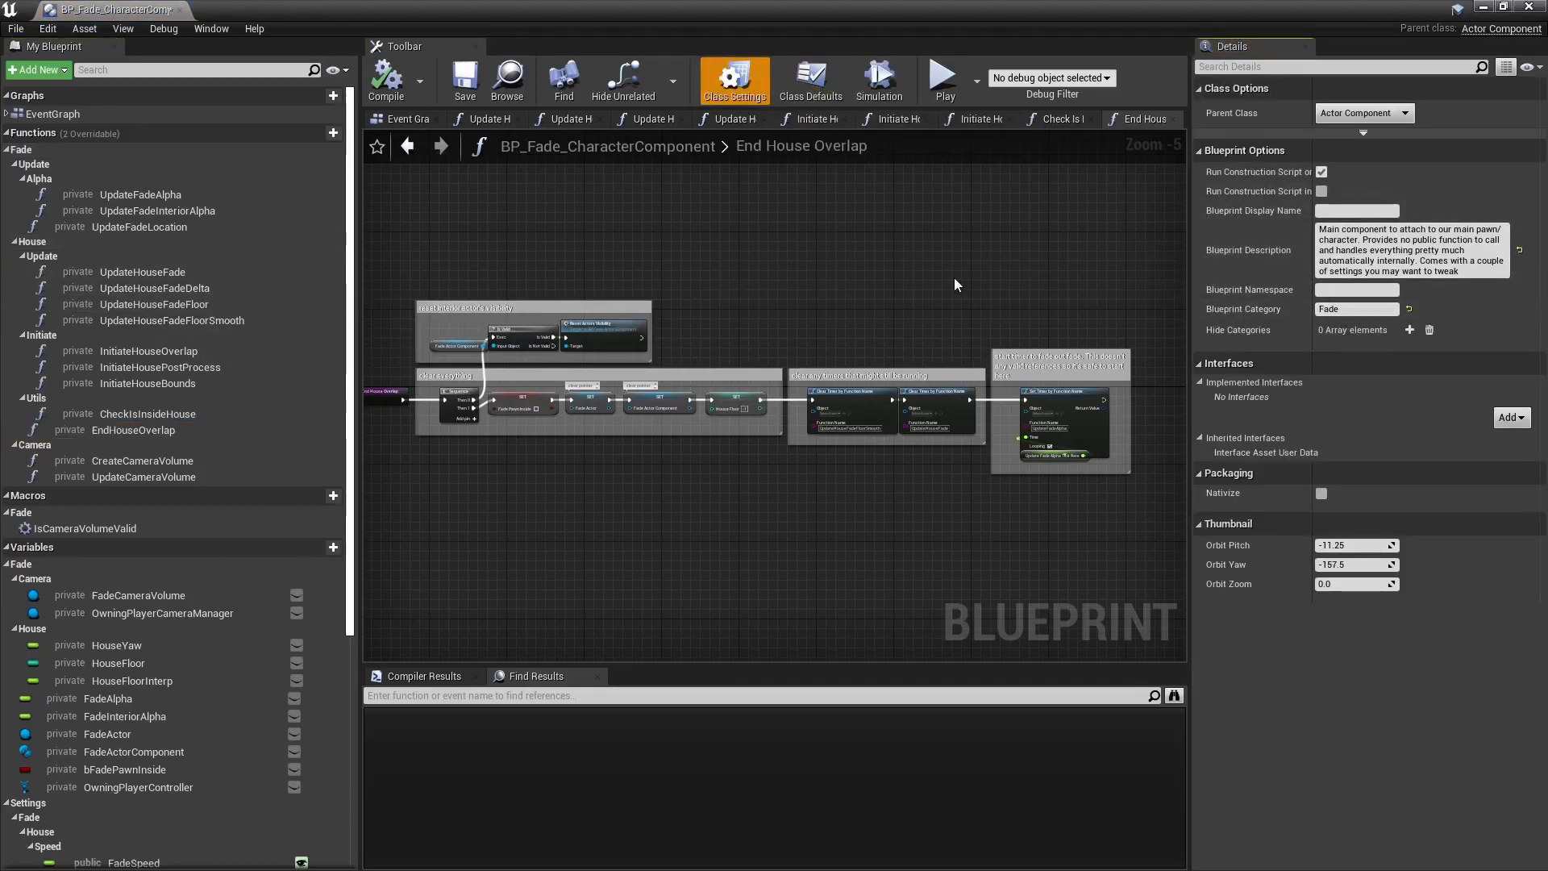
pyautogui.click(942, 78)
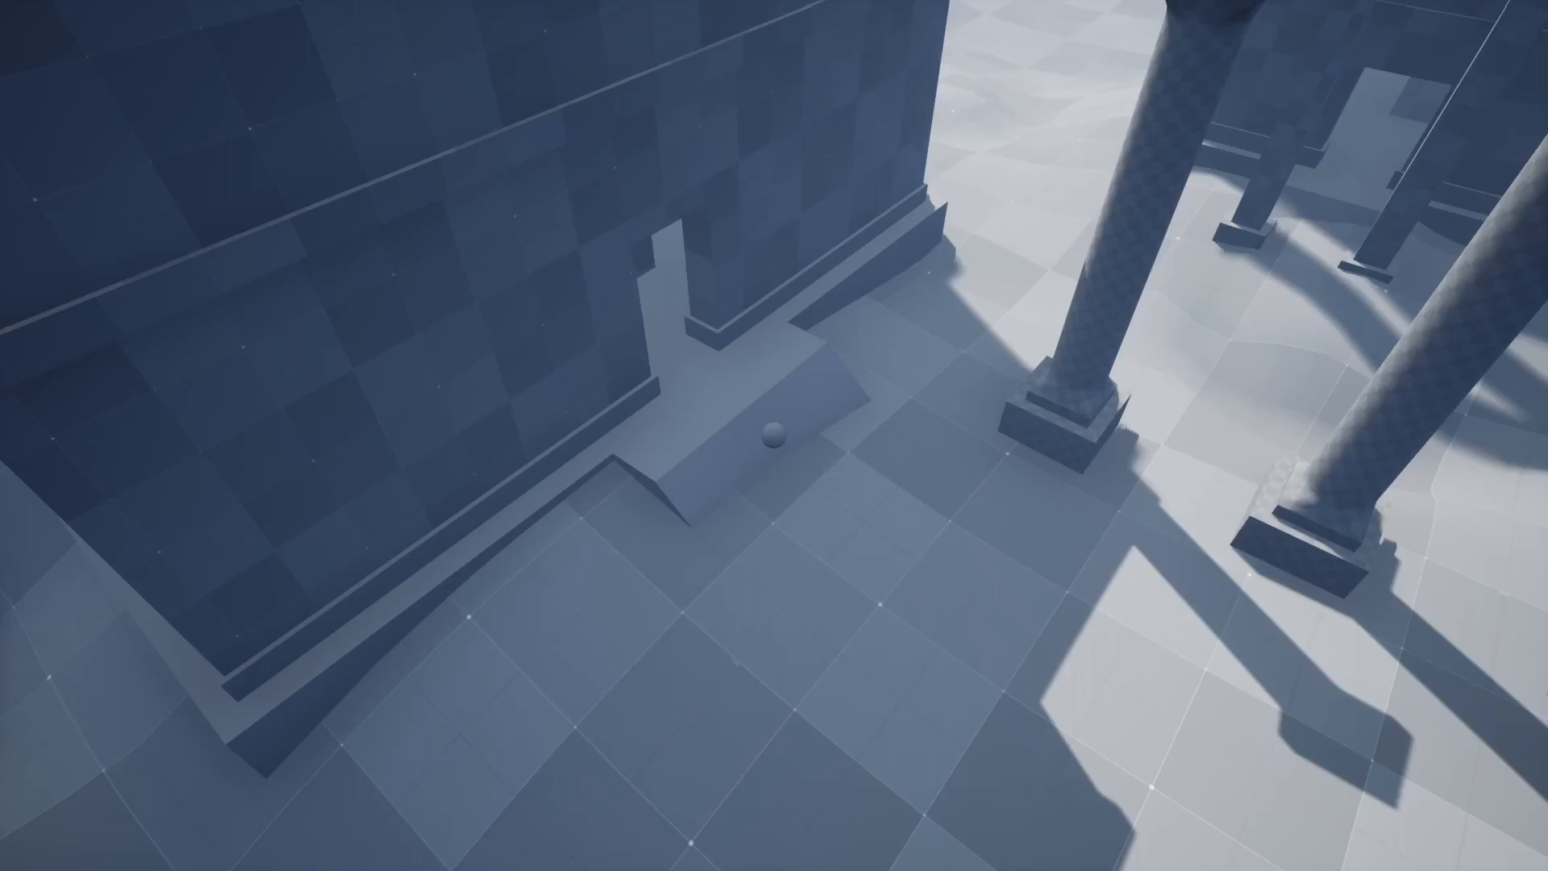